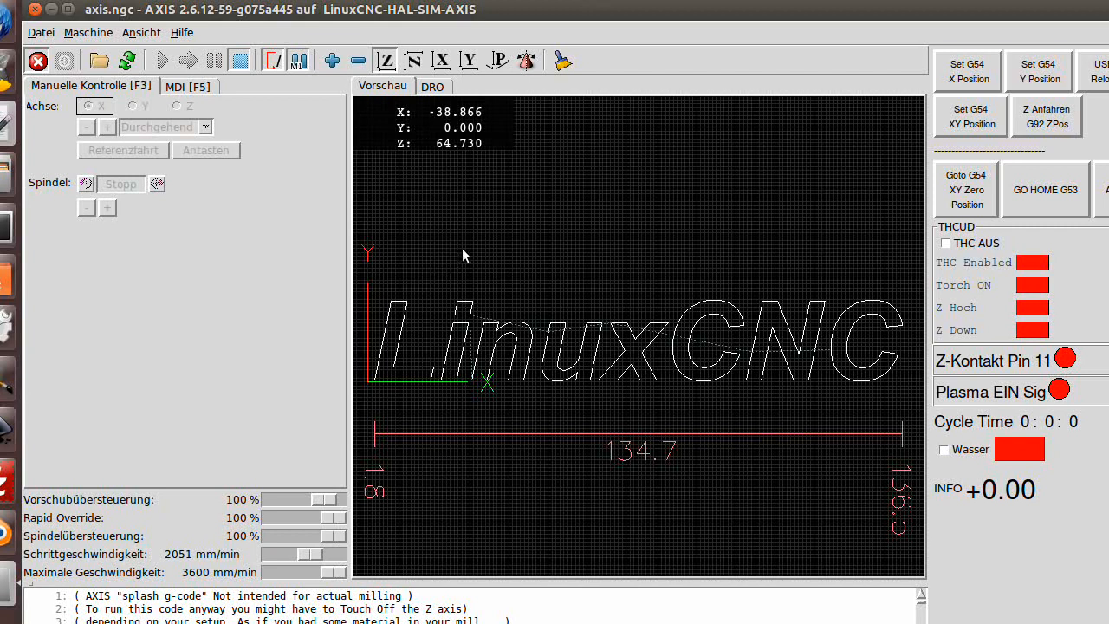
{"action": "mouse_move", "coordinate": [477, 264]}
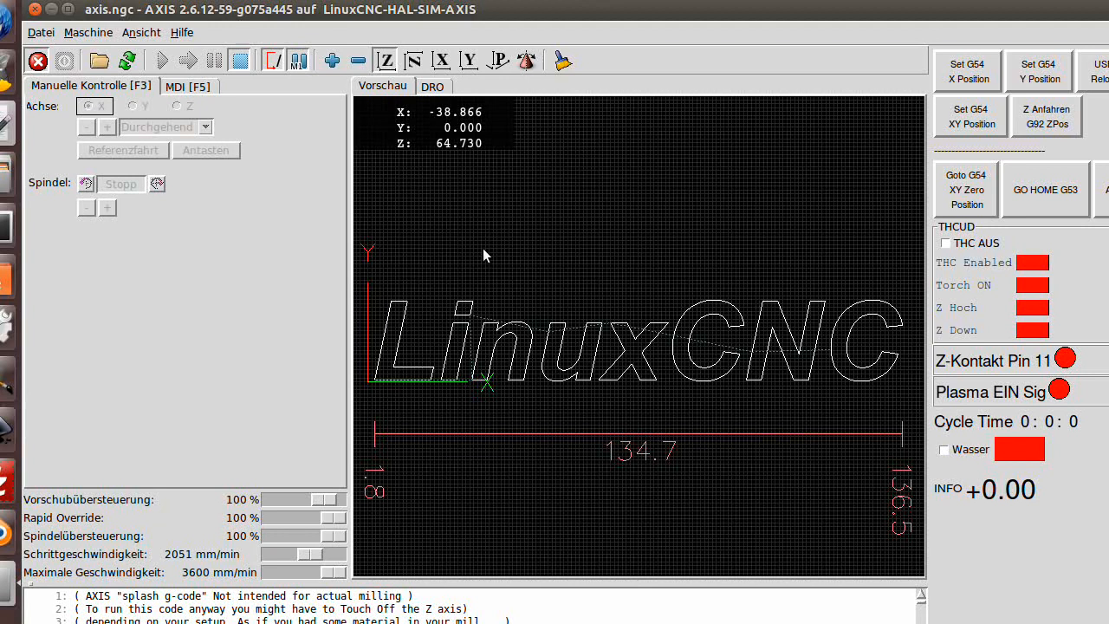
Release the emergency stop and power the machine on, leaving the File menu open
{"action": "left_click", "coordinate": [41, 32]}
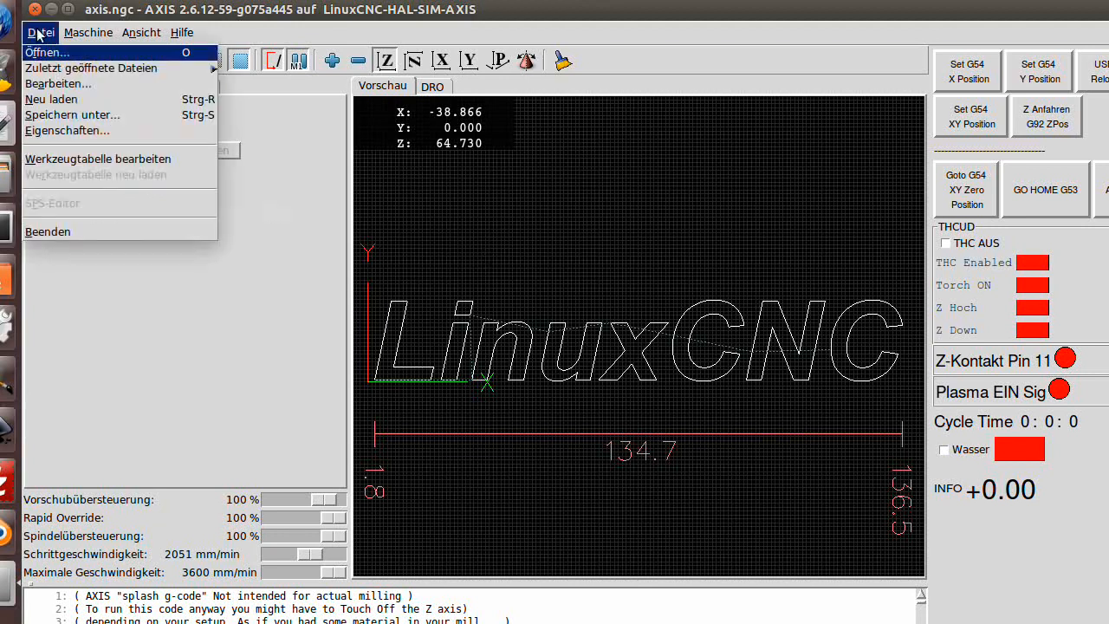
{"action": "mouse_move", "coordinate": [68, 165]}
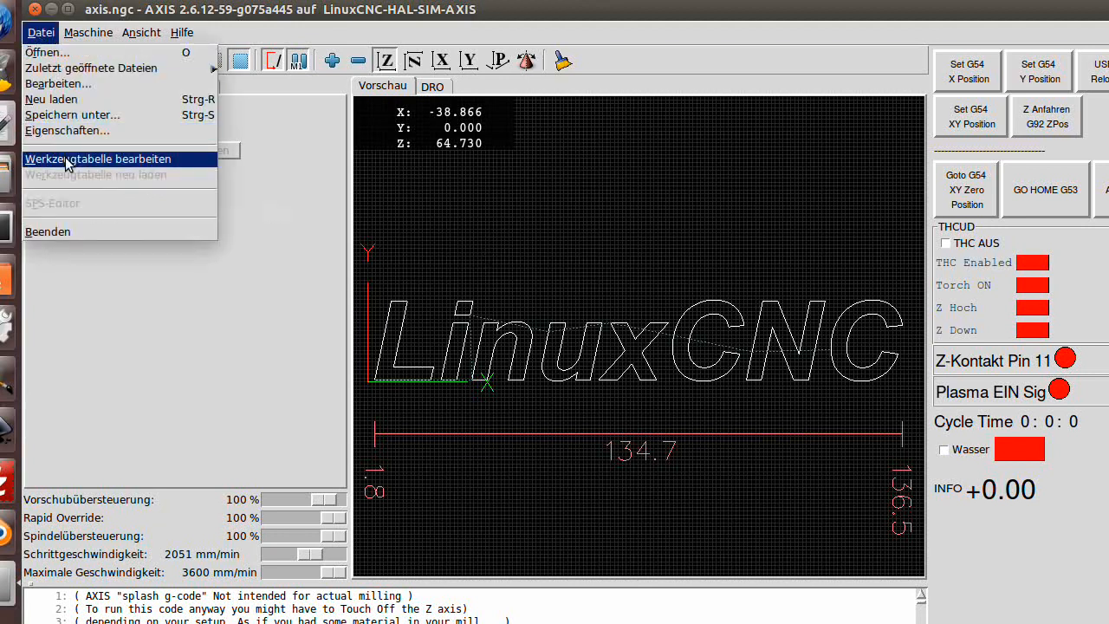
{"action": "mouse_move", "coordinate": [292, 214]}
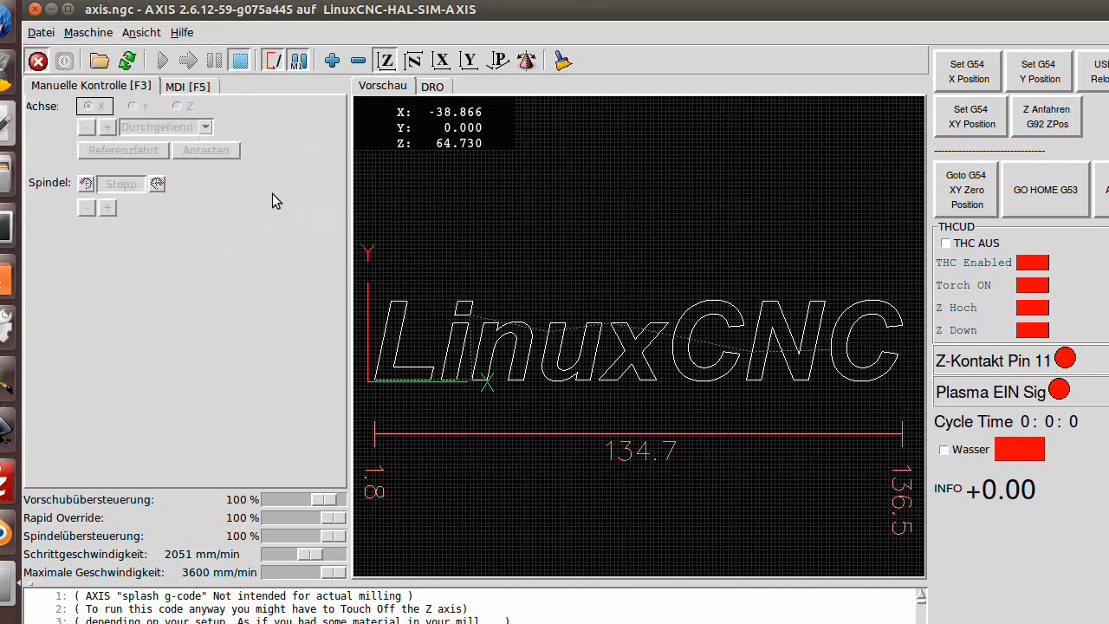
{"action": "mouse_move", "coordinate": [241, 283]}
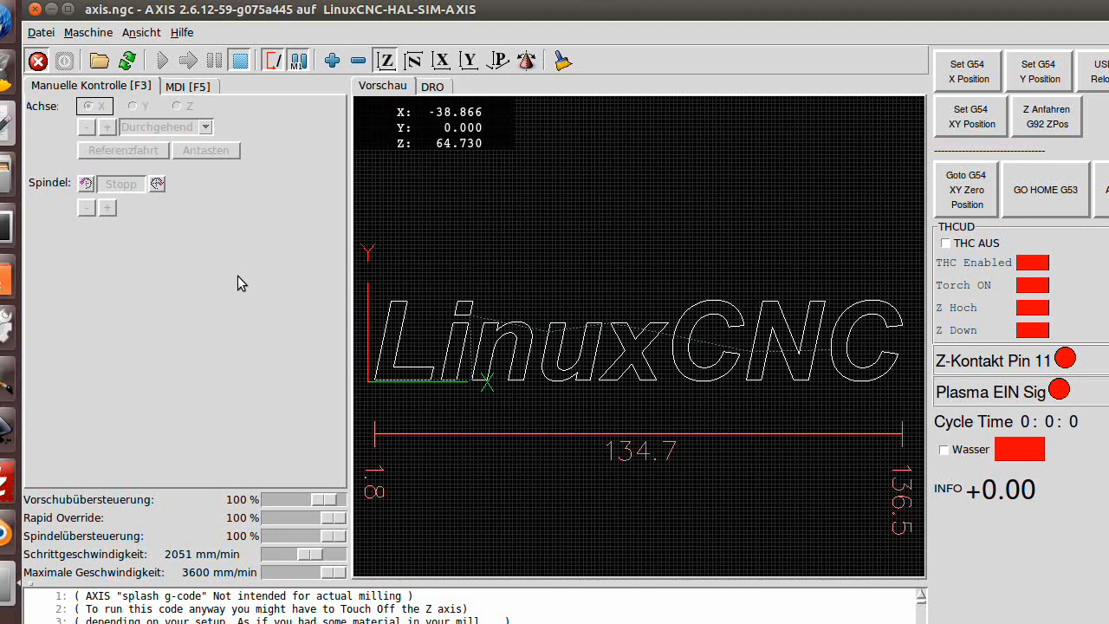
{"action": "mouse_move", "coordinate": [487, 269]}
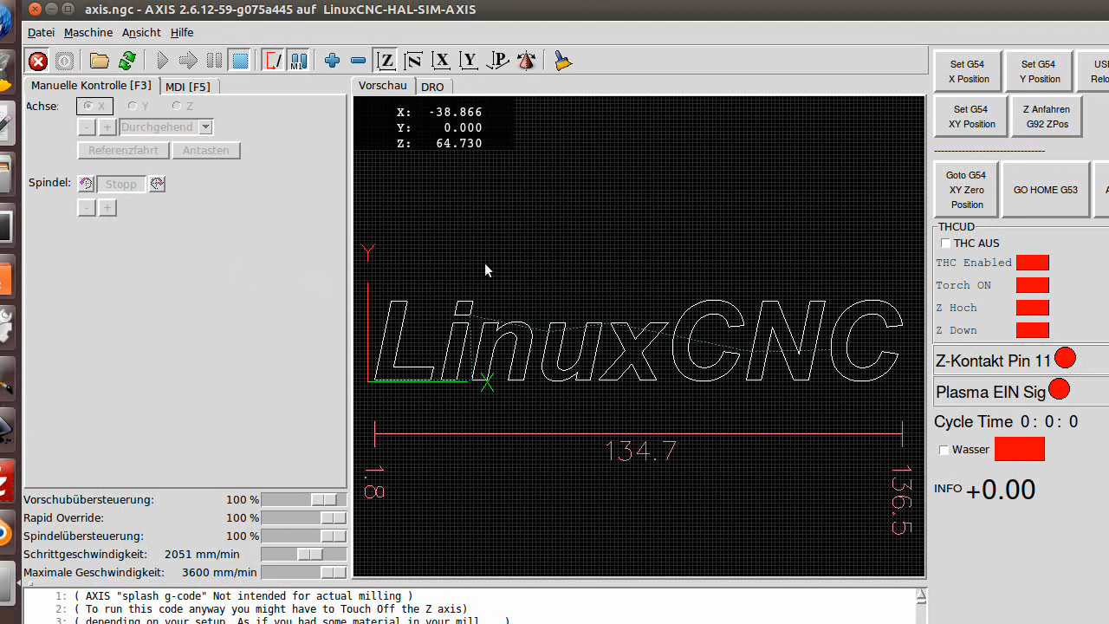
{"action": "mouse_move", "coordinate": [62, 119]}
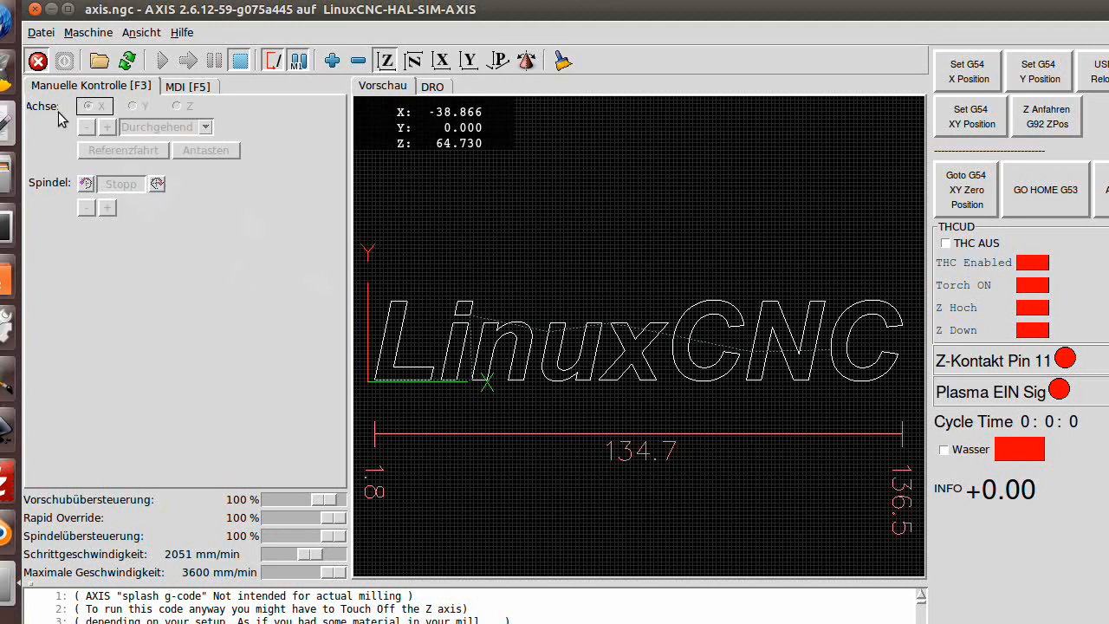
{"action": "left_click", "coordinate": [63, 60]}
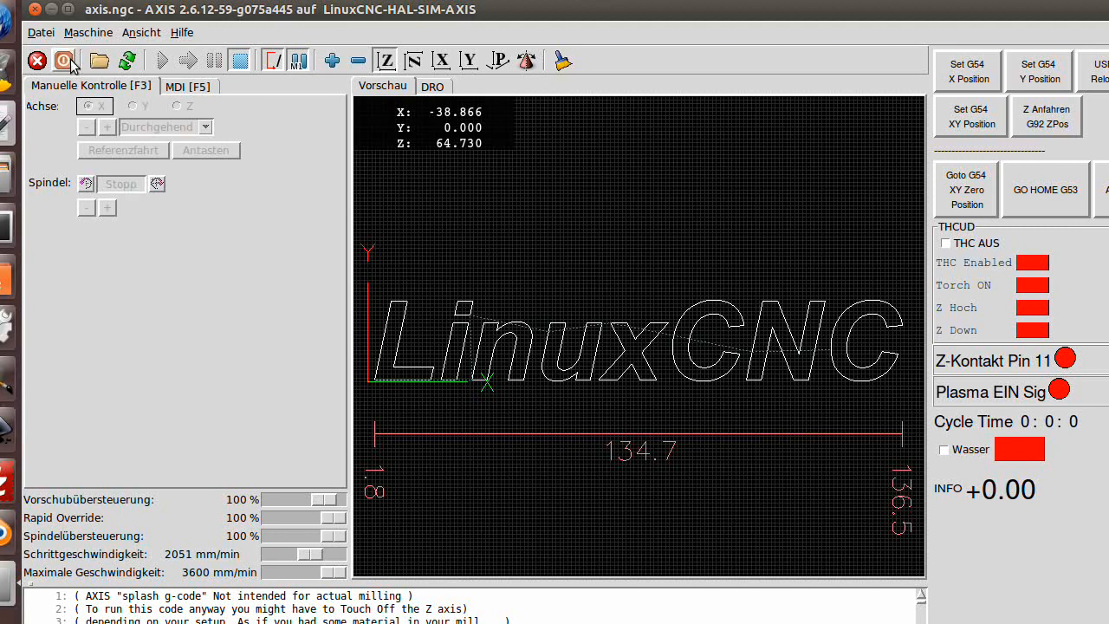
{"action": "left_click", "coordinate": [63, 60]}
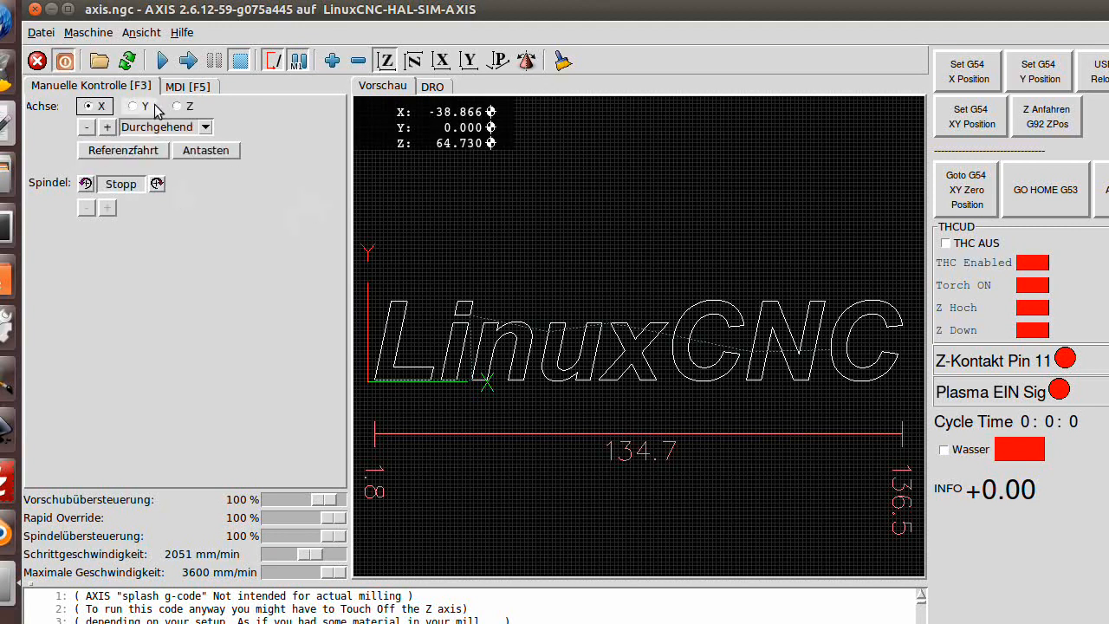
{"action": "left_click", "coordinate": [41, 32]}
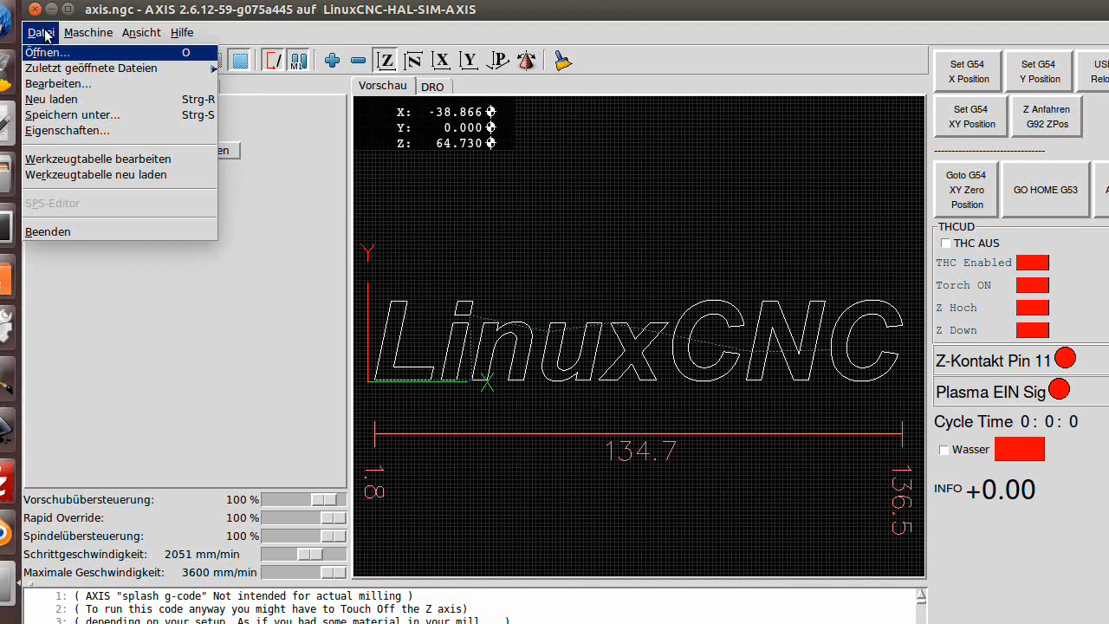
Load recent file 0_te1.ngc and show its toolpath in the Z top view
{"action": "left_click", "coordinate": [91, 68]}
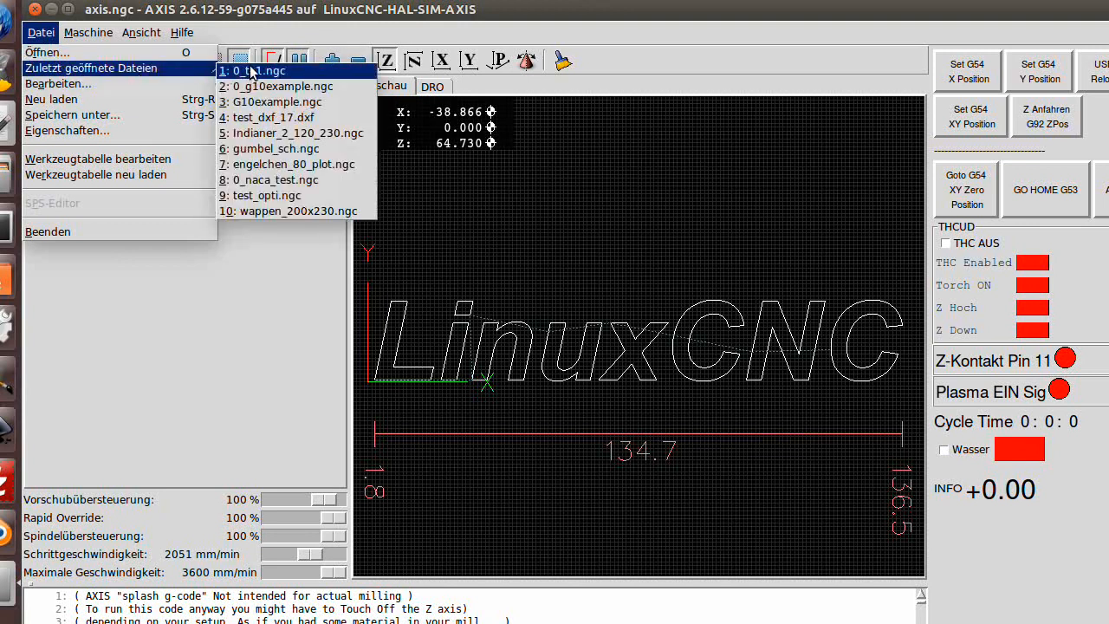
{"action": "left_click", "coordinate": [251, 70]}
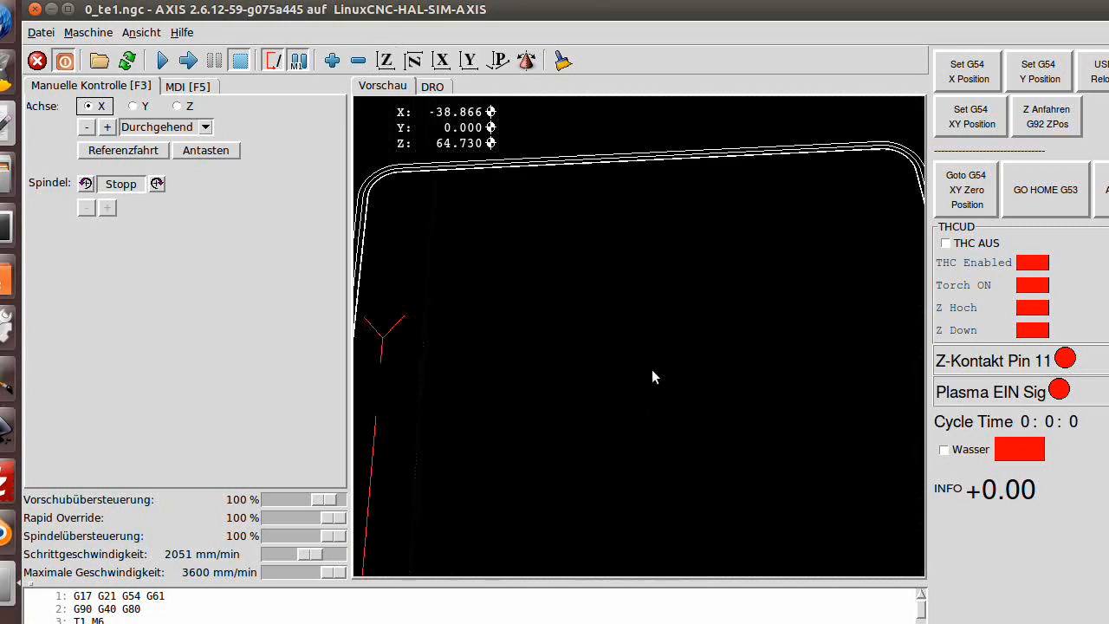
{"action": "left_click", "coordinate": [385, 59]}
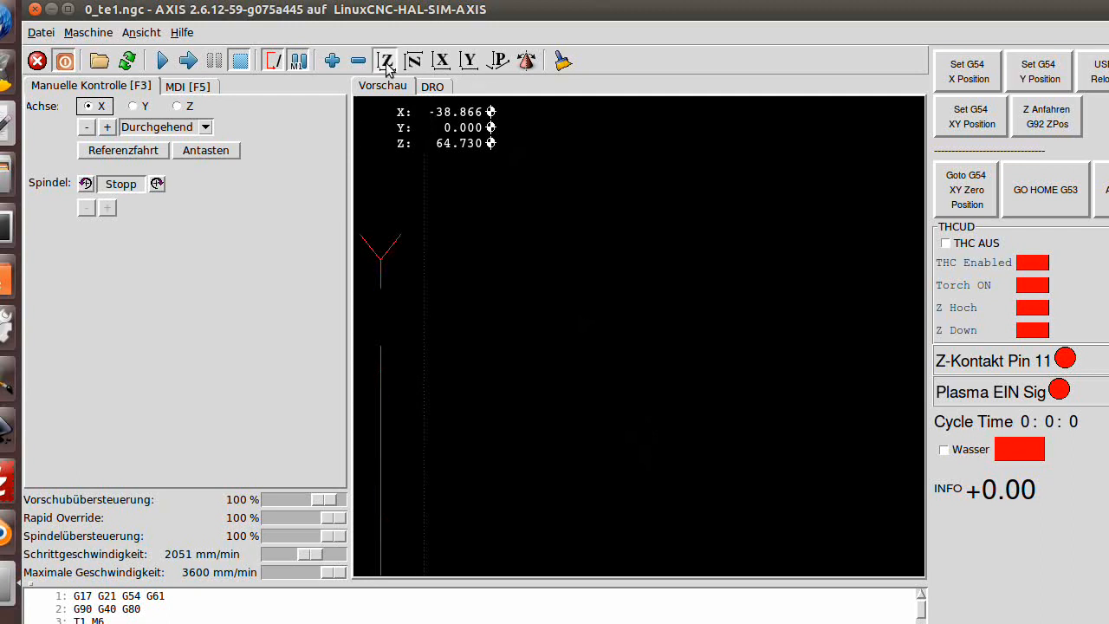
{"action": "left_click", "coordinate": [385, 60]}
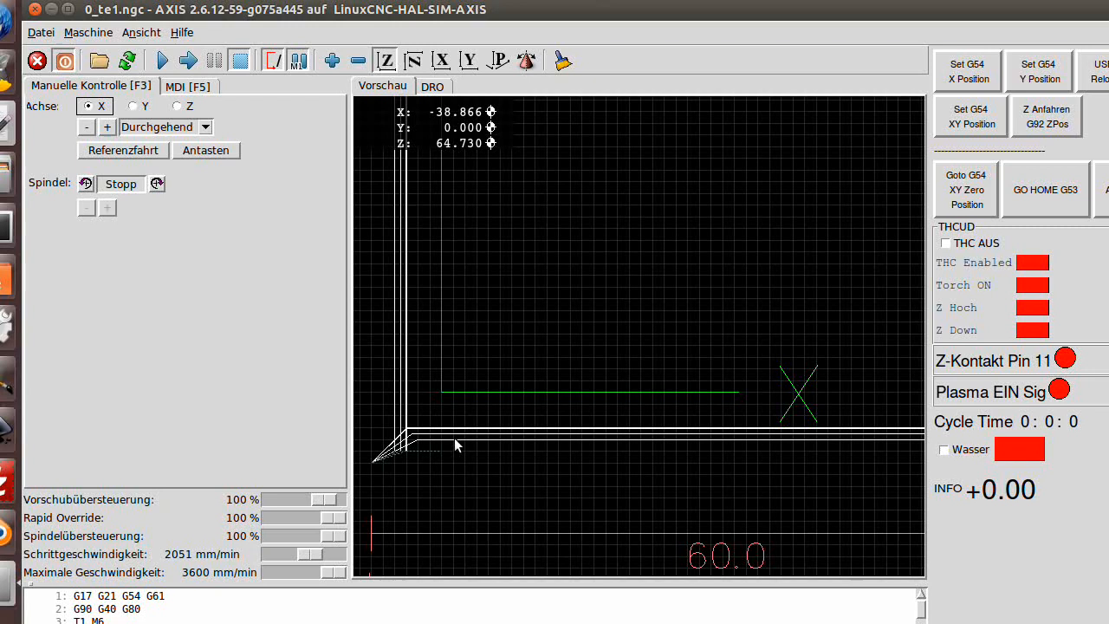
{"action": "mouse_move", "coordinate": [419, 446]}
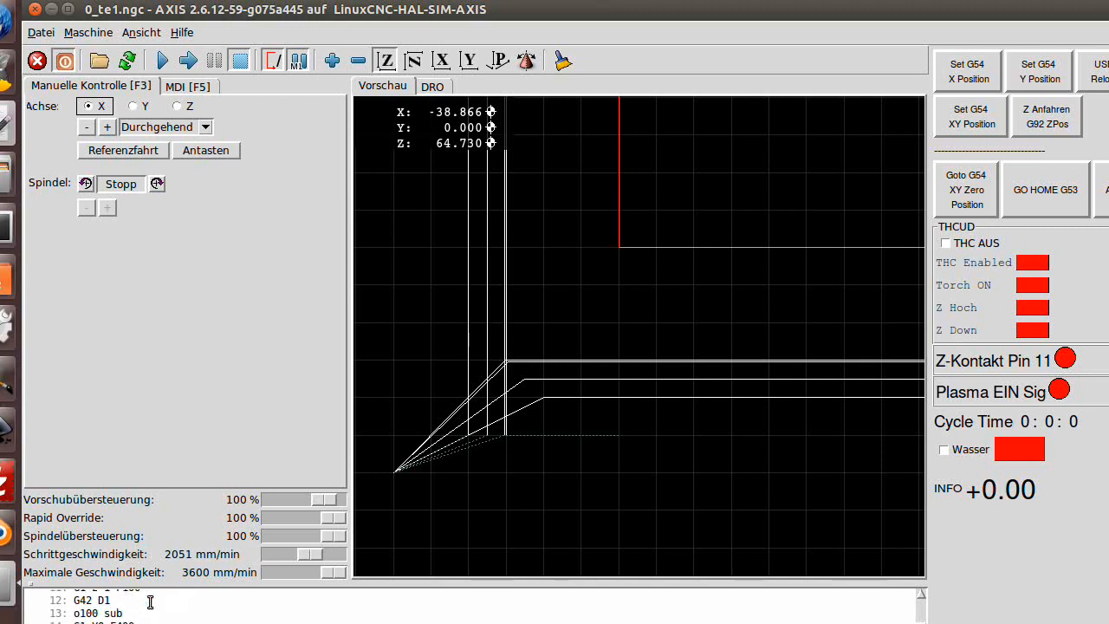
{"action": "left_click", "coordinate": [382, 85]}
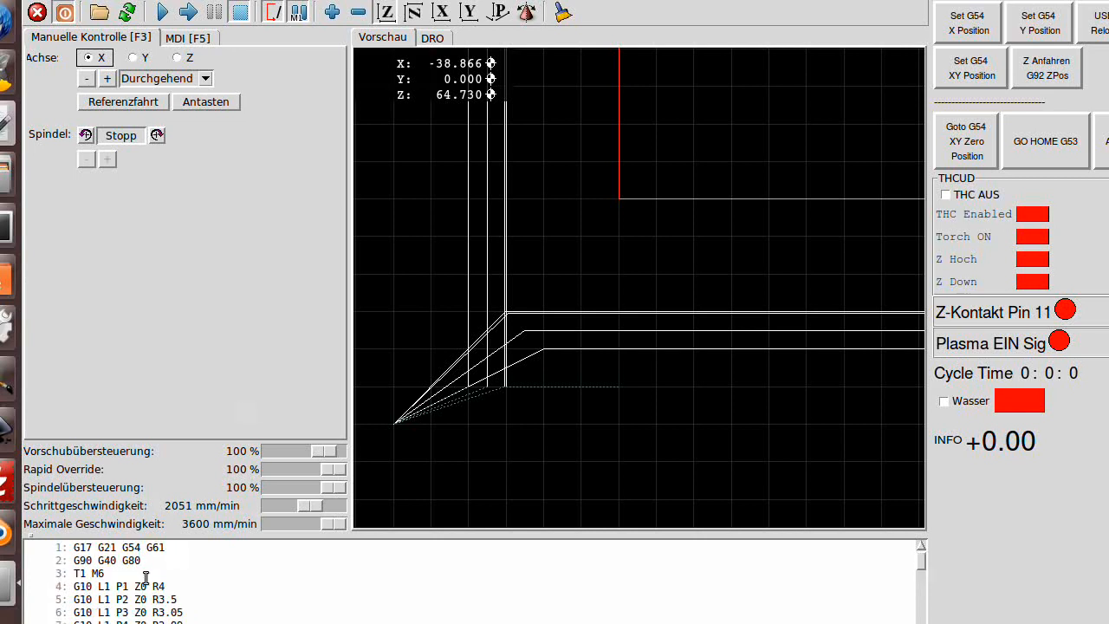
Open 0_te1.ngc in gedit and change the first G10 radius from R4 to R5
{"action": "left_click", "coordinate": [117, 586]}
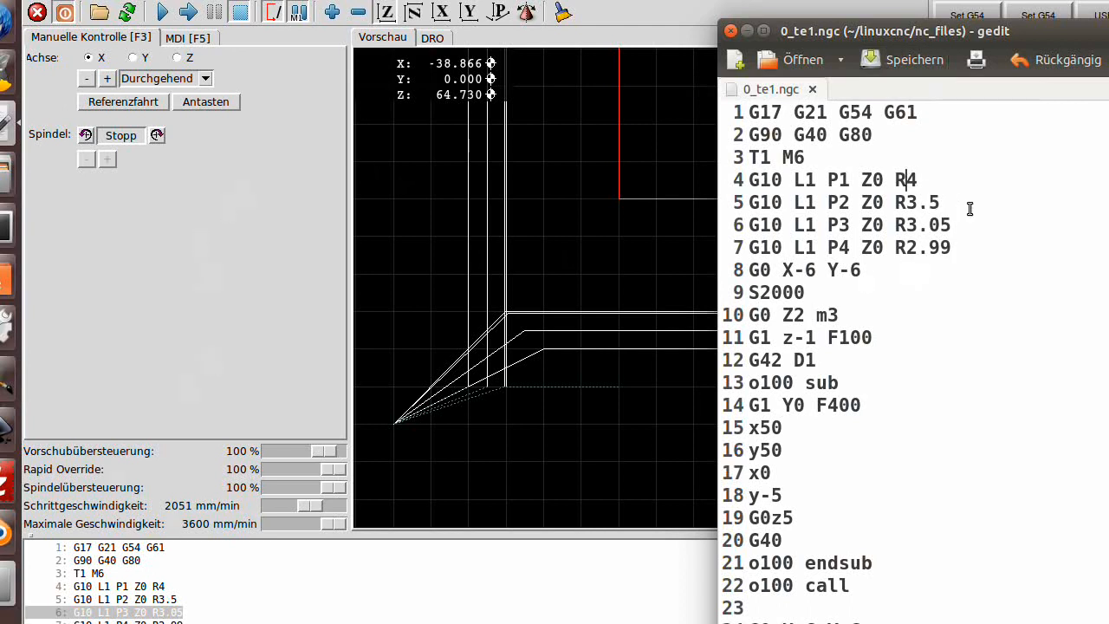
{"action": "type", "text": "5"}
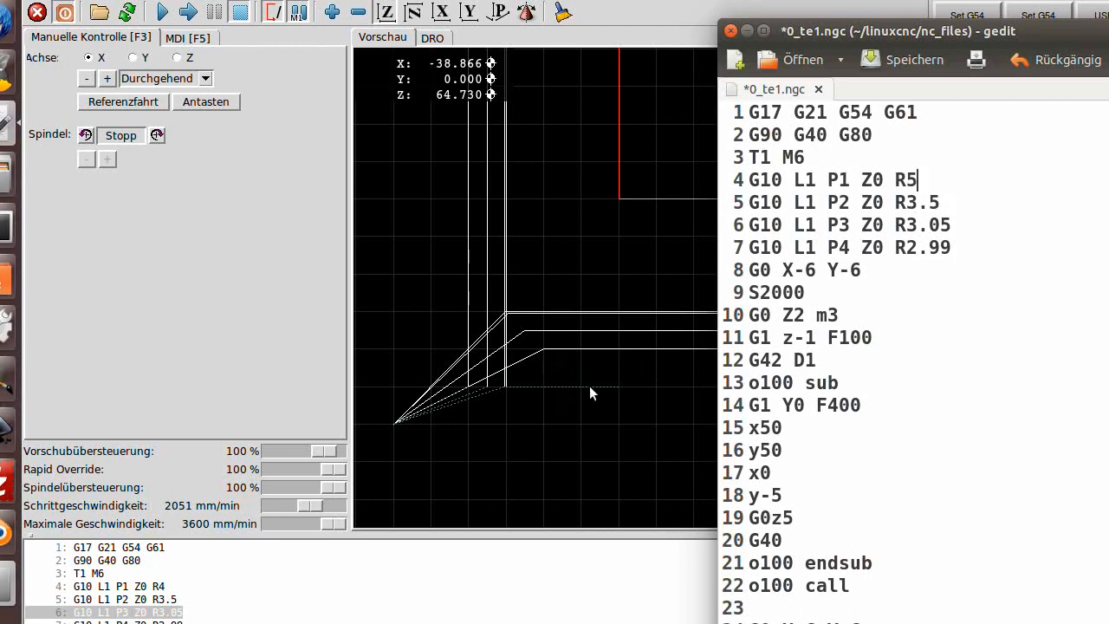
{"action": "mouse_move", "coordinate": [892, 71]}
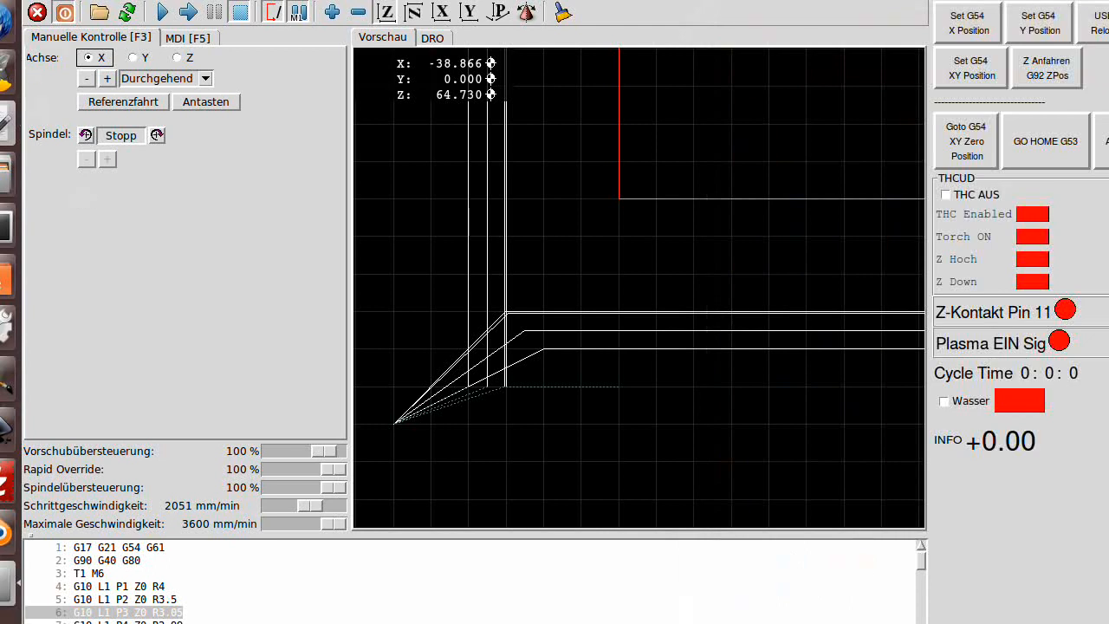
Reload 0_te1.ngc from the File menu so AXIS shows the R5 radius
{"action": "left_click", "coordinate": [21, 5]}
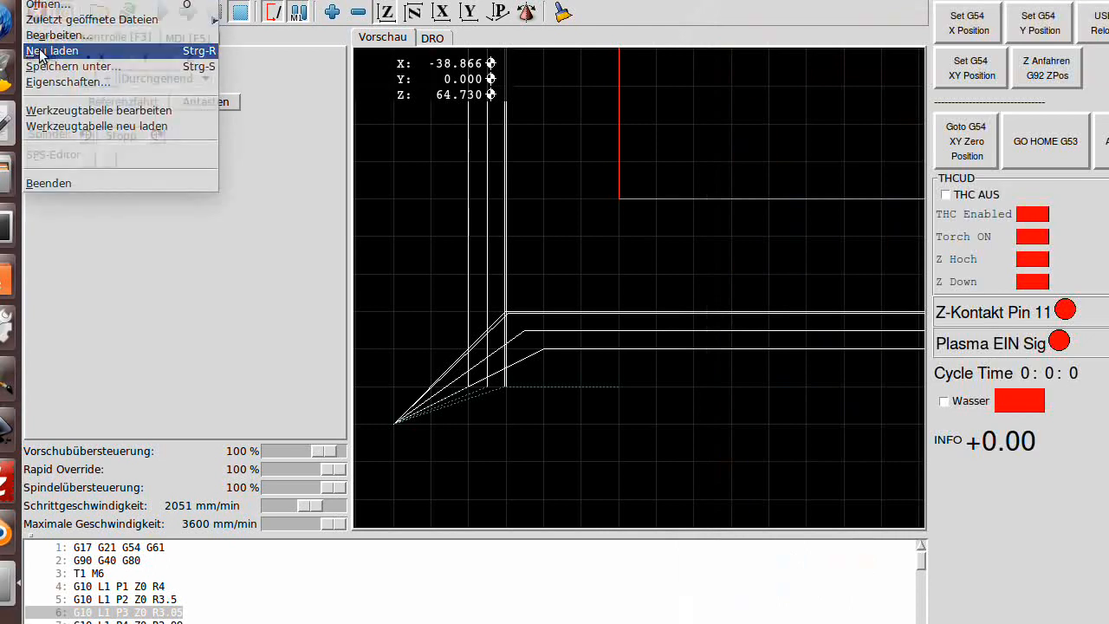
{"action": "left_click", "coordinate": [52, 50]}
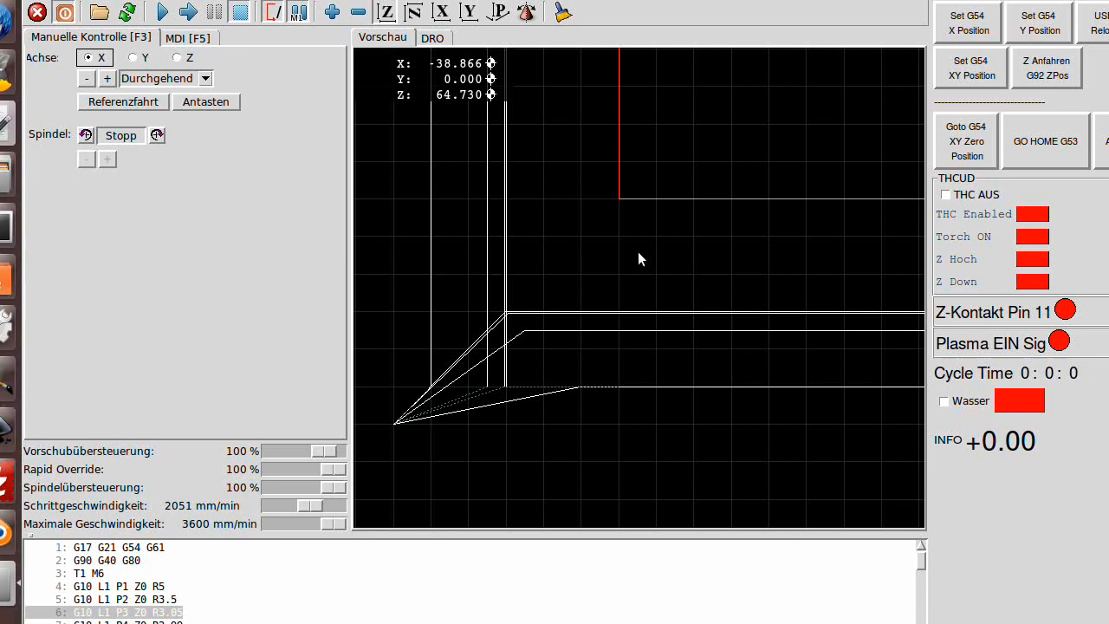
{"action": "mouse_move", "coordinate": [637, 399]}
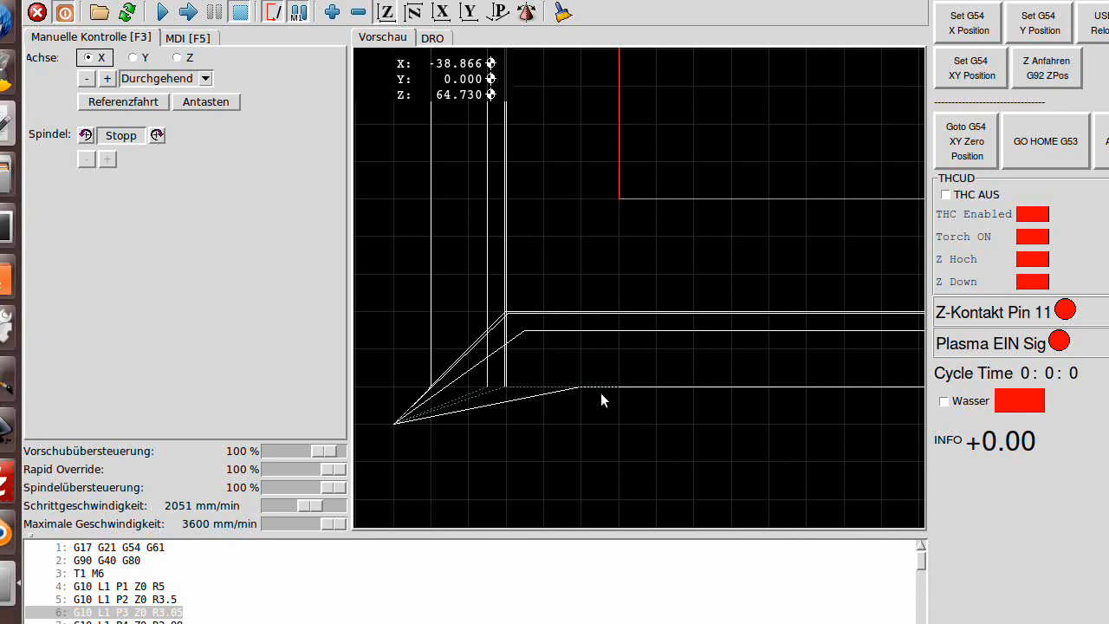
{"action": "mouse_move", "coordinate": [621, 396]}
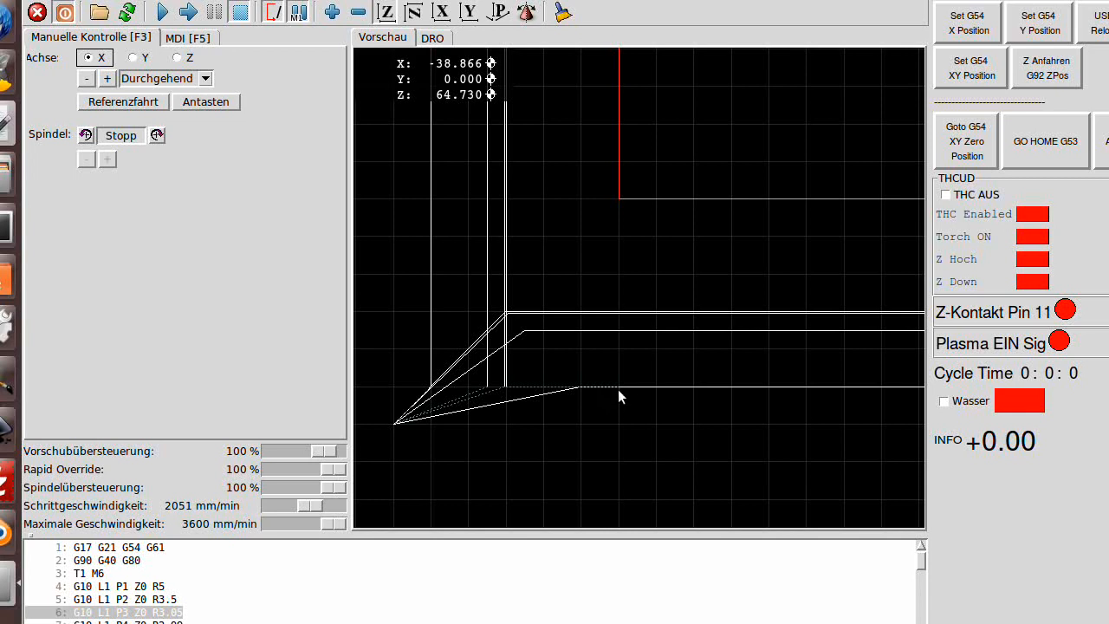
{"action": "mouse_move", "coordinate": [620, 399]}
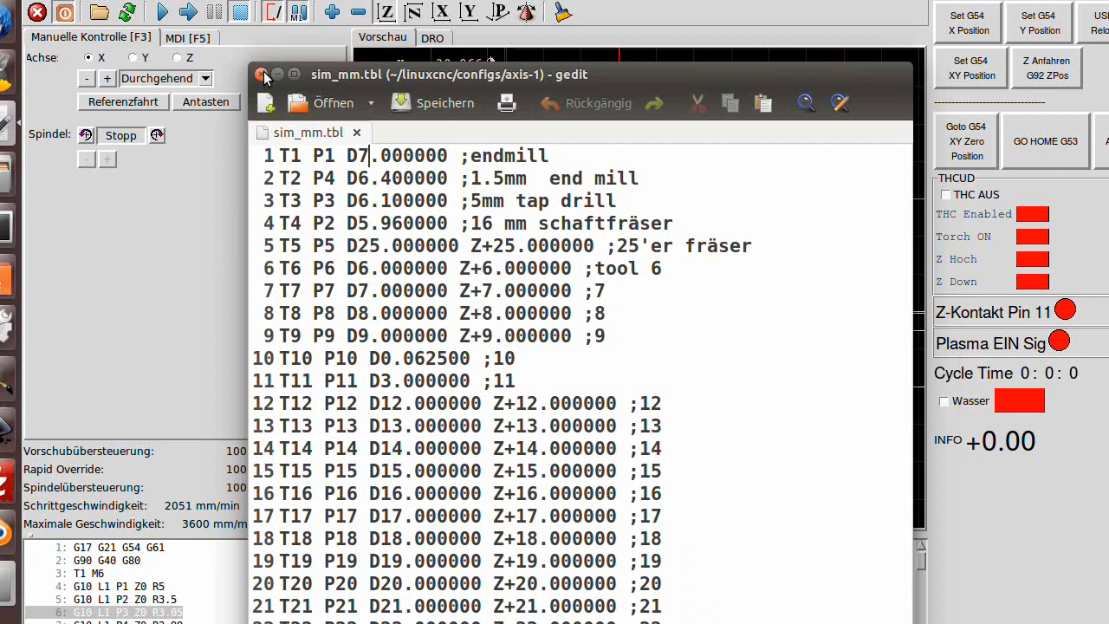
{"action": "left_click", "coordinate": [263, 74]}
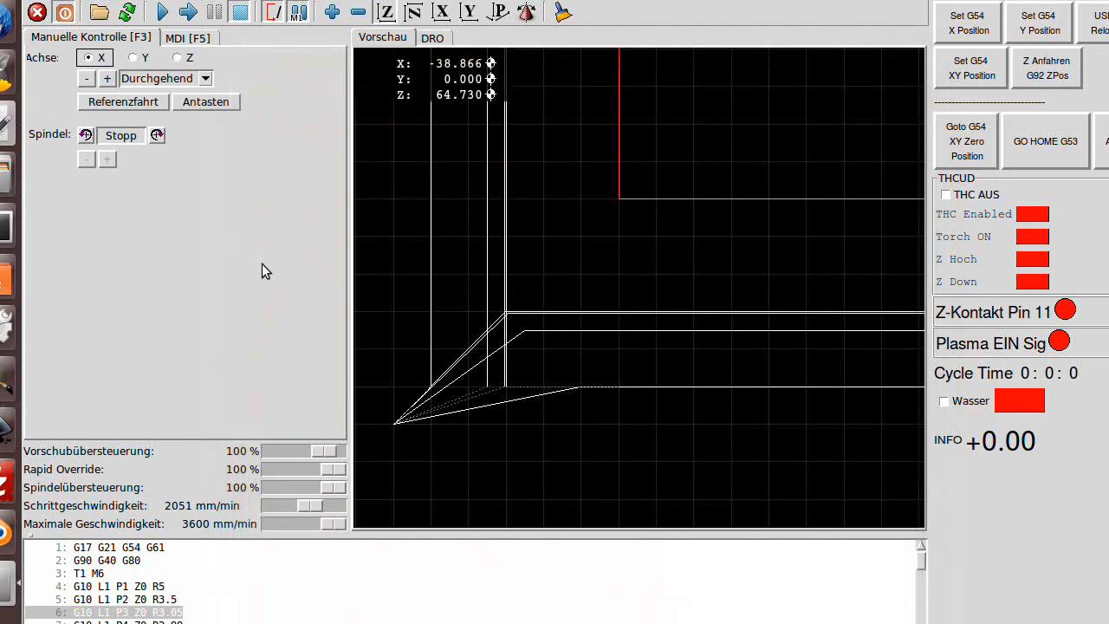
{"action": "mouse_move", "coordinate": [266, 278]}
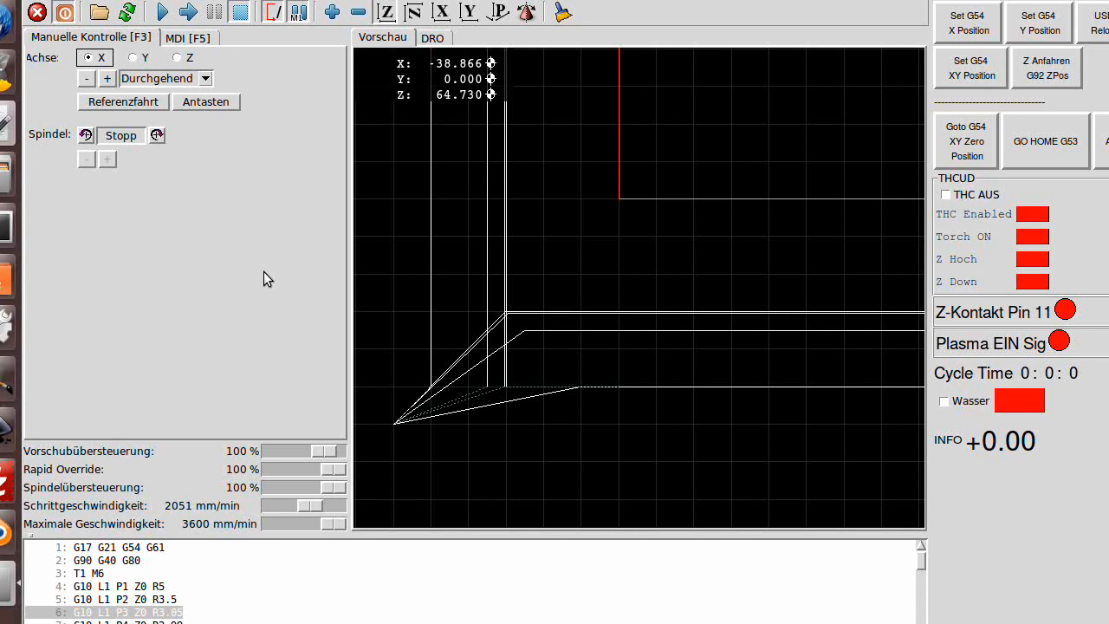
{"action": "mouse_move", "coordinate": [541, 327]}
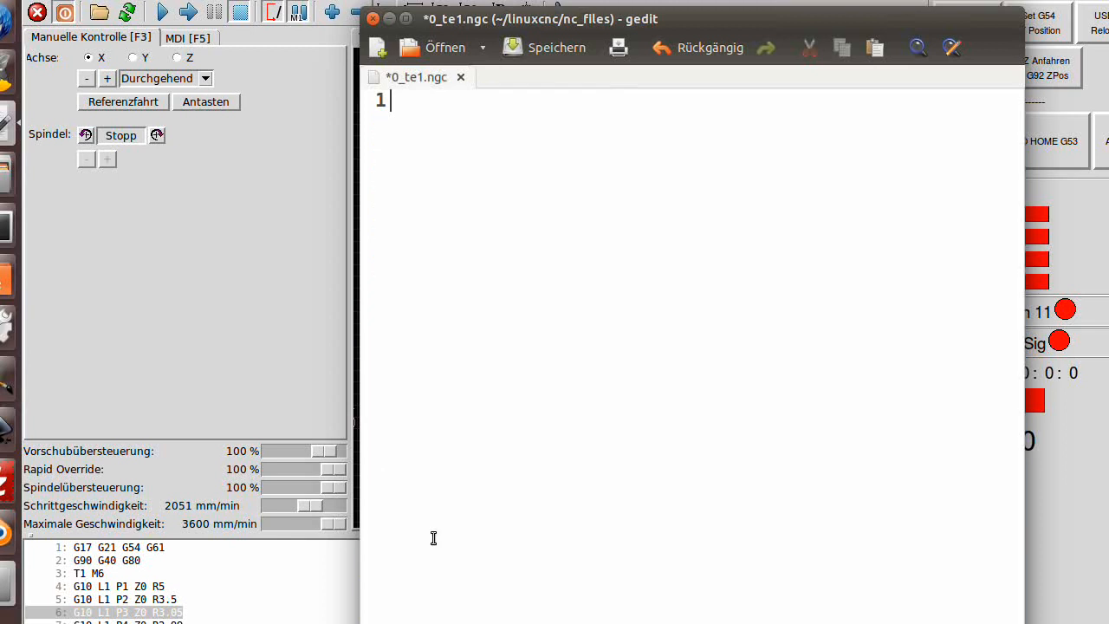
Type the first header line G17 G21 G54 G61
{"action": "type", "text": "G"}
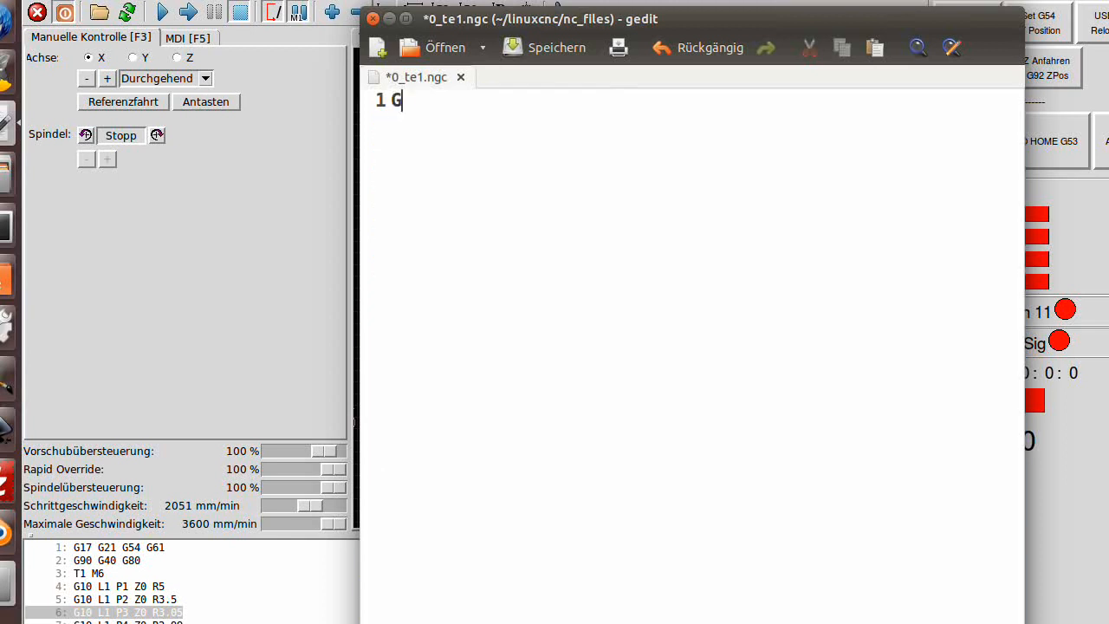
{"action": "type", "text": "17"}
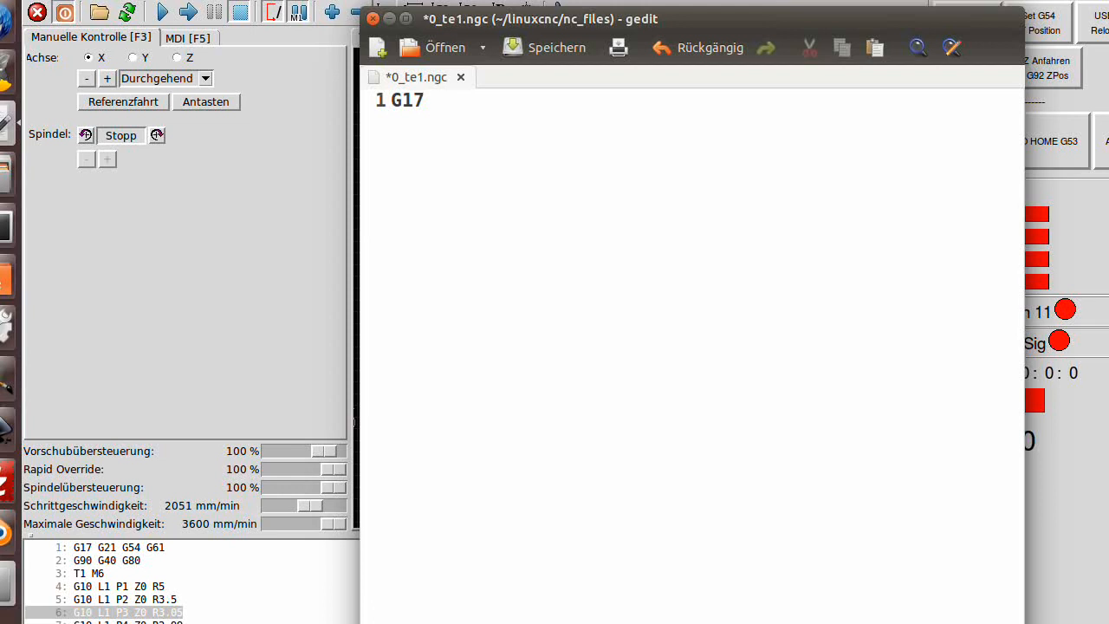
{"action": "left_click", "coordinate": [433, 99]}
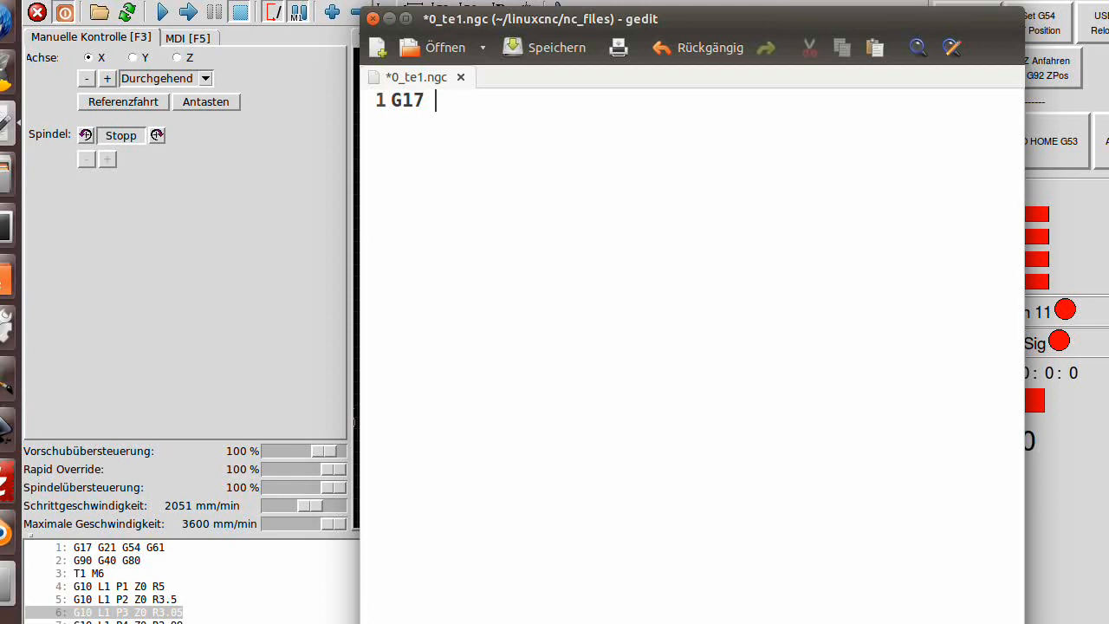
{"action": "type", "text": "G21"}
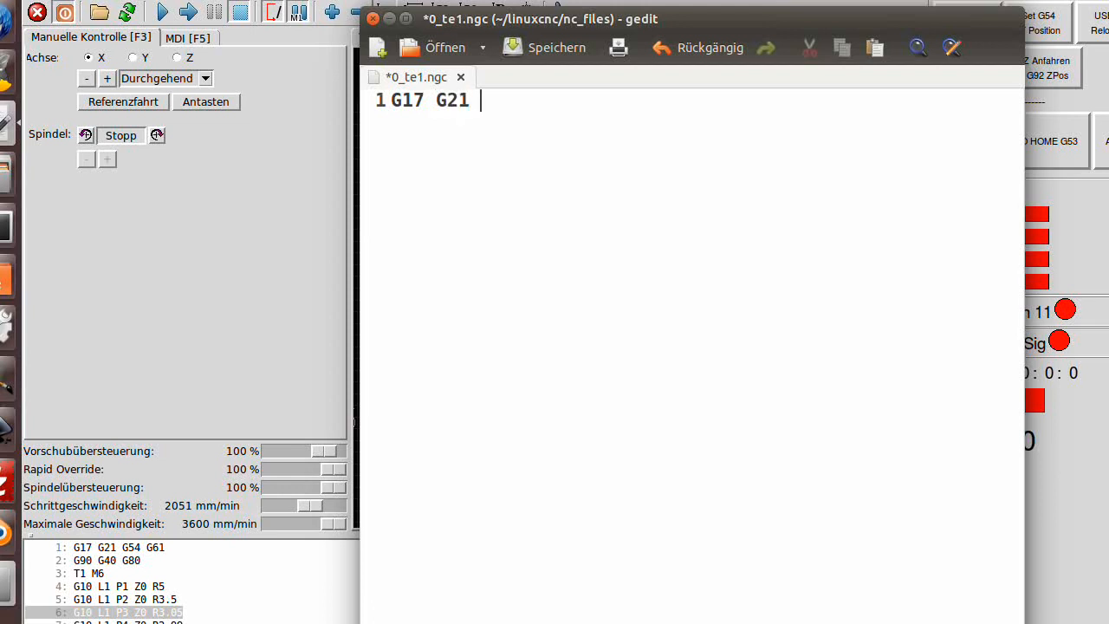
{"action": "type", "text": "G54"}
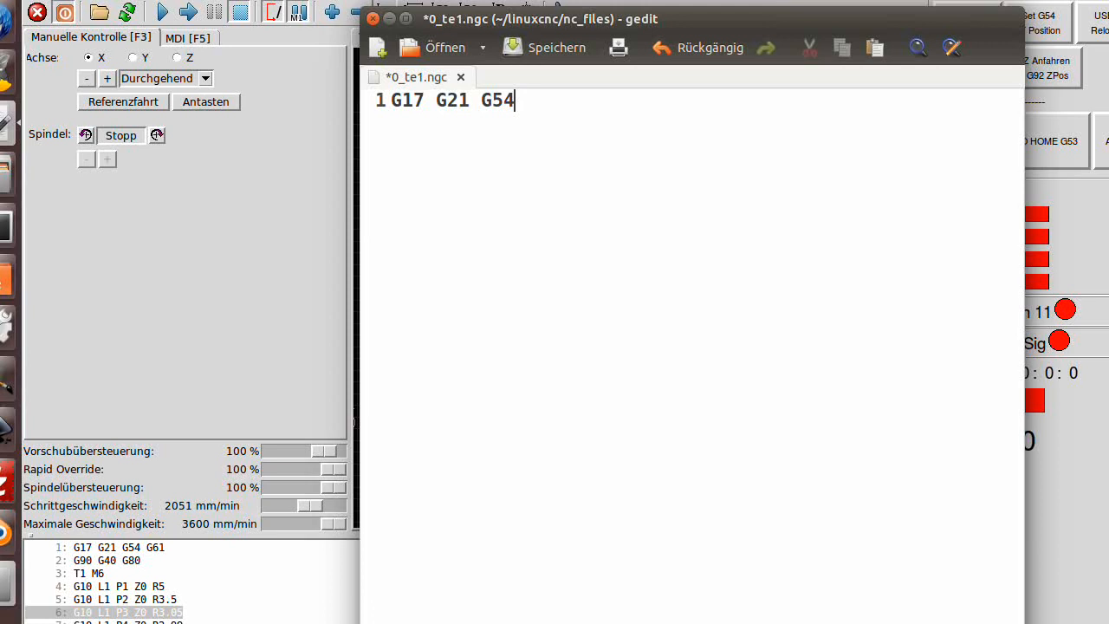
{"action": "type", "text": "\" \""}
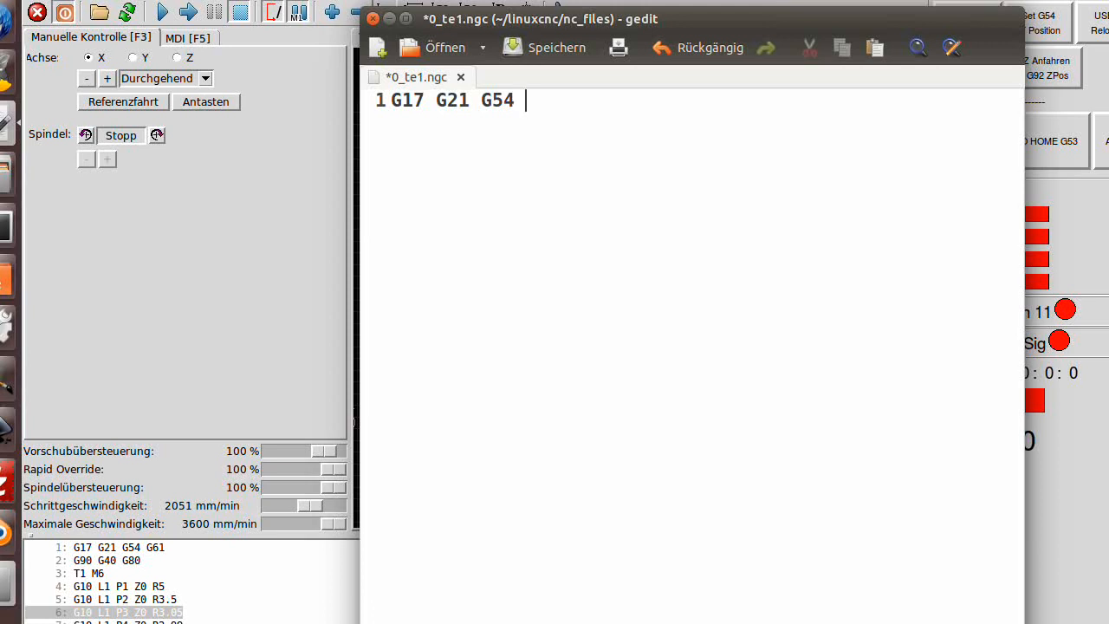
{"action": "type", "text": "G61"}
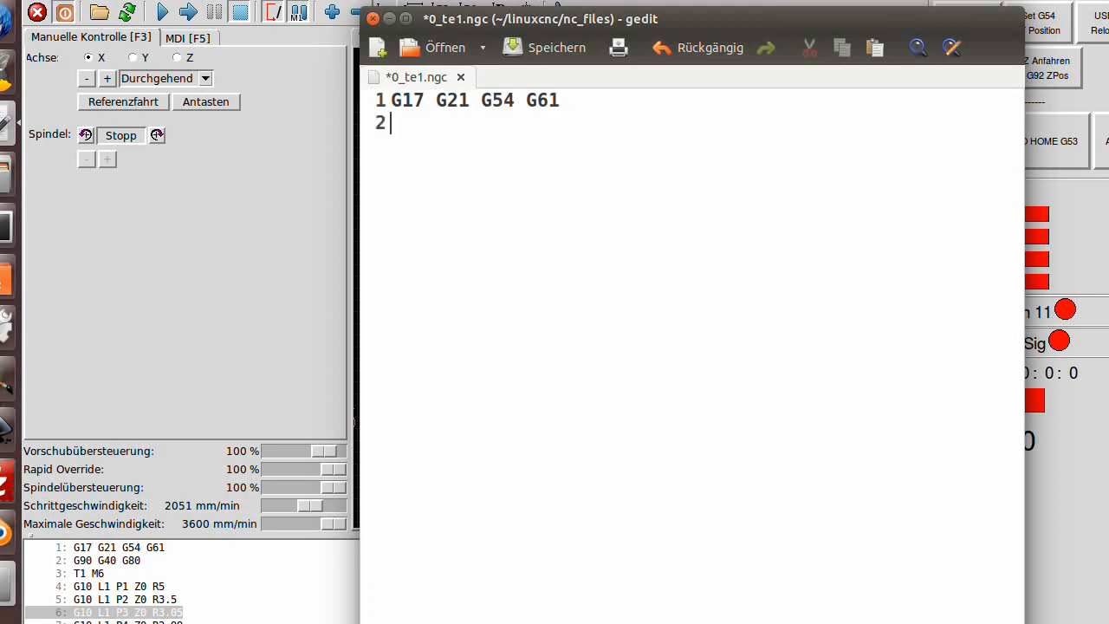
Add the second header line G90 G40 G80
{"action": "type", "text": "G90"}
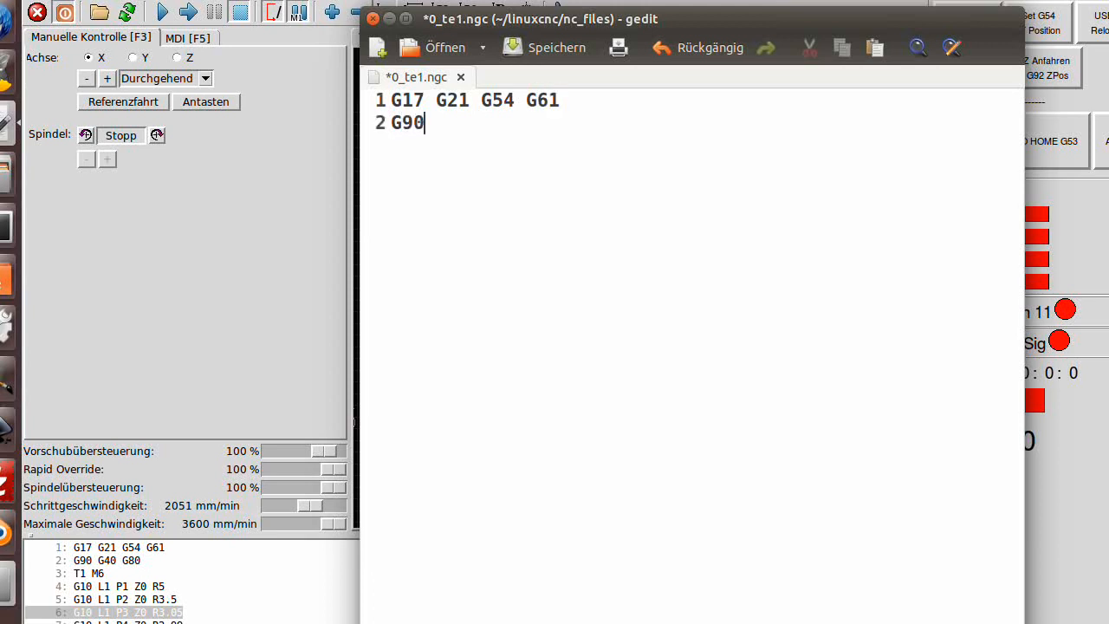
{"action": "type", "text": "G"}
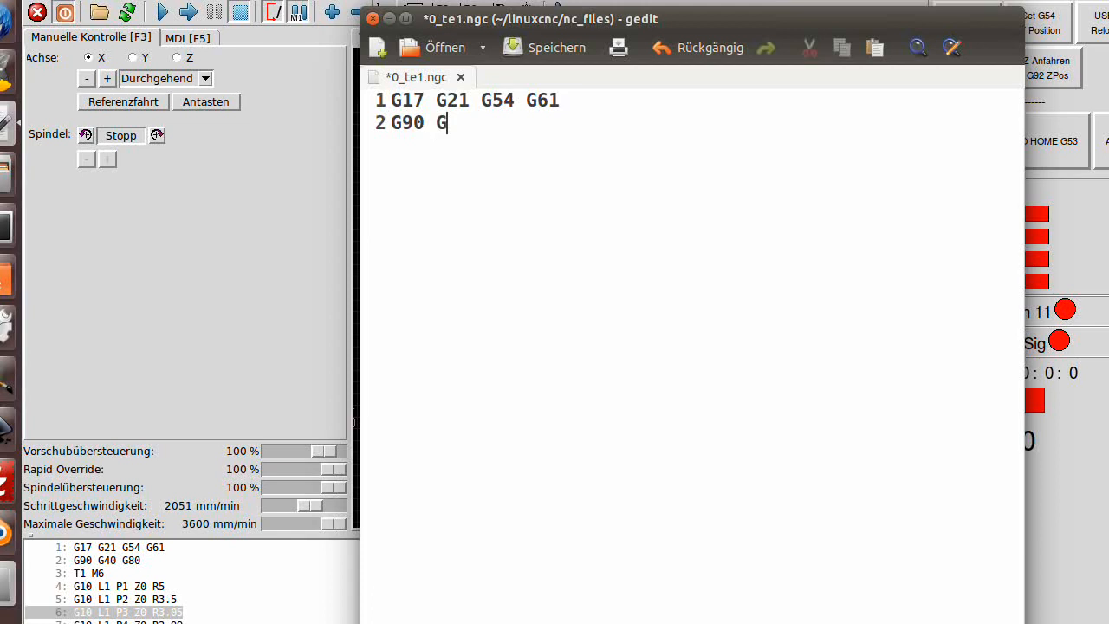
{"action": "type", "text": "40"}
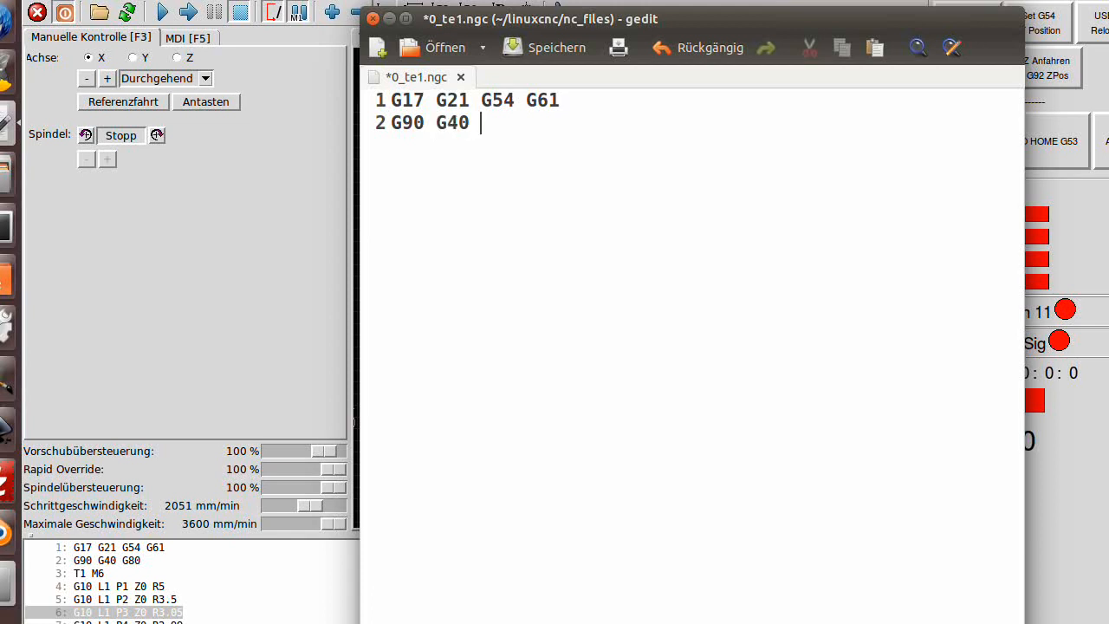
{"action": "type", "text": "G"}
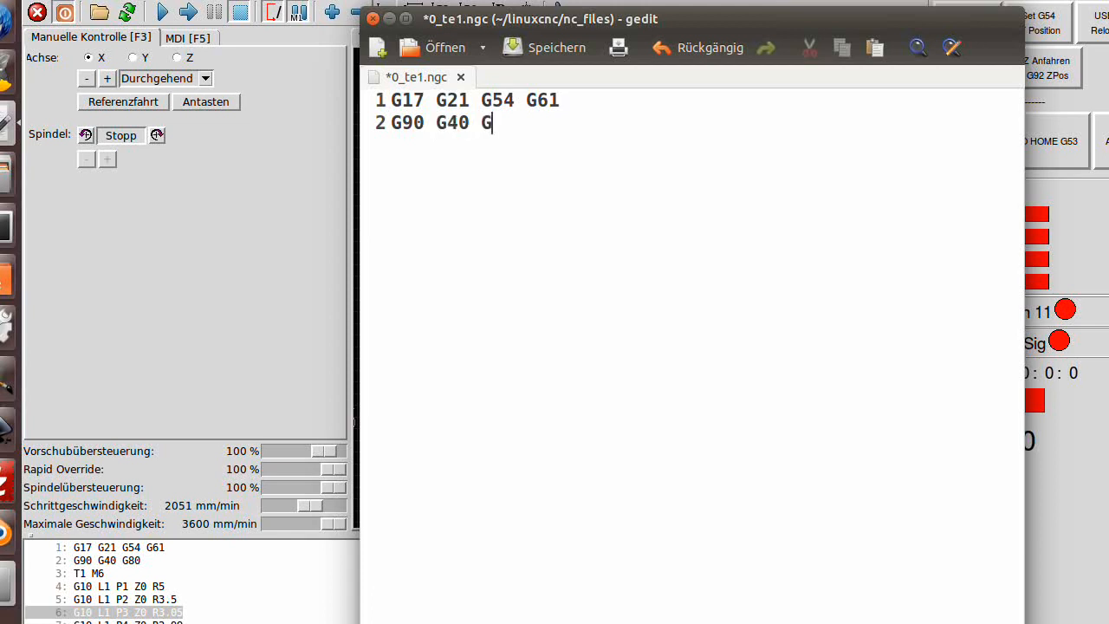
{"action": "type", "text": "80"}
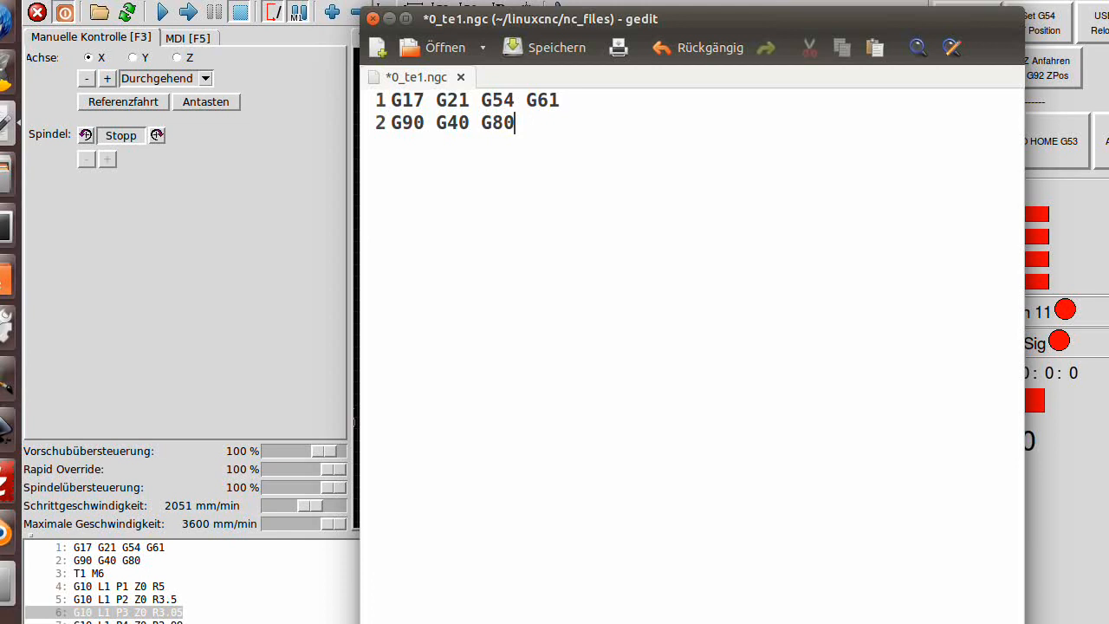
{"action": "key", "text": "Return"}
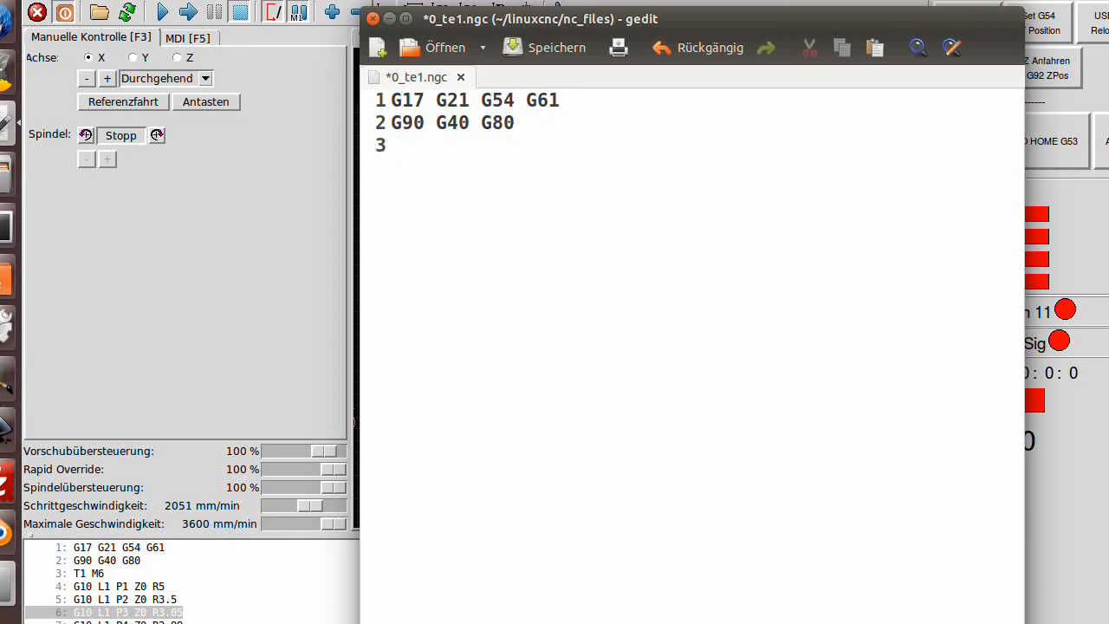
Add the T1 M6 tool-change line followed by a blank line
{"action": "left_click", "coordinate": [392, 145]}
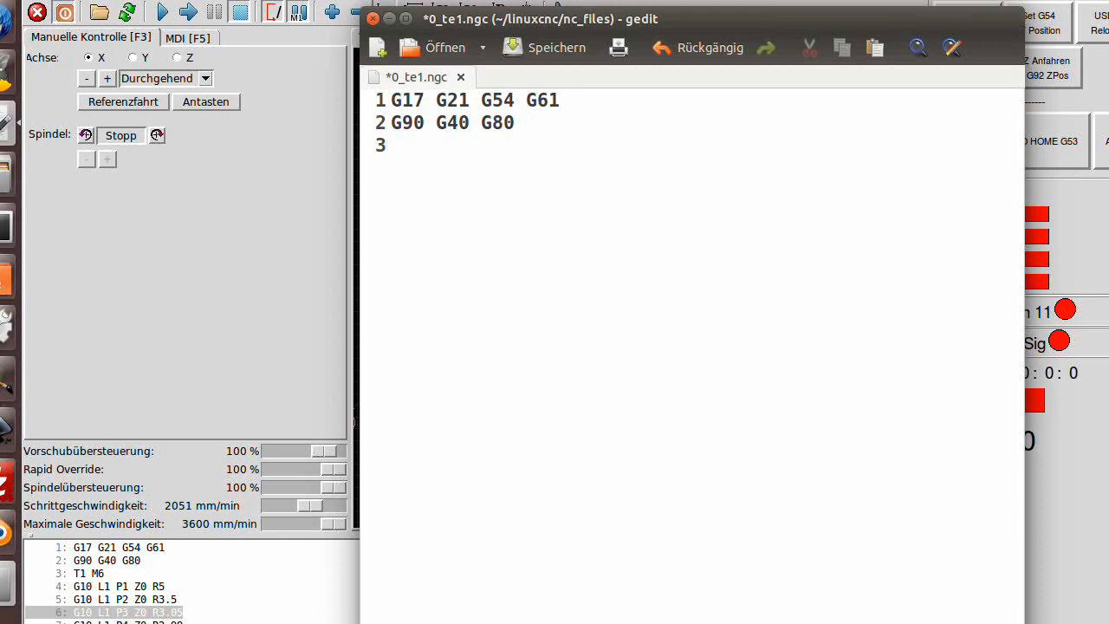
{"action": "left_click", "coordinate": [390, 145]}
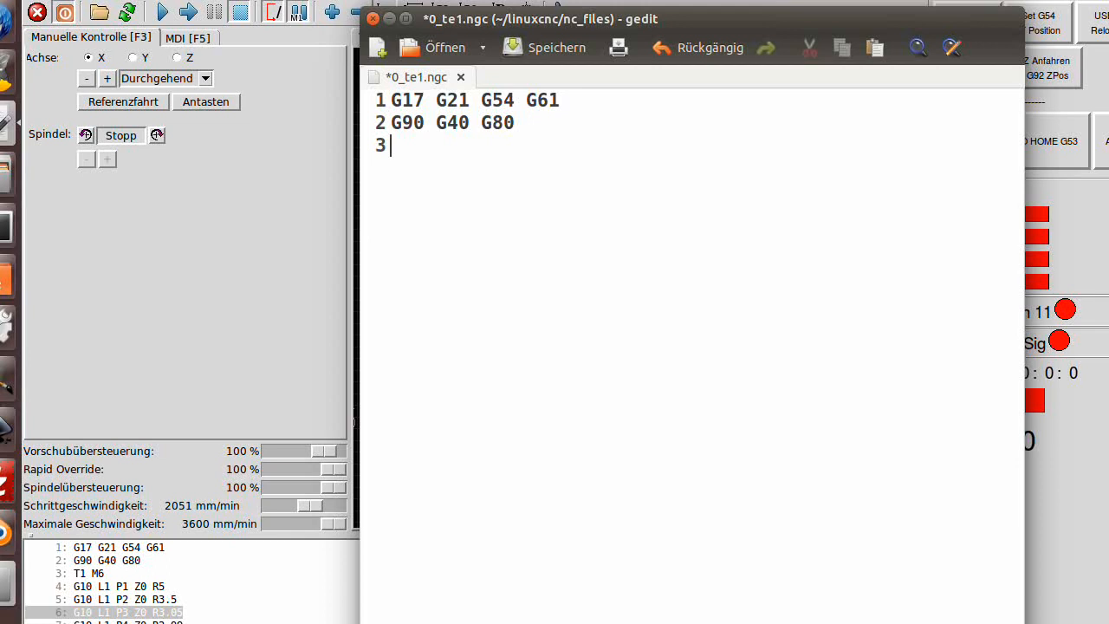
{"action": "type", "text": "T1"}
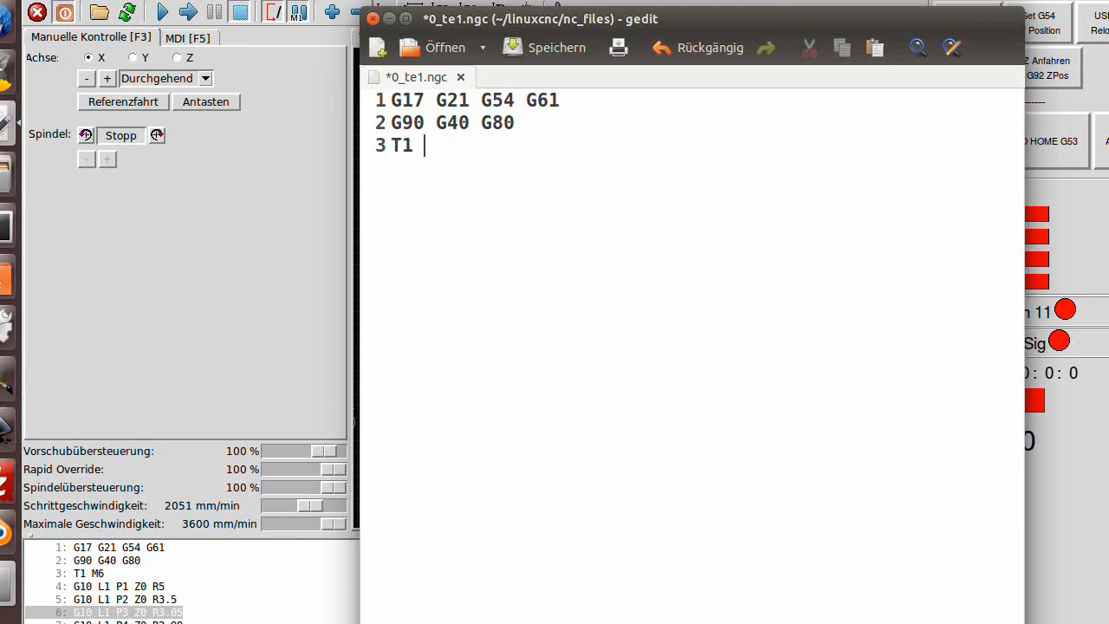
{"action": "type", "text": "M6"}
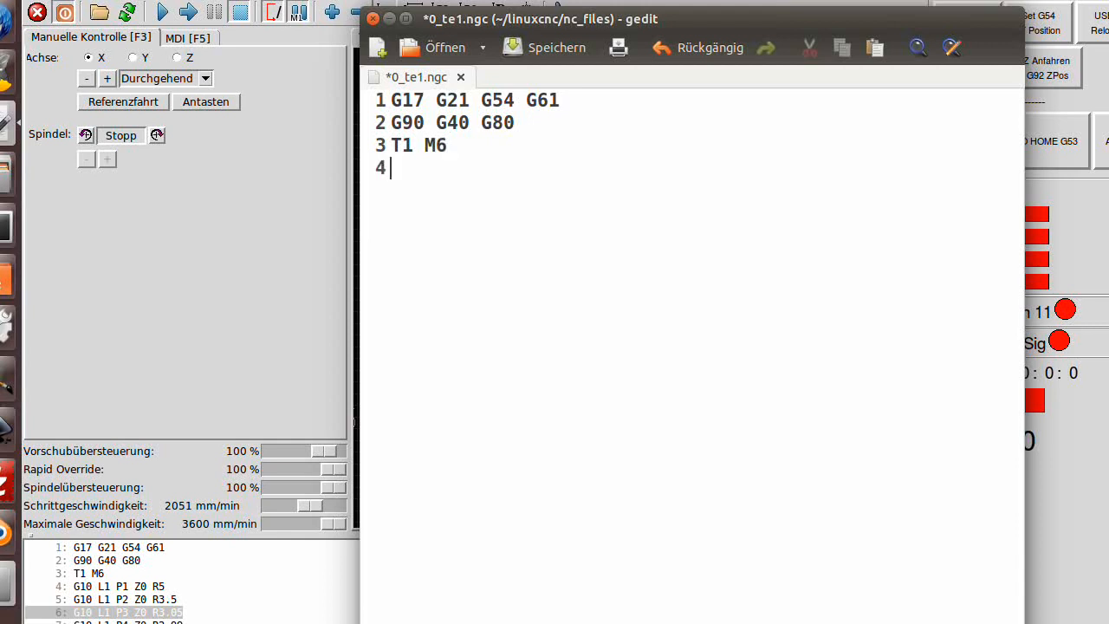
{"action": "key", "text": "Return"}
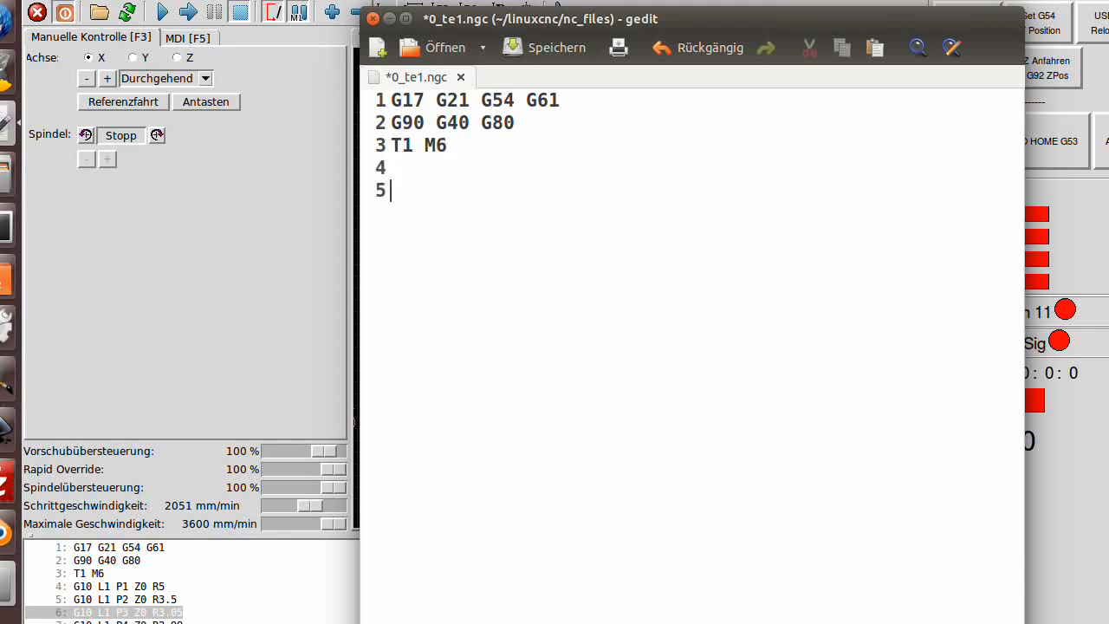
Write the tool offset line G10 L1 P1 Z0 R5 and repeat it below
{"action": "type", "text": "G10"}
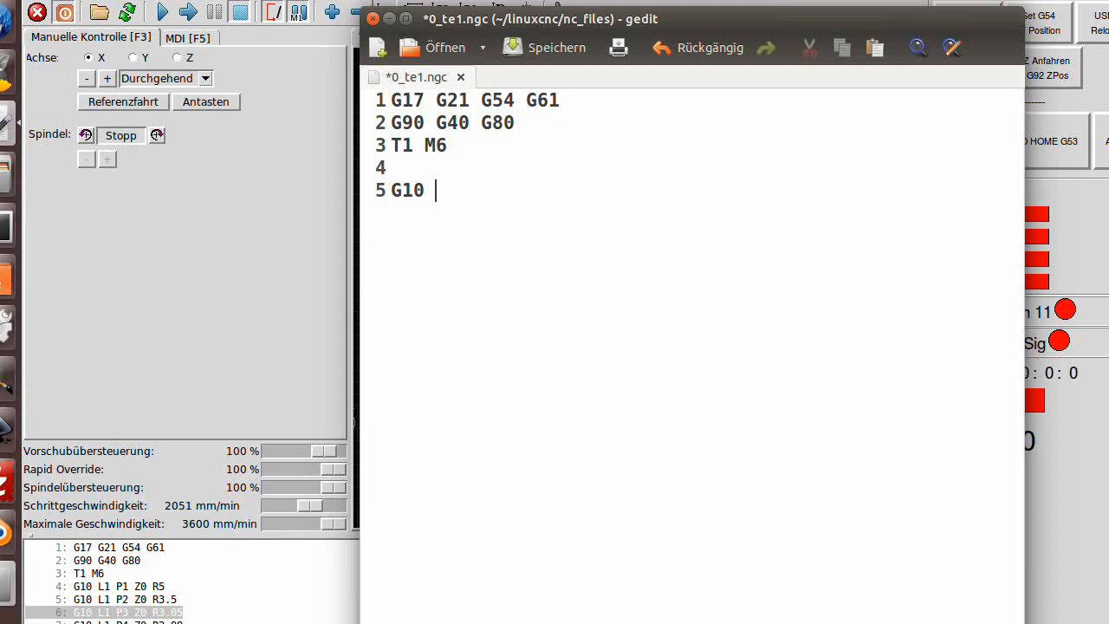
{"action": "type", "text": "L1"}
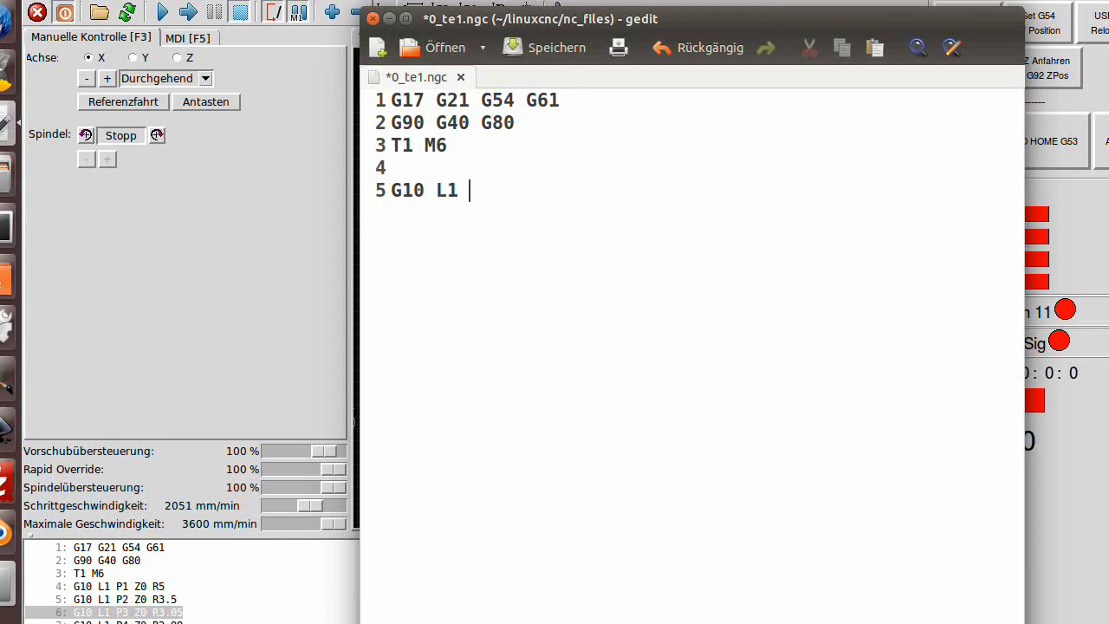
{"action": "type", "text": "P"}
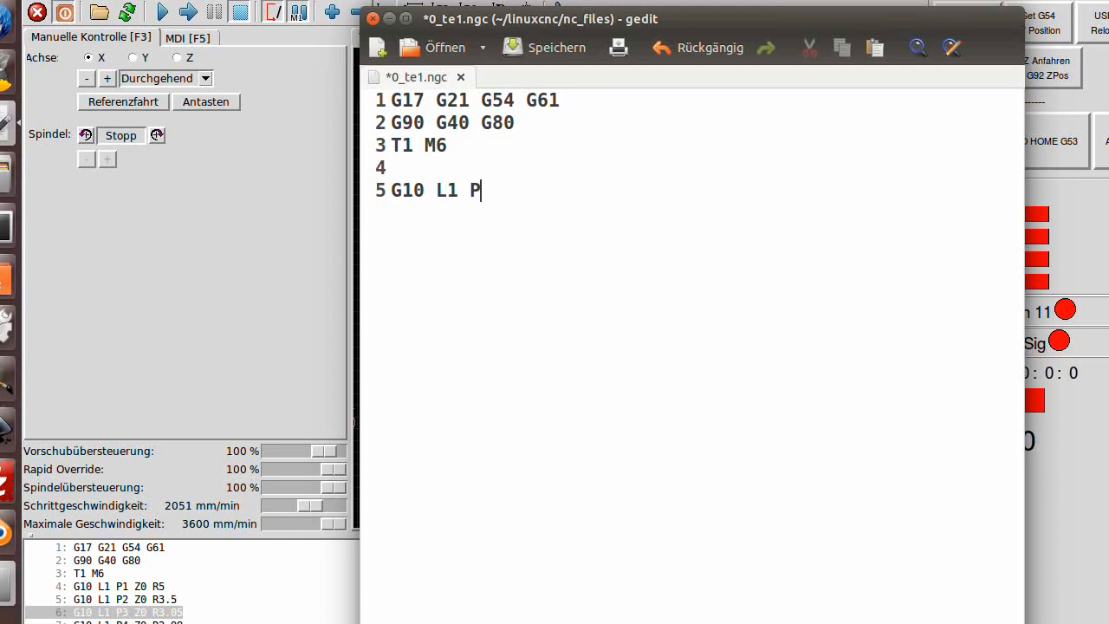
{"action": "type", "text": "1"}
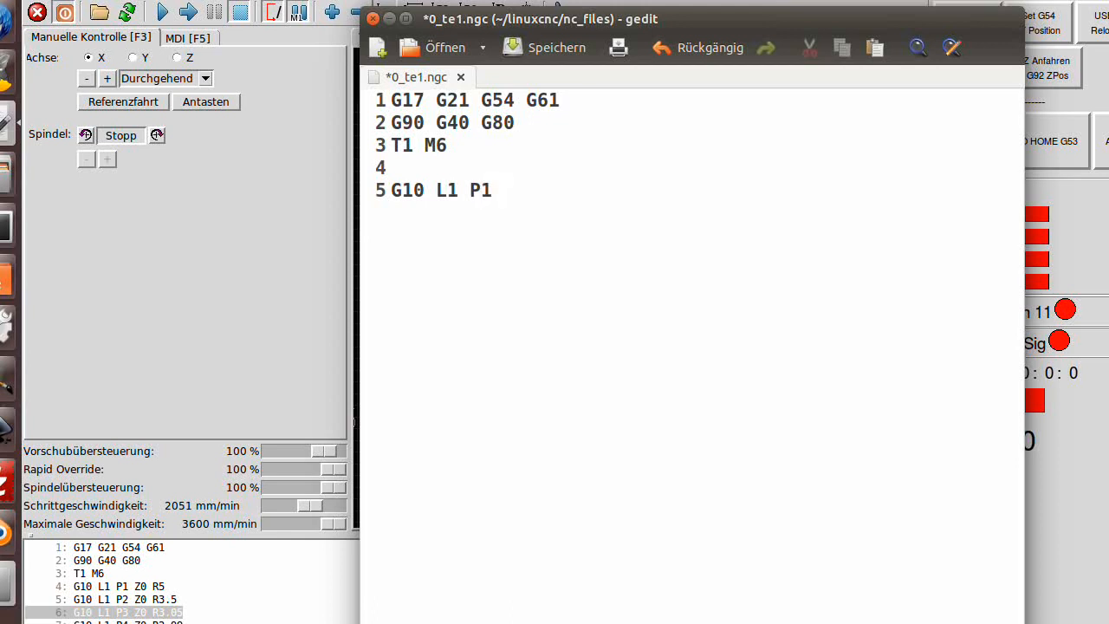
{"action": "type", "text": "Z"}
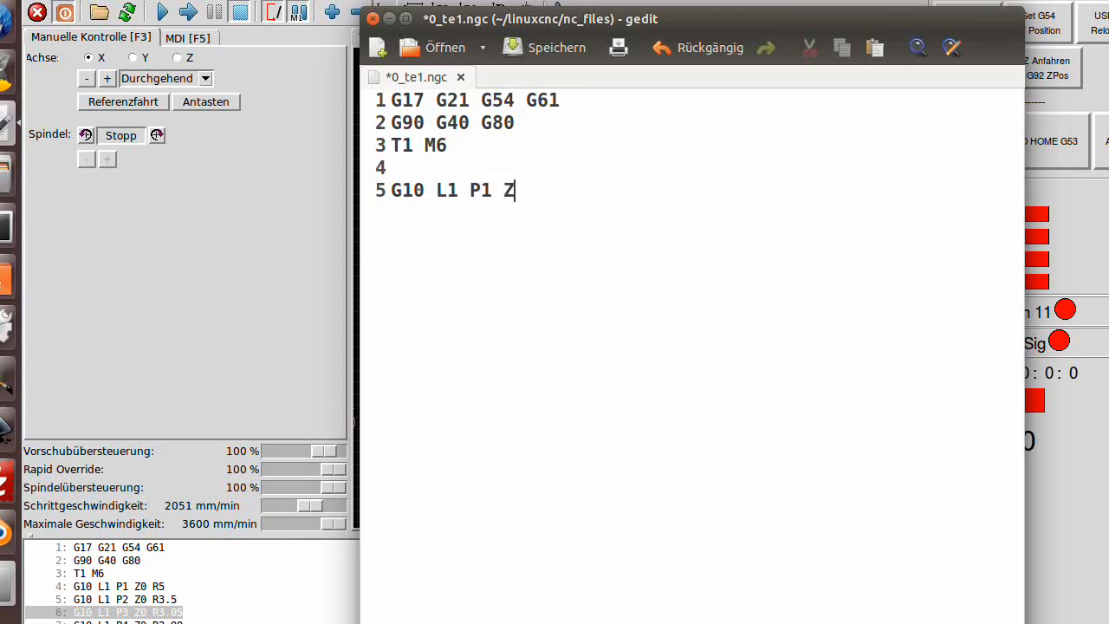
{"action": "type", "text": "0"}
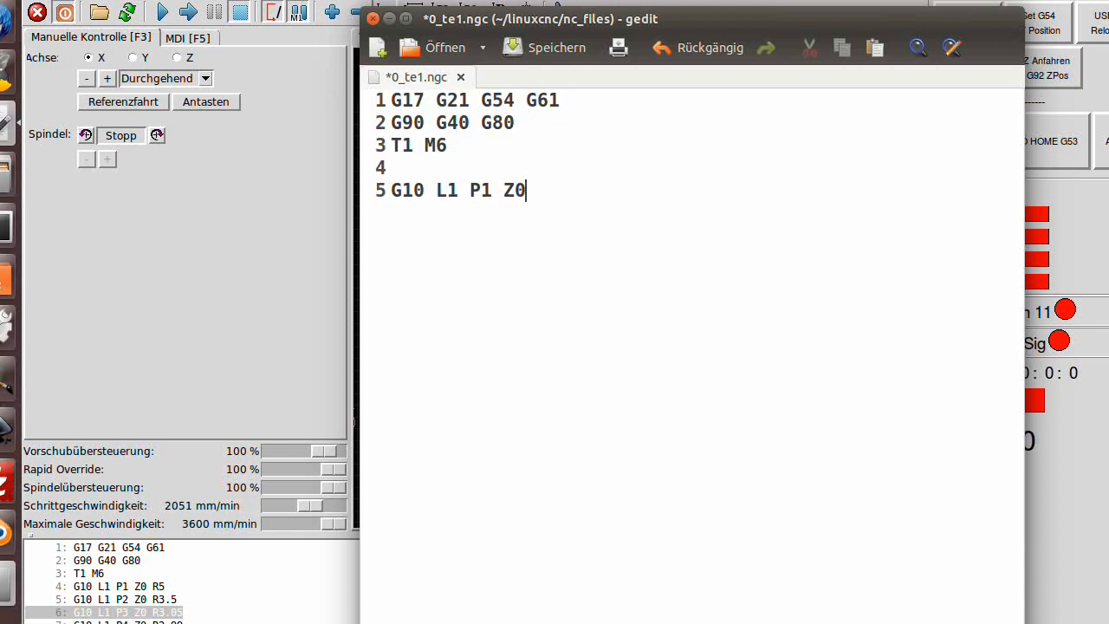
{"action": "type", "text": "R"}
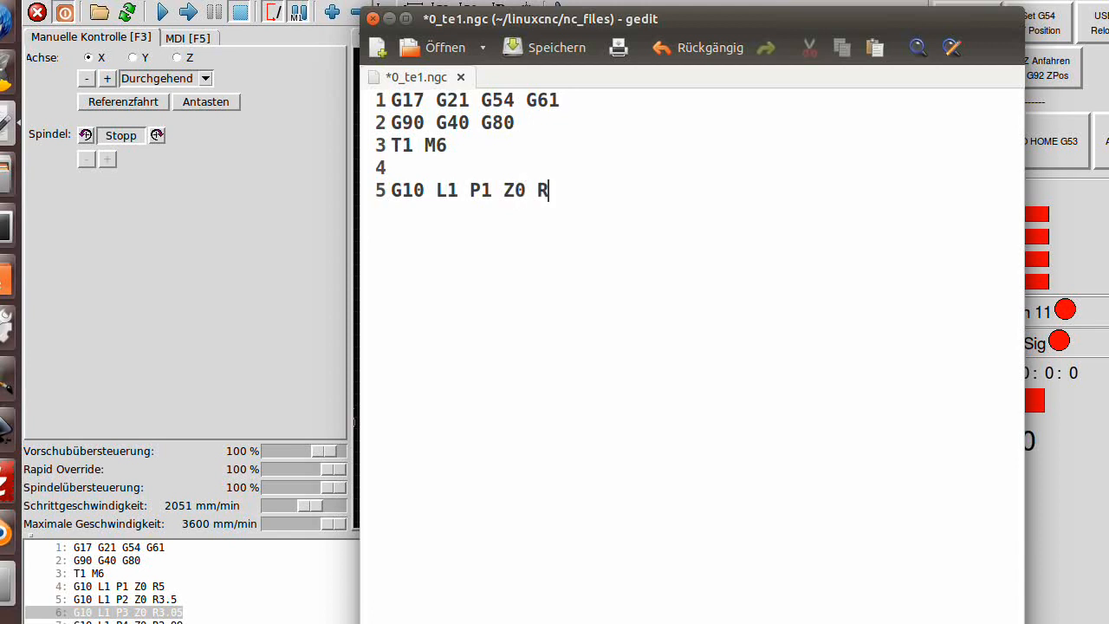
{"action": "type", "text": "5"}
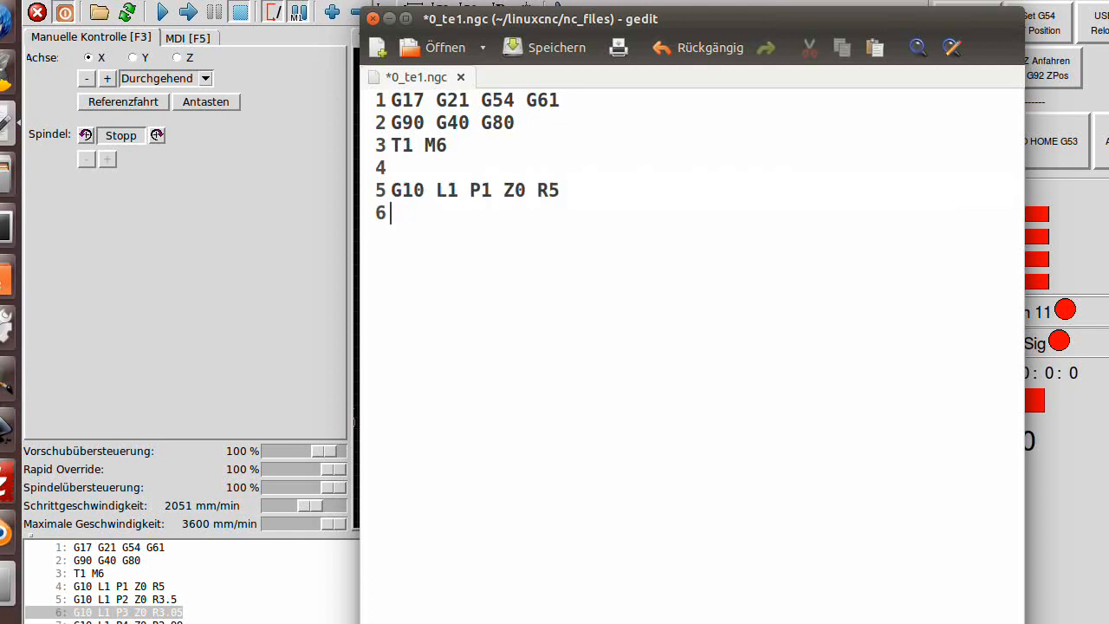
{"action": "type", "text": "G10 L1 P1 Z0 R5"}
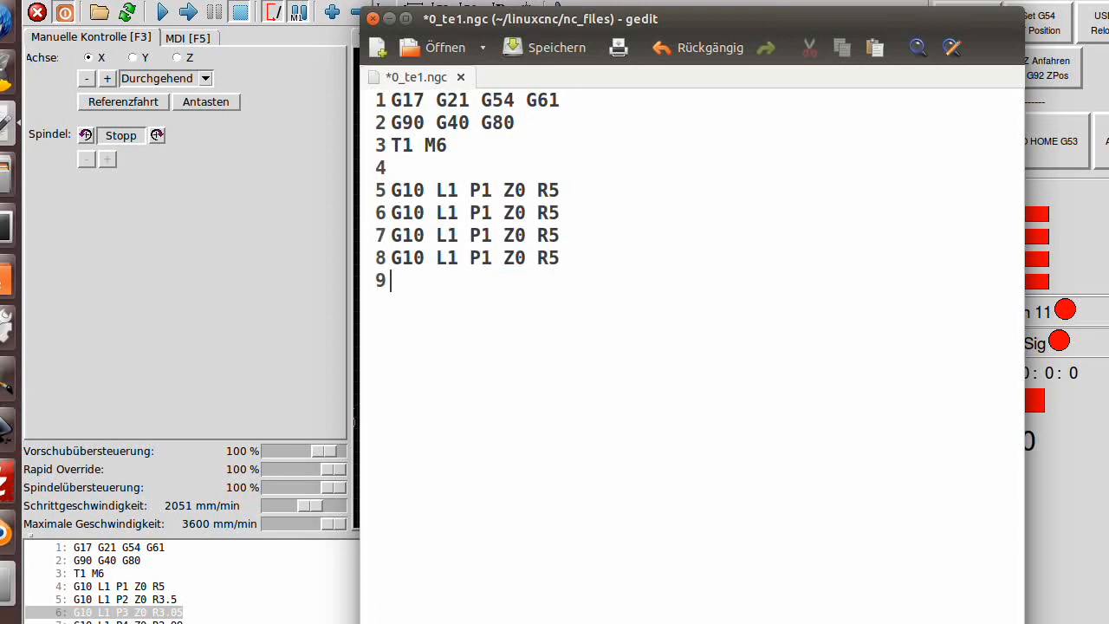
Edit the repeated lines to P2–P4 with radii R3.5, R3.05 and R2.99
{"action": "left_click", "coordinate": [483, 212]}
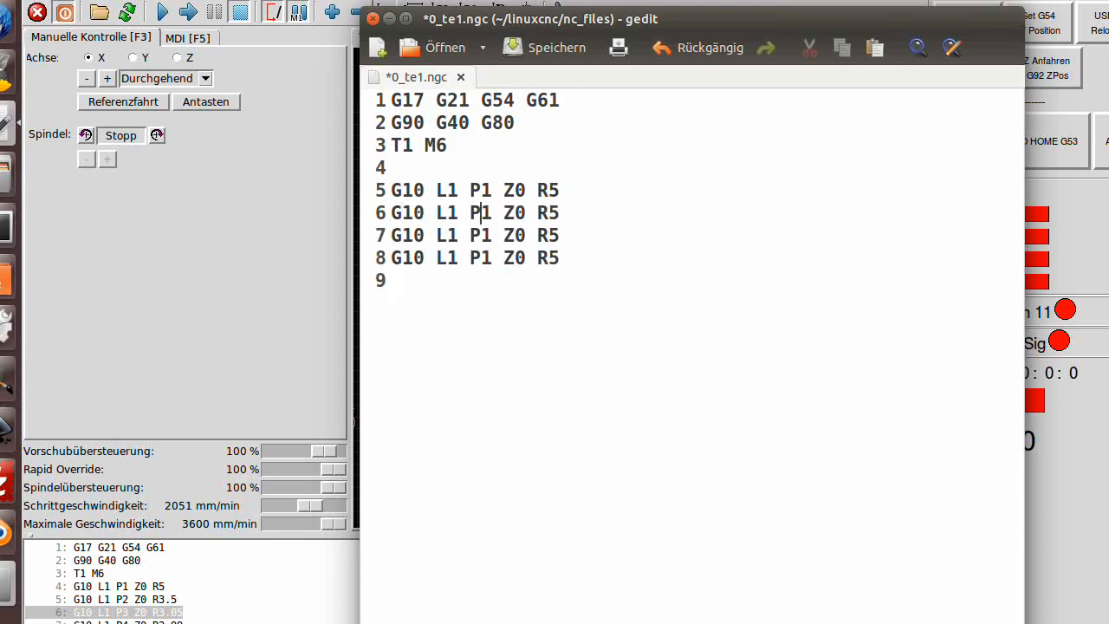
{"action": "type", "text": "2"}
{"action": "left_click", "coordinate": [473, 257]}
{"action": "type", "text": "4"}
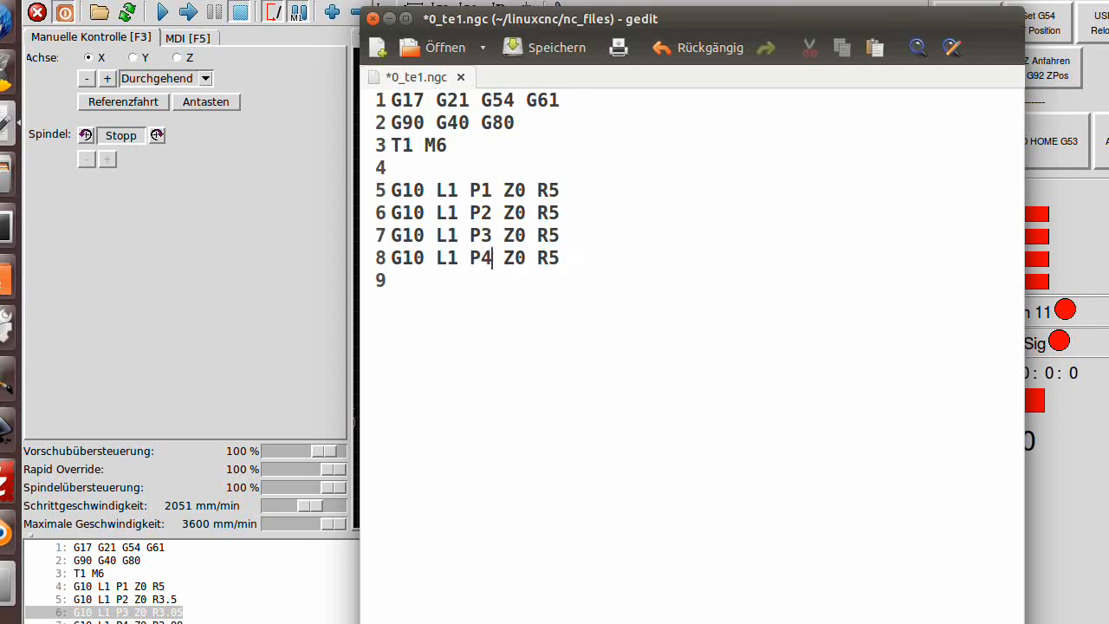
{"action": "left_click", "coordinate": [548, 213]}
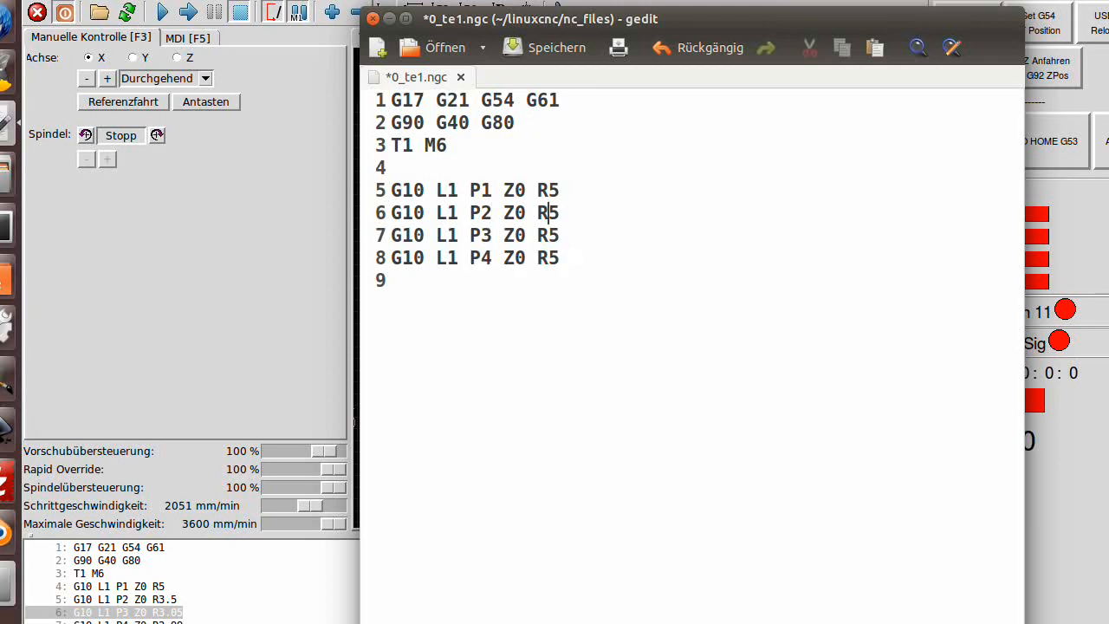
{"action": "type", "text": "3."}
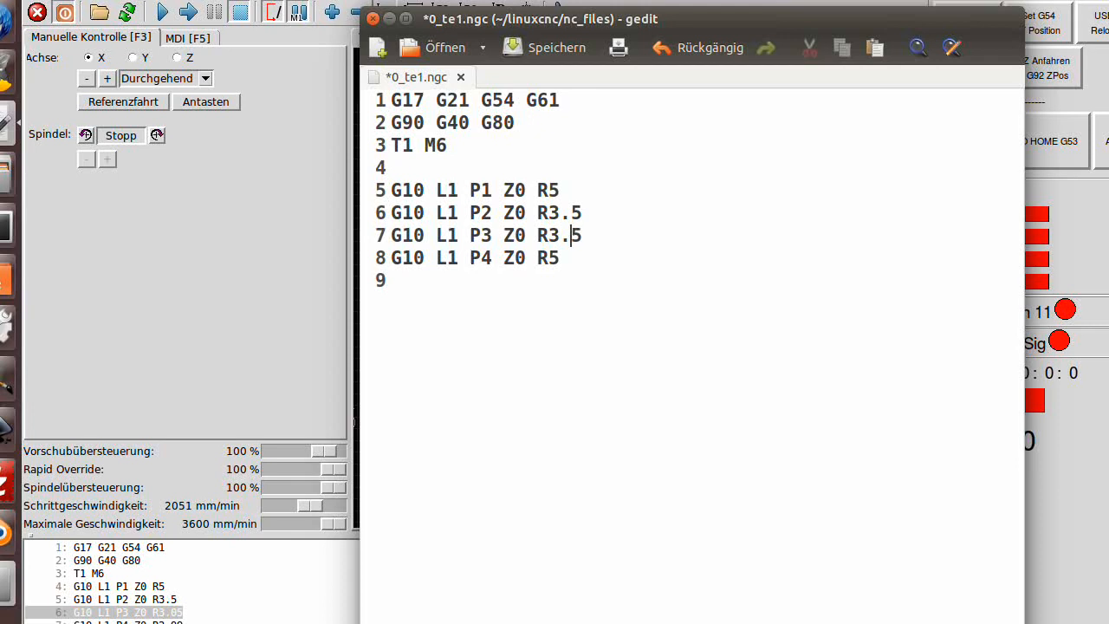
{"action": "type", "text": "0"}
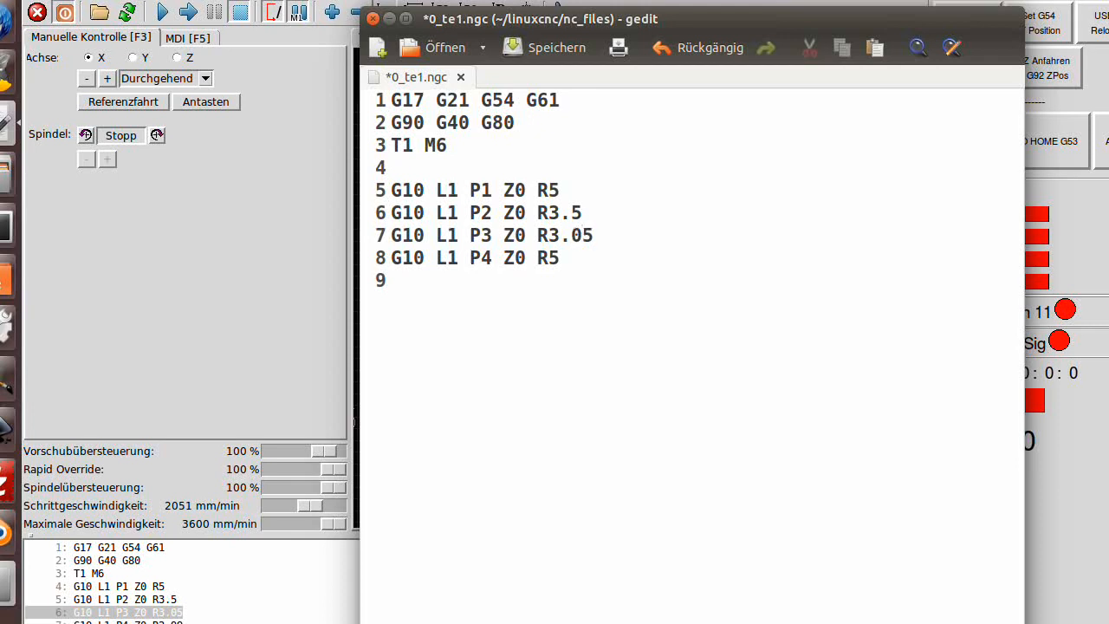
{"action": "left_click", "coordinate": [584, 235]}
{"action": "type", "text": "2."}
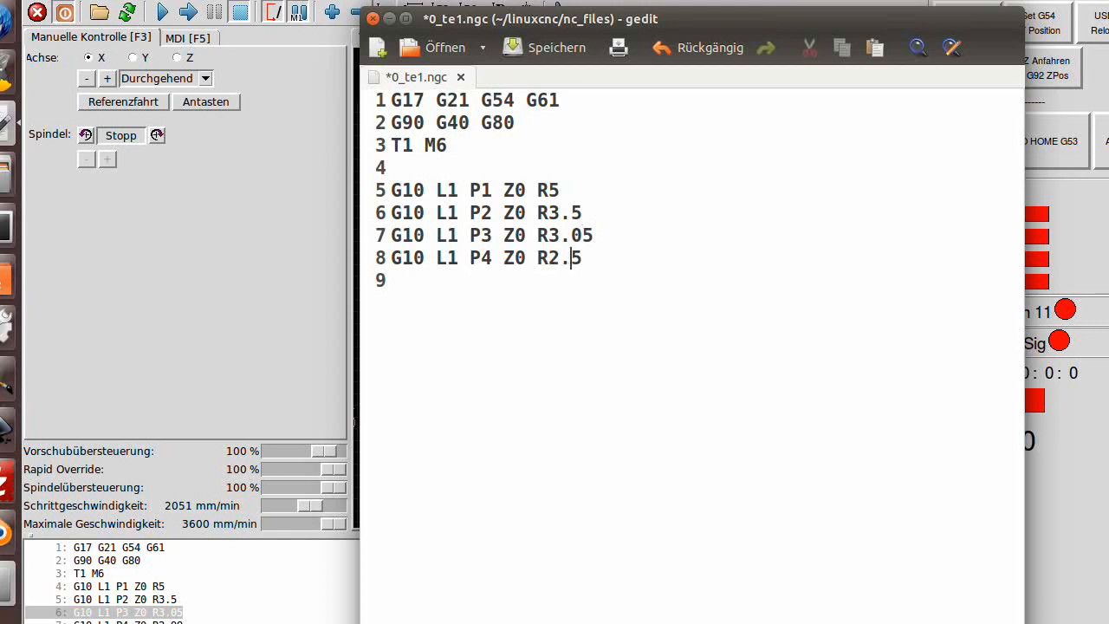
{"action": "type", "text": "99"}
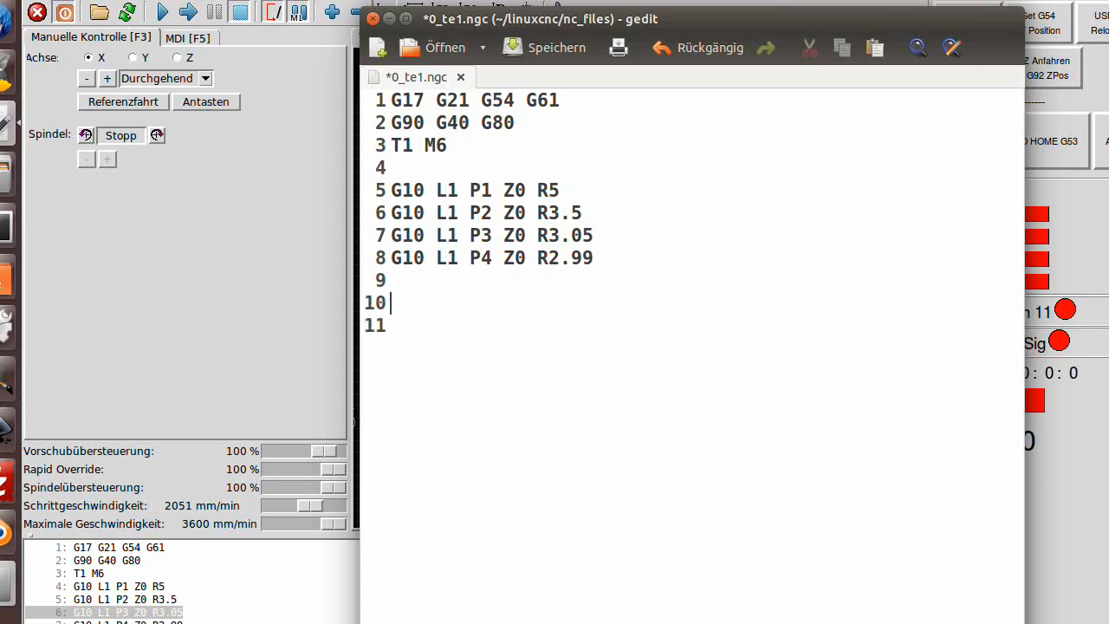
Add the spindle start line S2000 M3
{"action": "type", "text": "S200"}
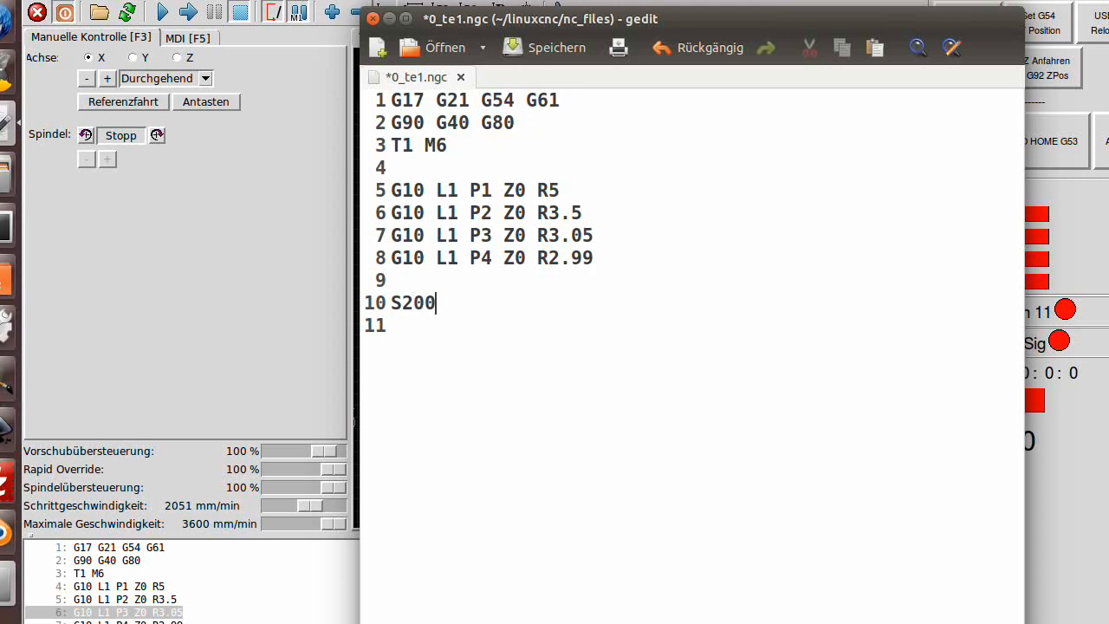
{"action": "type", "text": "0"}
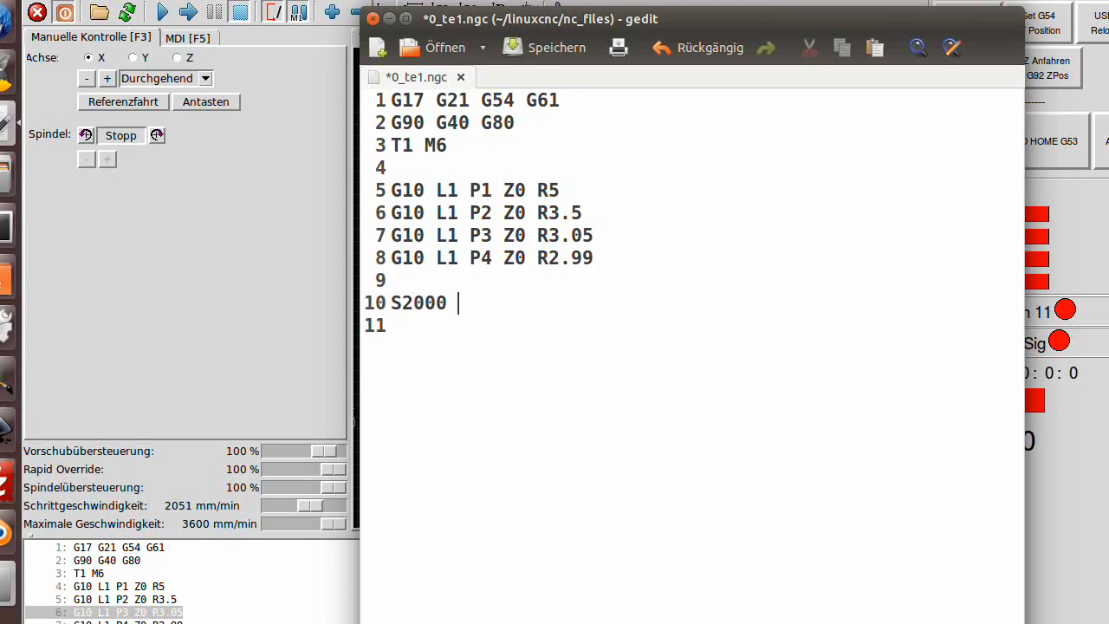
{"action": "type", "text": "M3"}
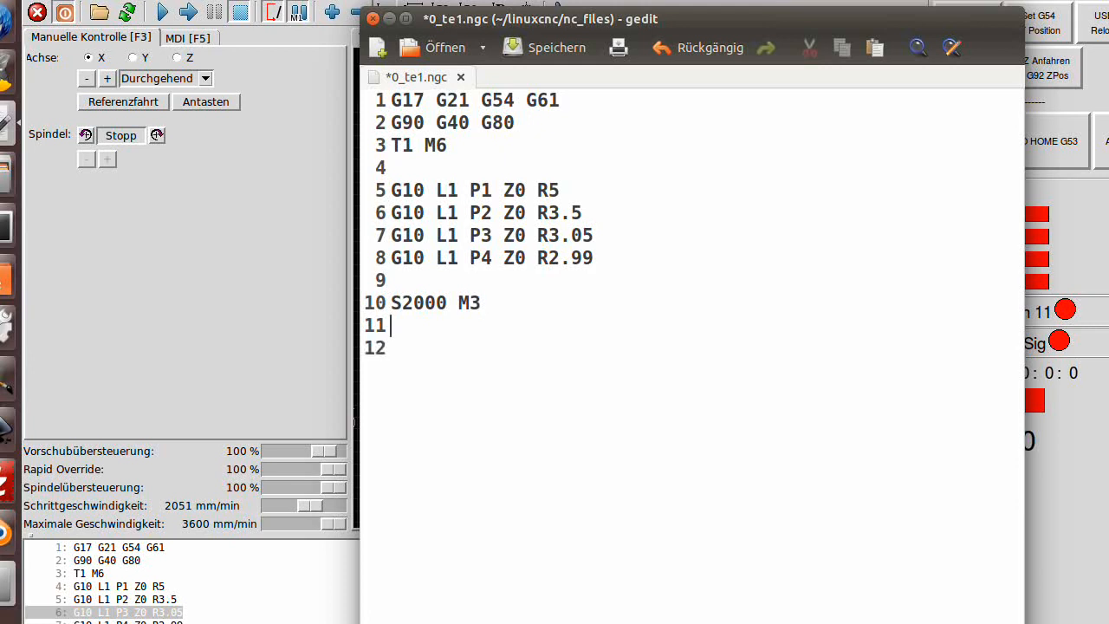
{"action": "key", "text": "Return"}
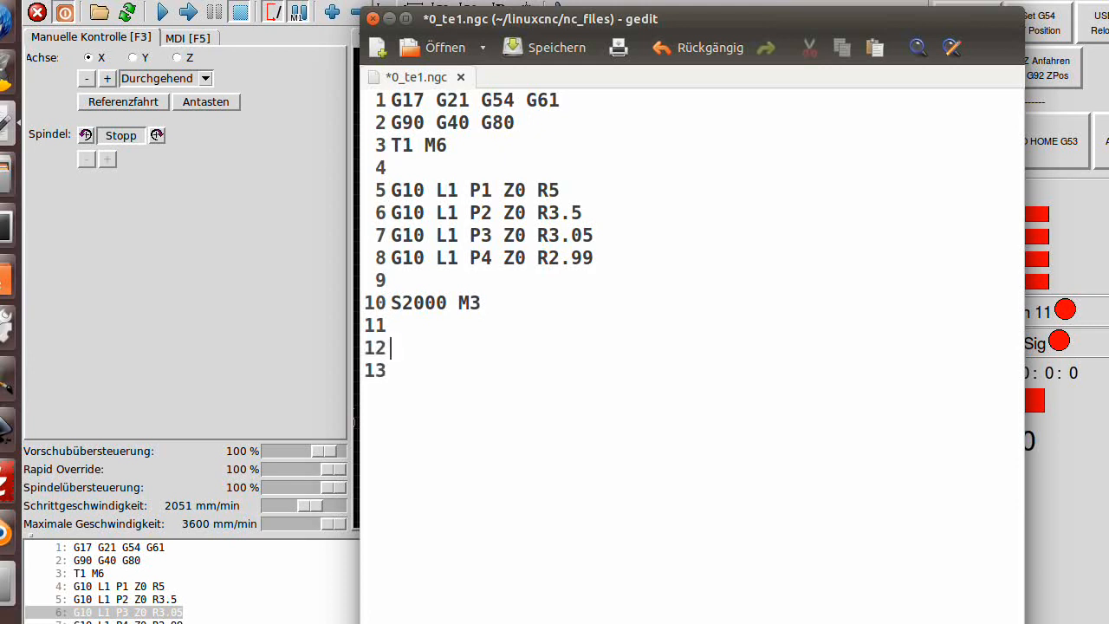
Add the rapid move G0 X-5 Y-5 on a new line
{"action": "type", "text": "G"}
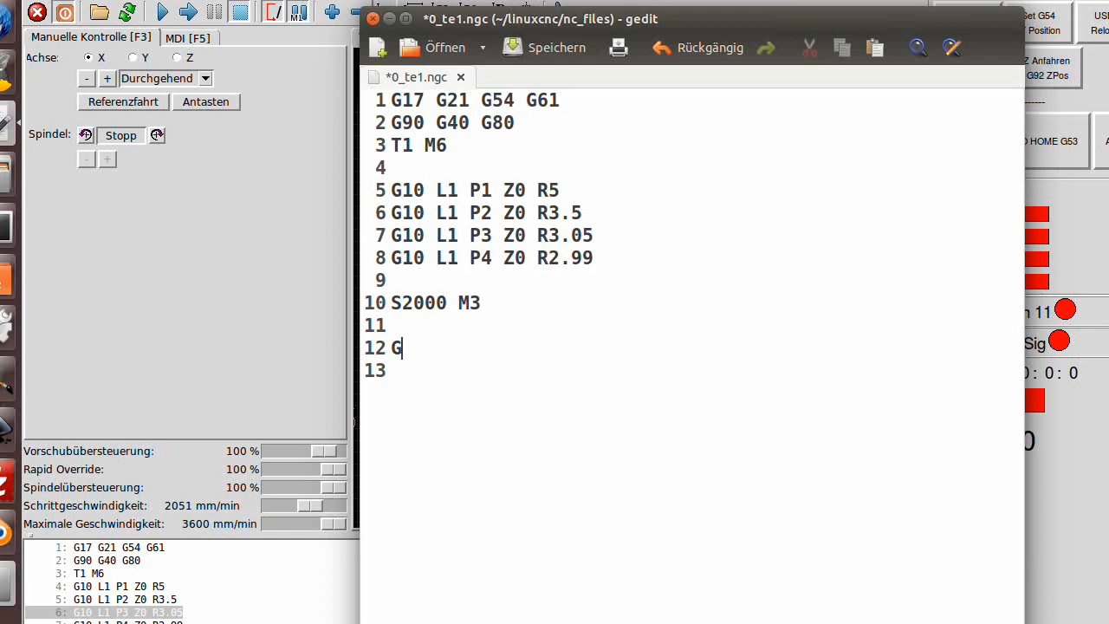
{"action": "type", "text": "\" \""}
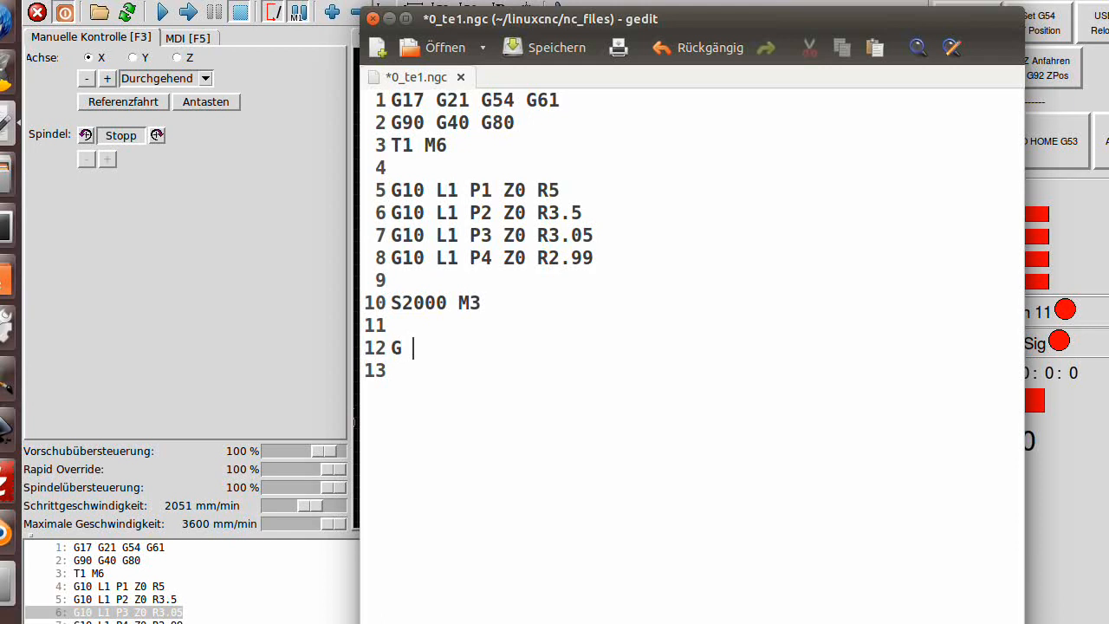
{"action": "type", "text": "0 5"}
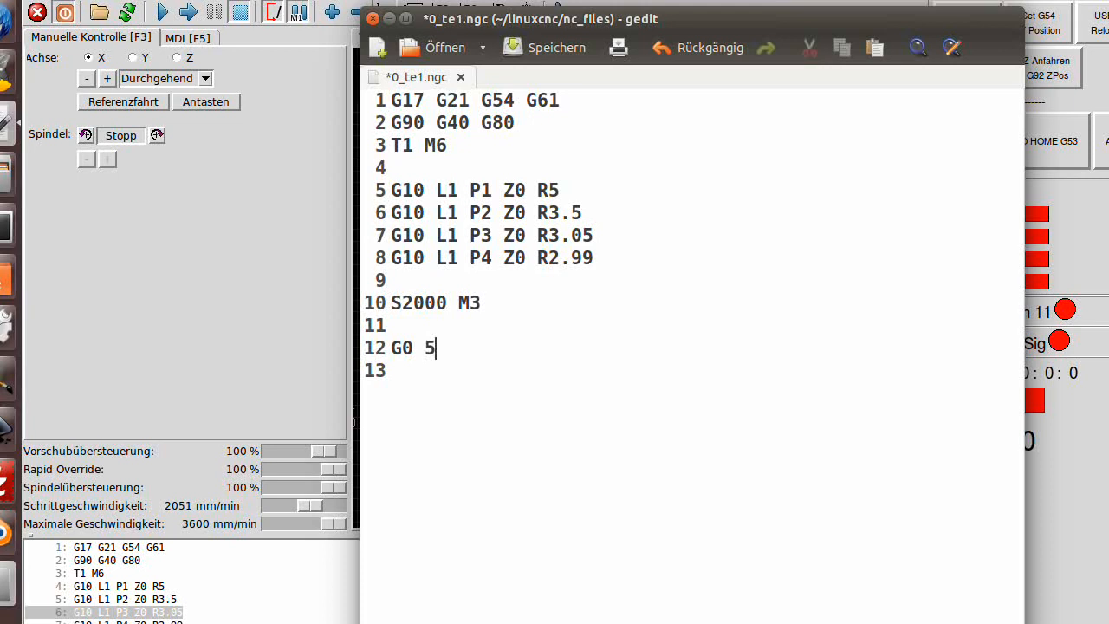
{"action": "type", "text": "x"}
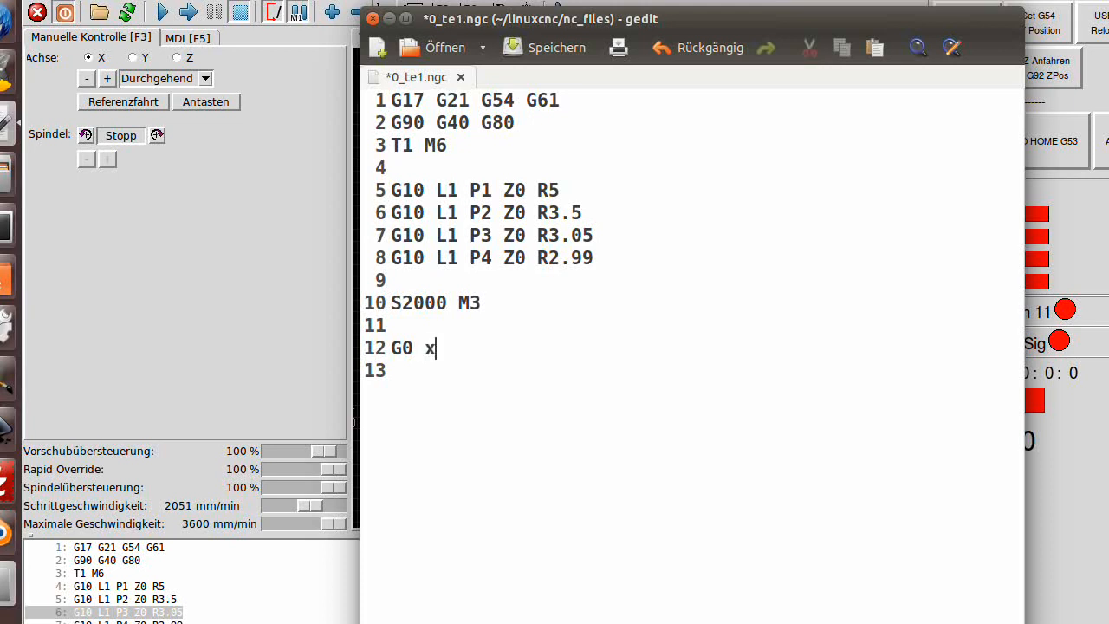
{"action": "type", "text": "-5 y-"}
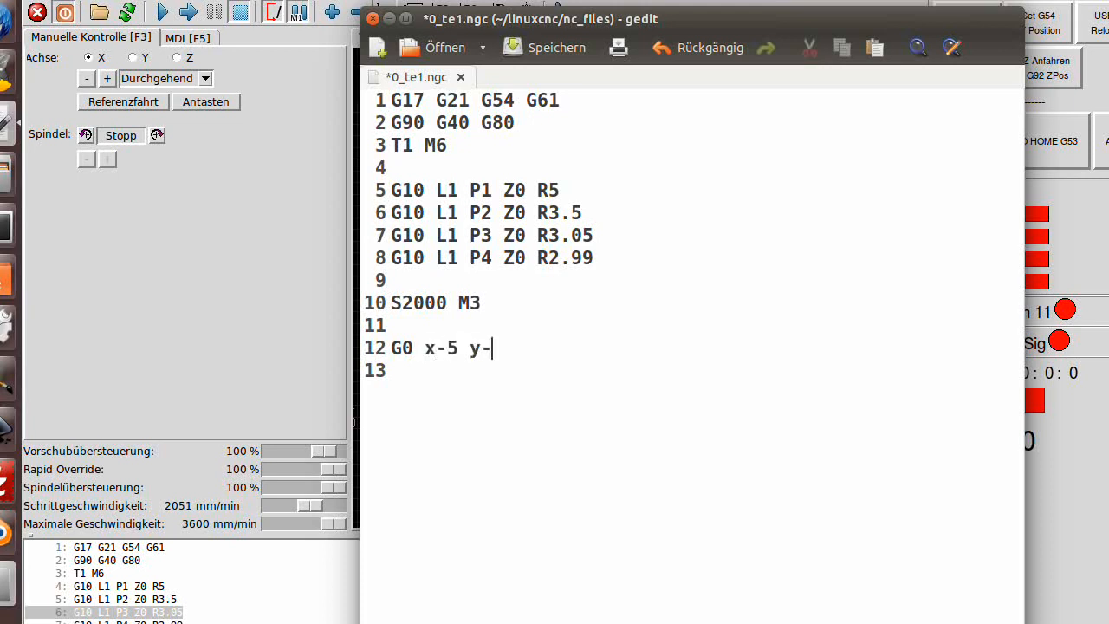
{"action": "type", "text": "5"}
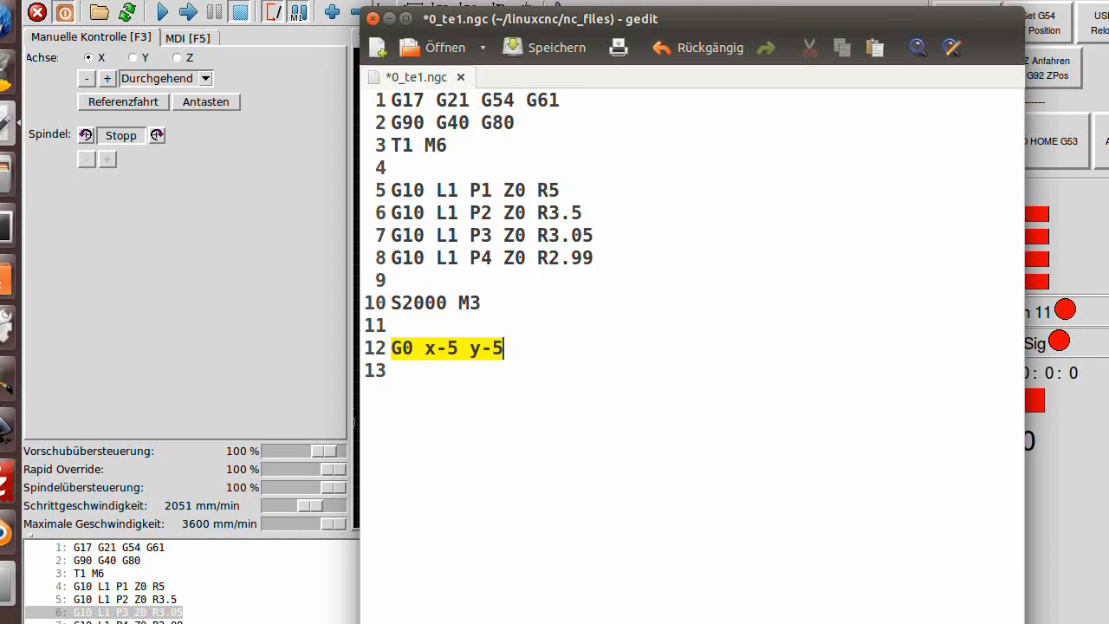
{"action": "key", "text": "Return"}
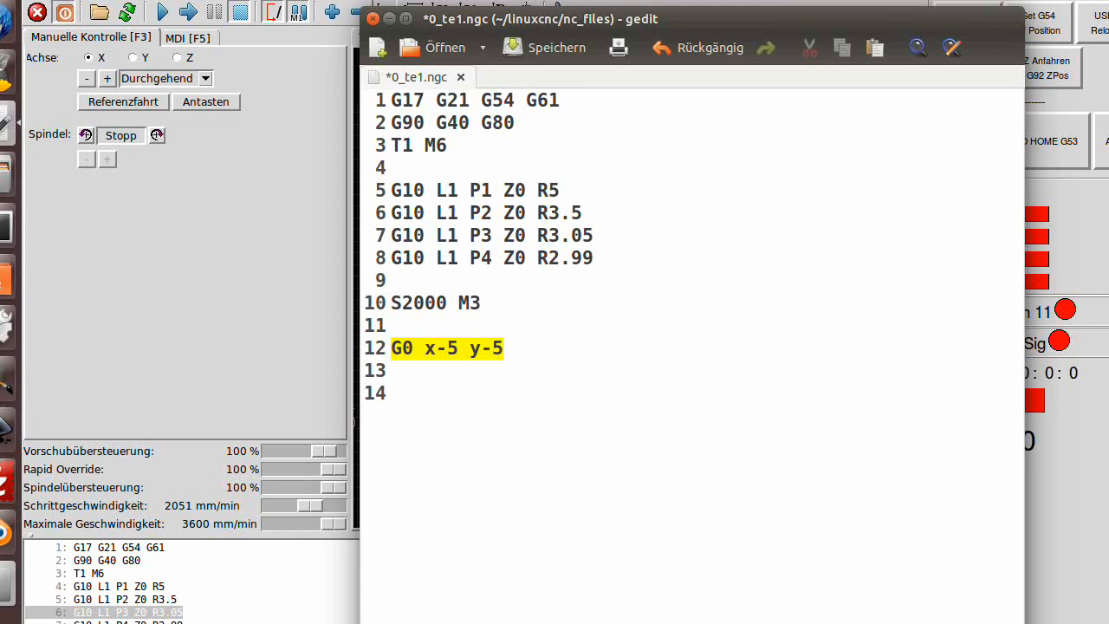
Open and dismiss gedit's search bar while making room for the AXIS preview
{"action": "left_click", "coordinate": [916, 48]}
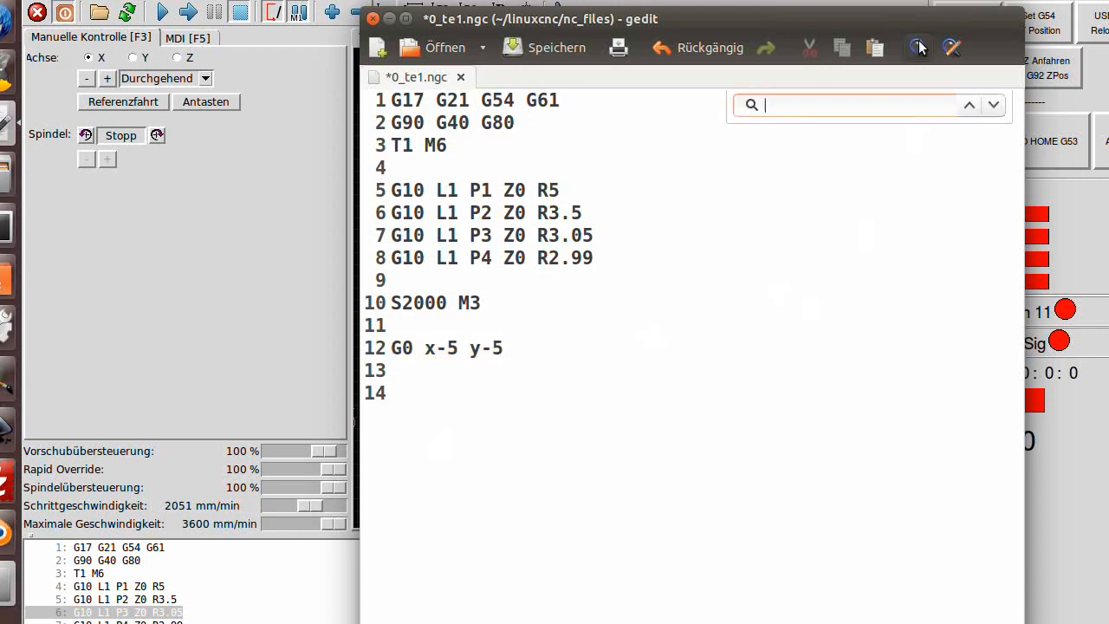
{"action": "left_click", "coordinate": [500, 362]}
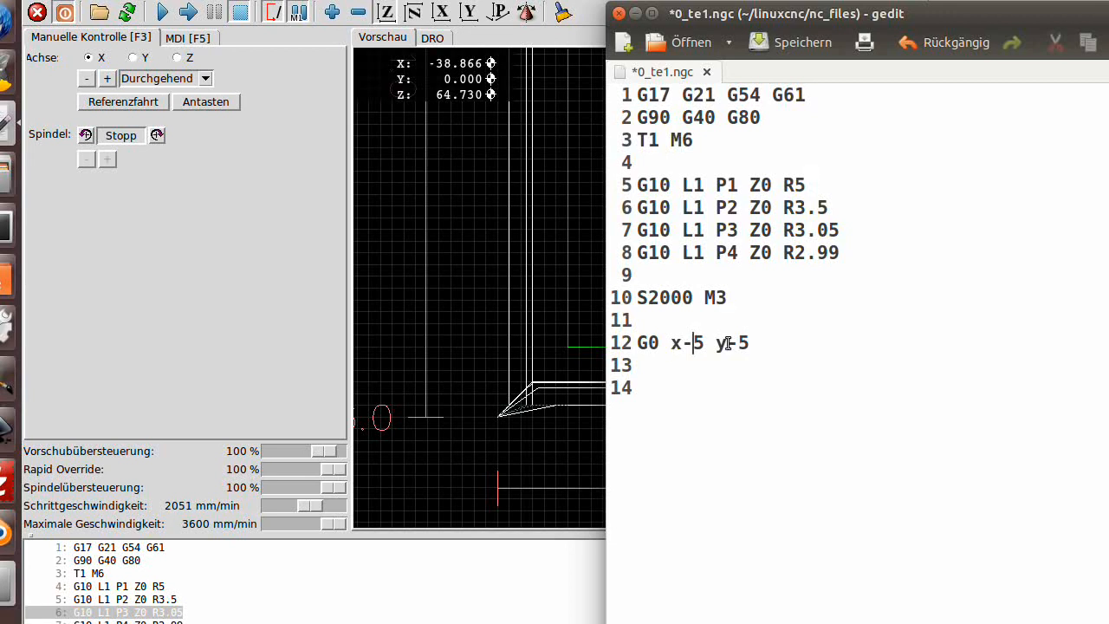
Change the rapid move to X-6 Y-6 and add a G0 Z2 lift
{"action": "type", "text": "6"}
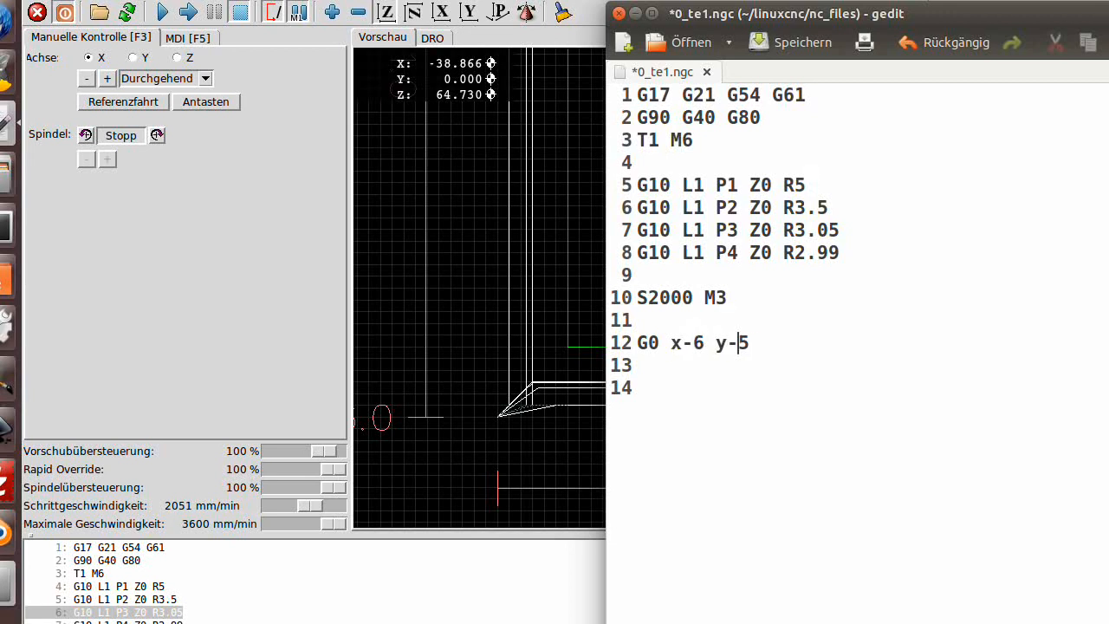
{"action": "type", "text": "6"}
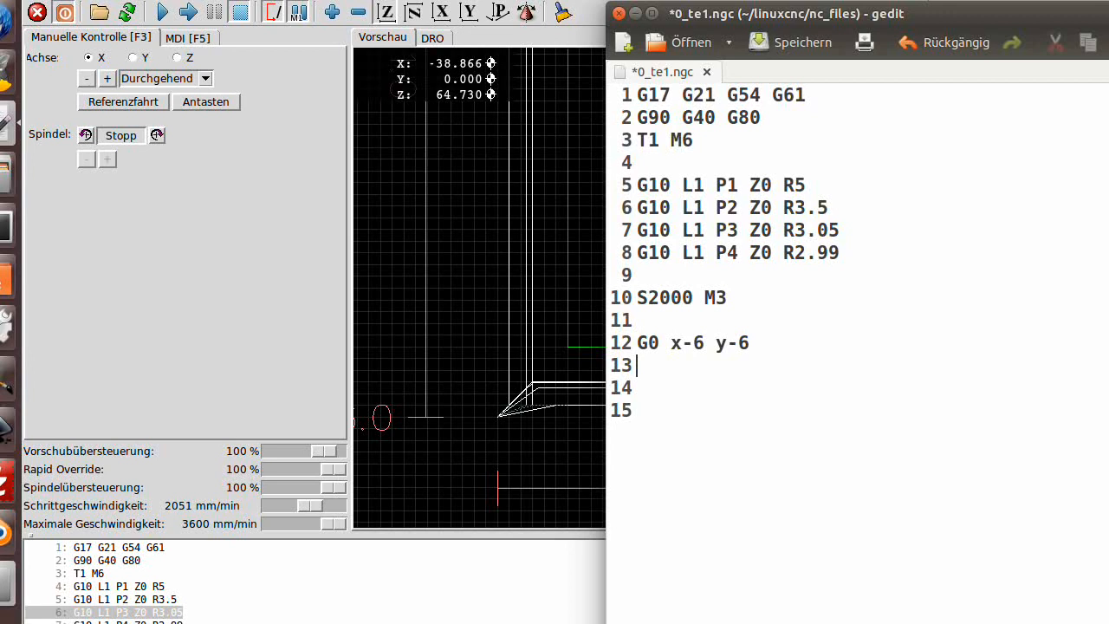
{"action": "type", "text": "G0 Z"}
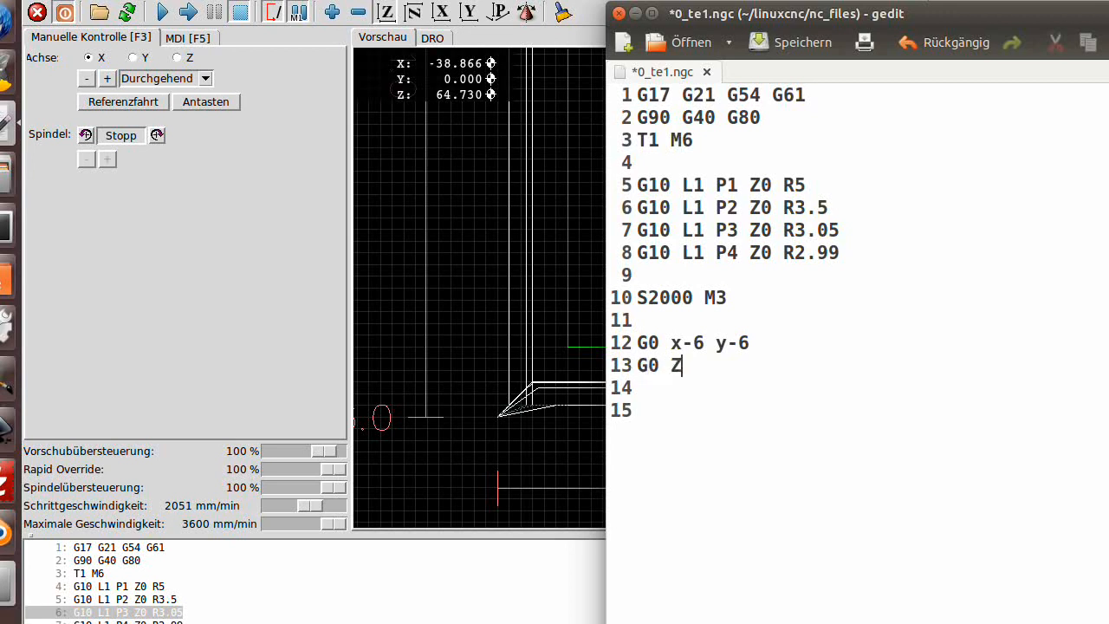
{"action": "type", "text": "2"}
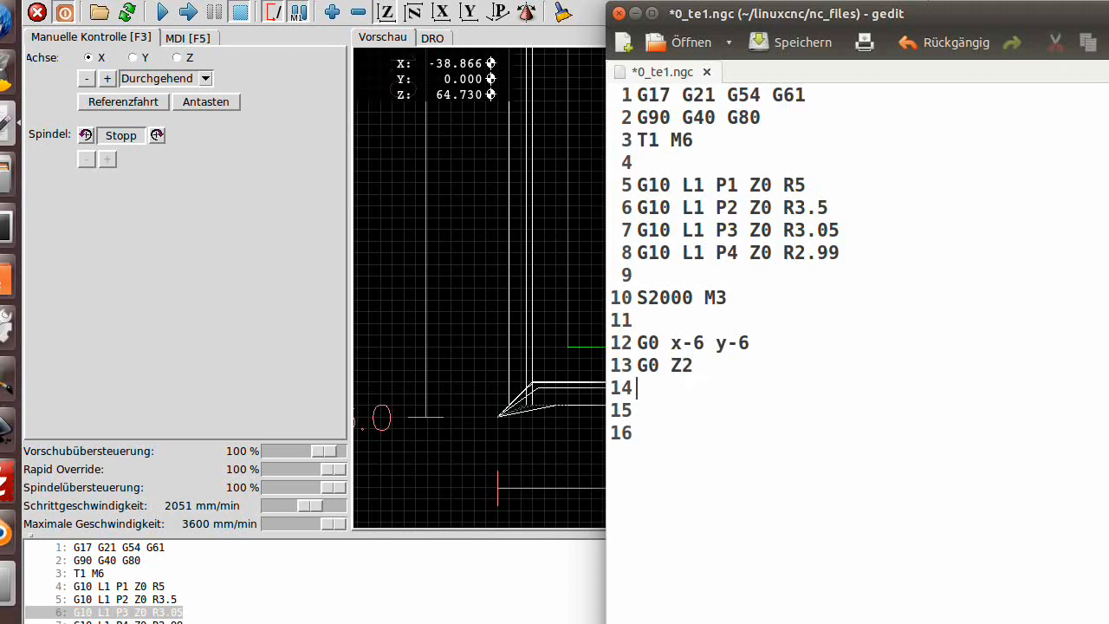
Add the plunge G1 Z-1 F200 and begin the next G line
{"action": "type", "text": "G"}
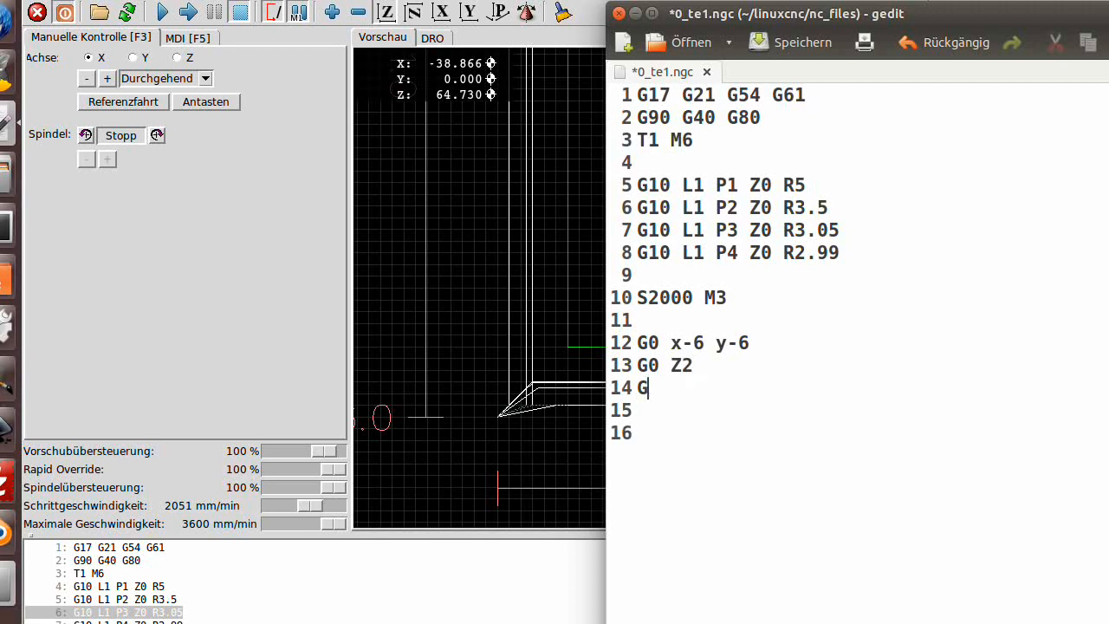
{"action": "type", "text": "1 Z"}
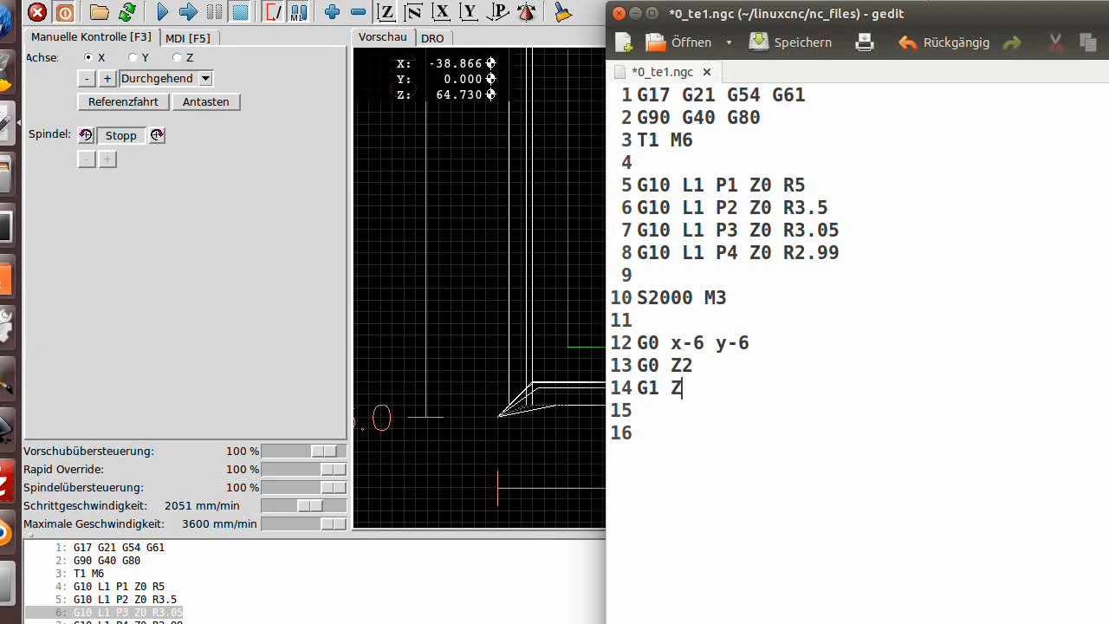
{"action": "type", "text": "-1"}
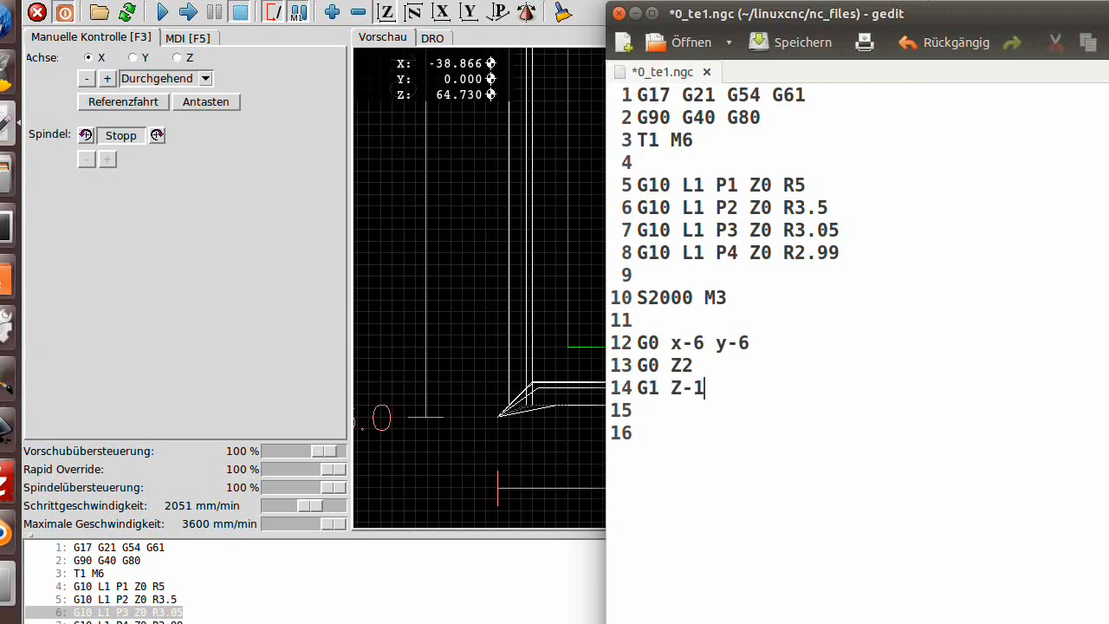
{"action": "type", "text": "F200"}
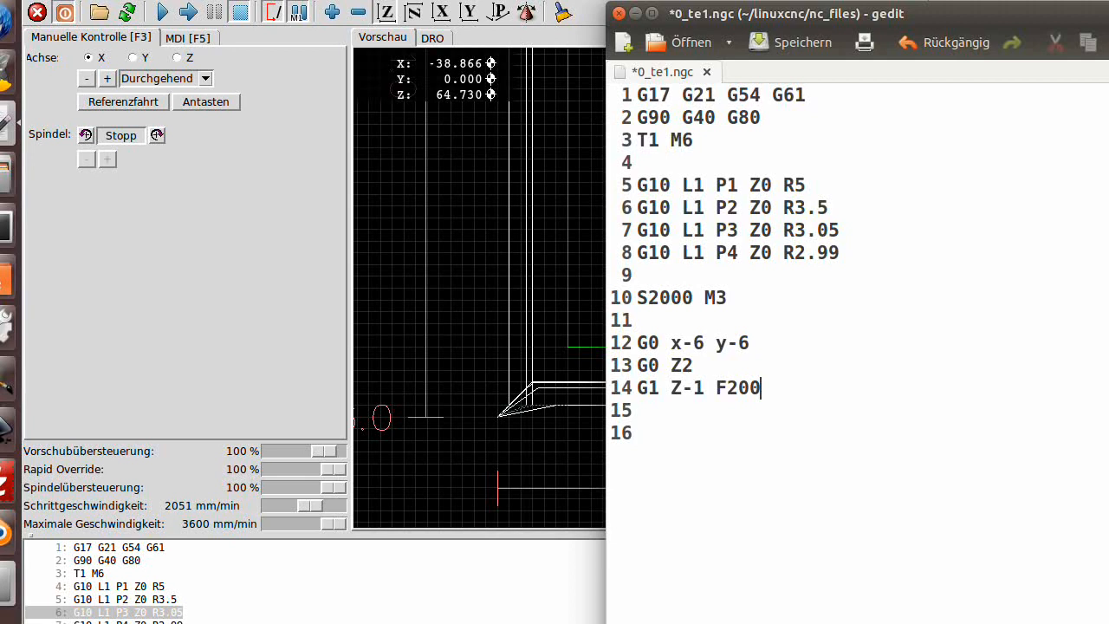
{"action": "key", "text": "Return"}
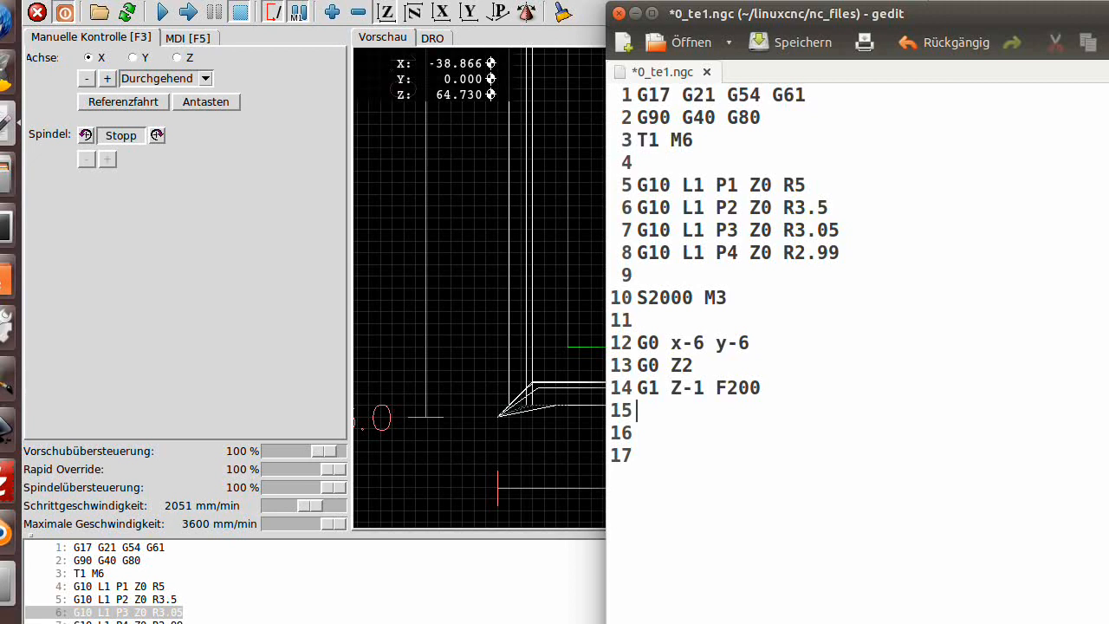
{"action": "type", "text": "G"}
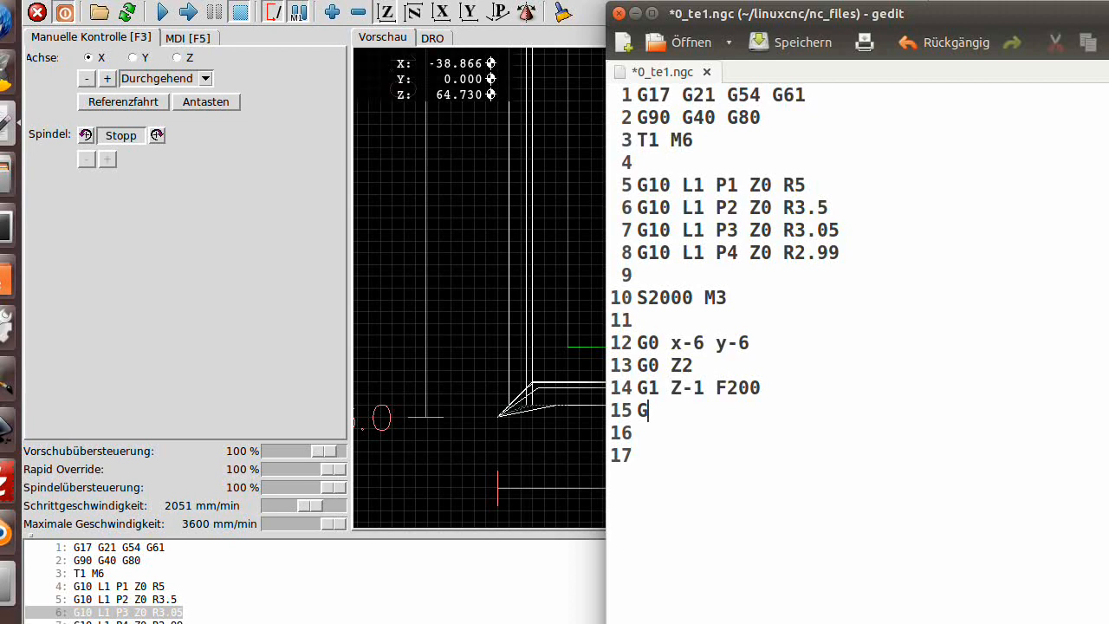
Complete line 15 as G42 D1 and add a blank line below
{"action": "type", "text": "42"}
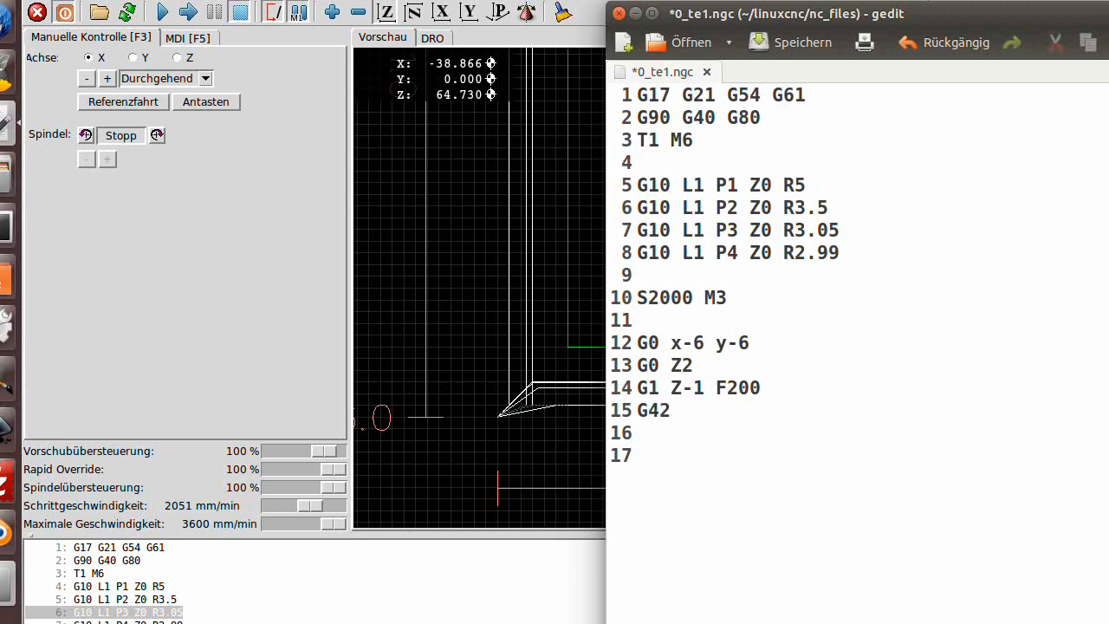
{"action": "type", "text": "D1"}
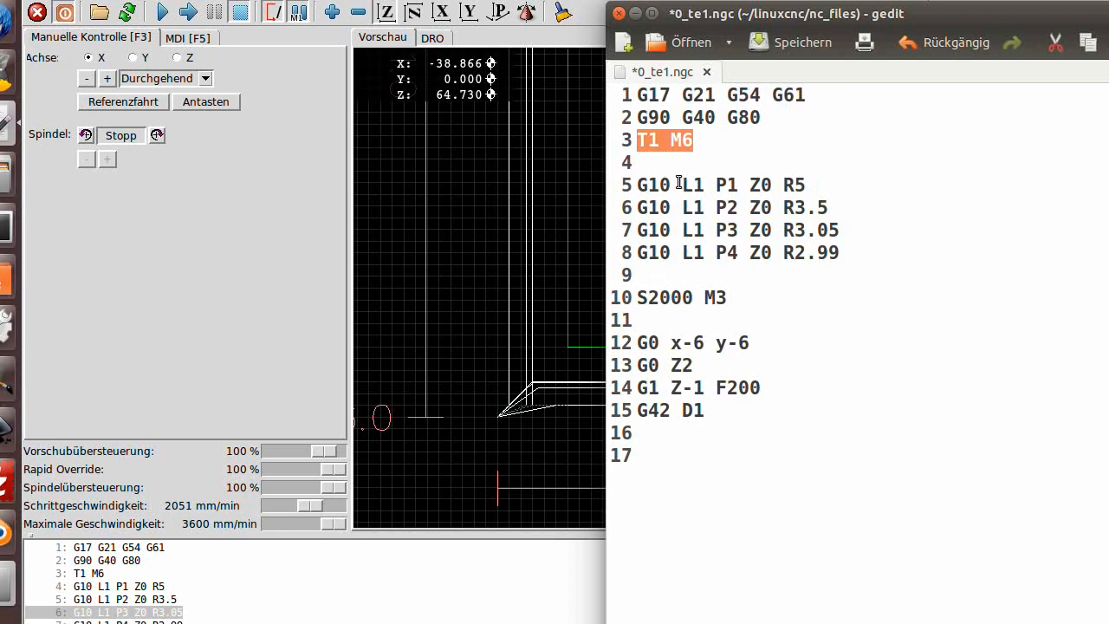
{"action": "mouse_move", "coordinate": [654, 197]}
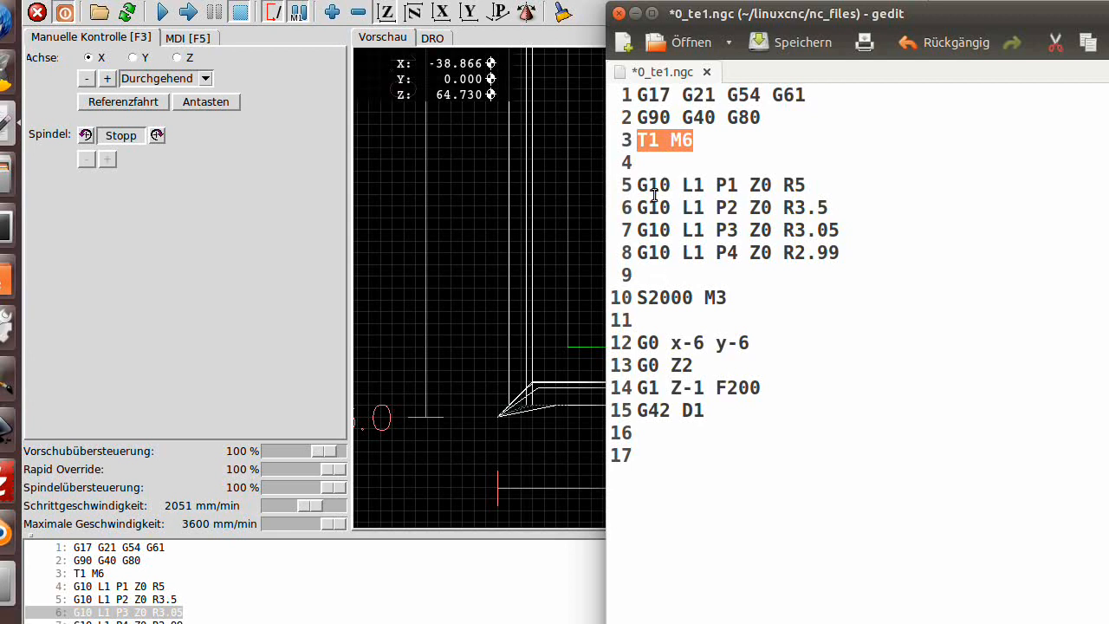
{"action": "mouse_move", "coordinate": [721, 260]}
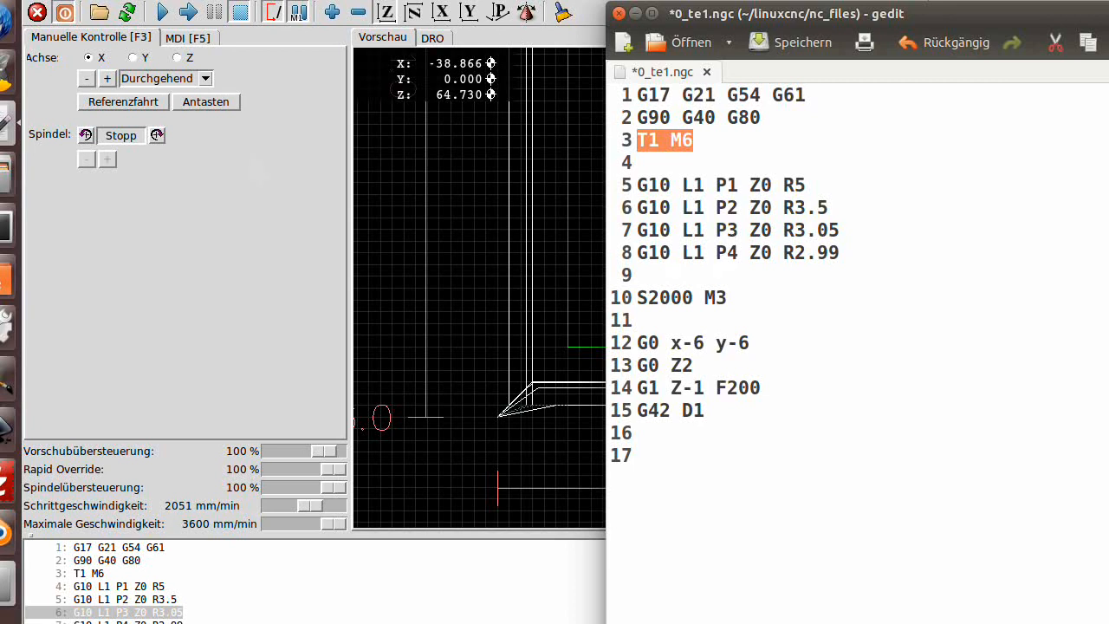
{"action": "mouse_move", "coordinate": [92, 234]}
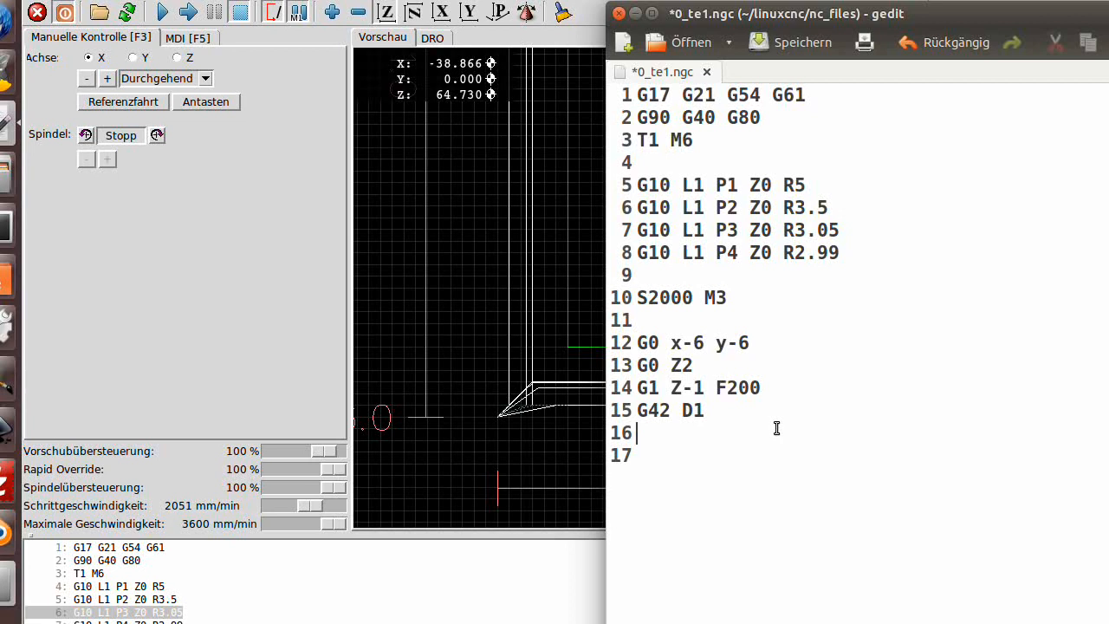
{"action": "key", "text": "Return"}
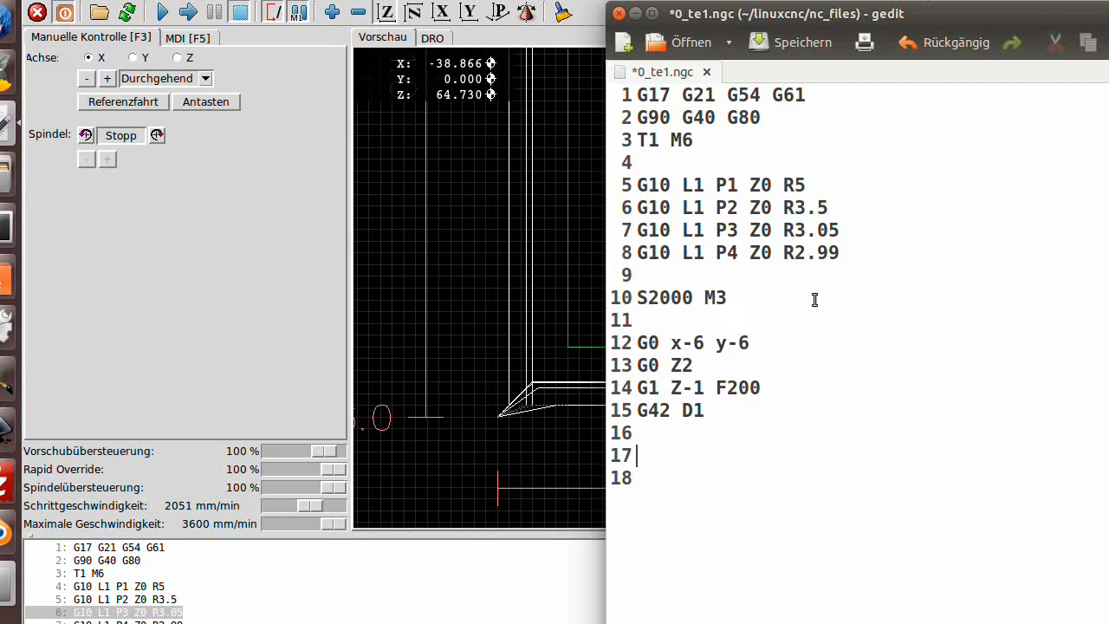
Type the 'o100 sub' and 'o100 endsub' lines that bound the subroutine
{"action": "type", "text": "o"}
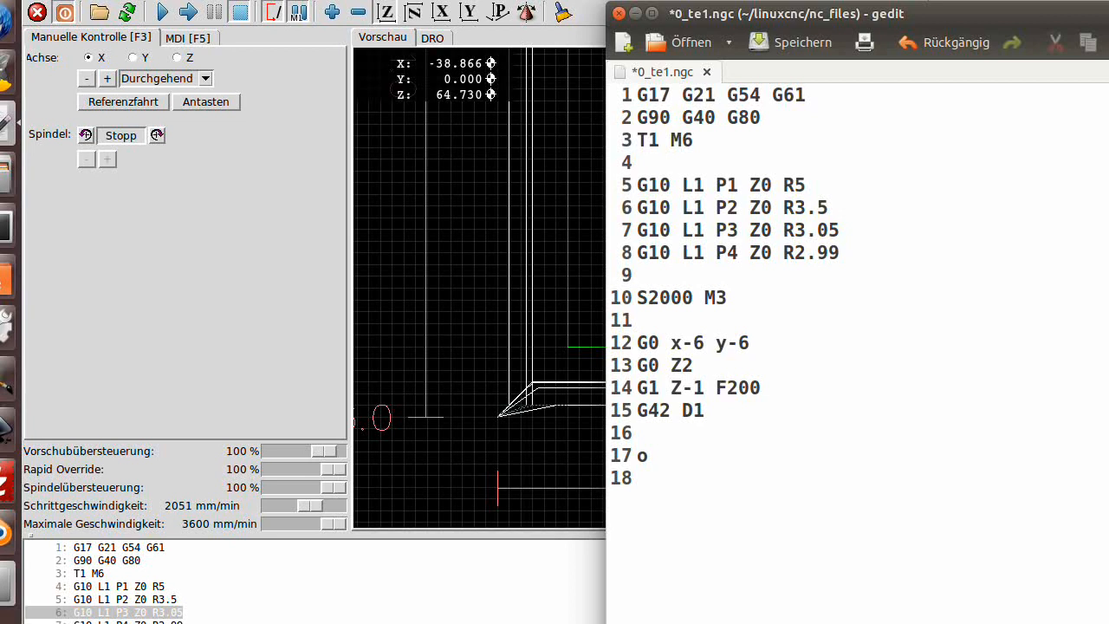
{"action": "type", "text": "100 sub"}
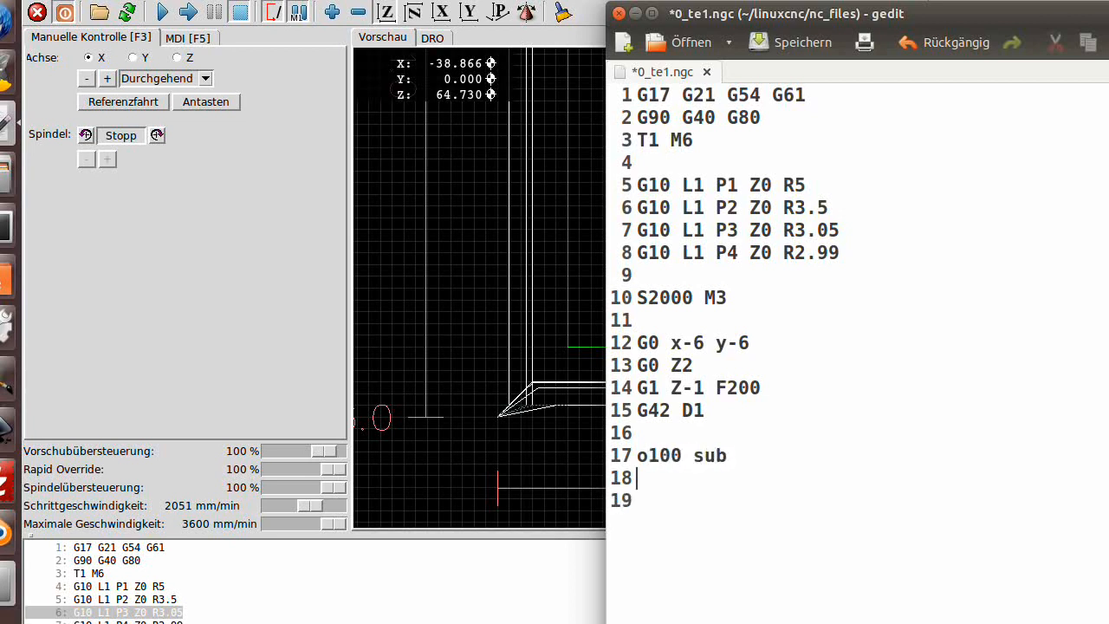
{"action": "type", "text": "o1"}
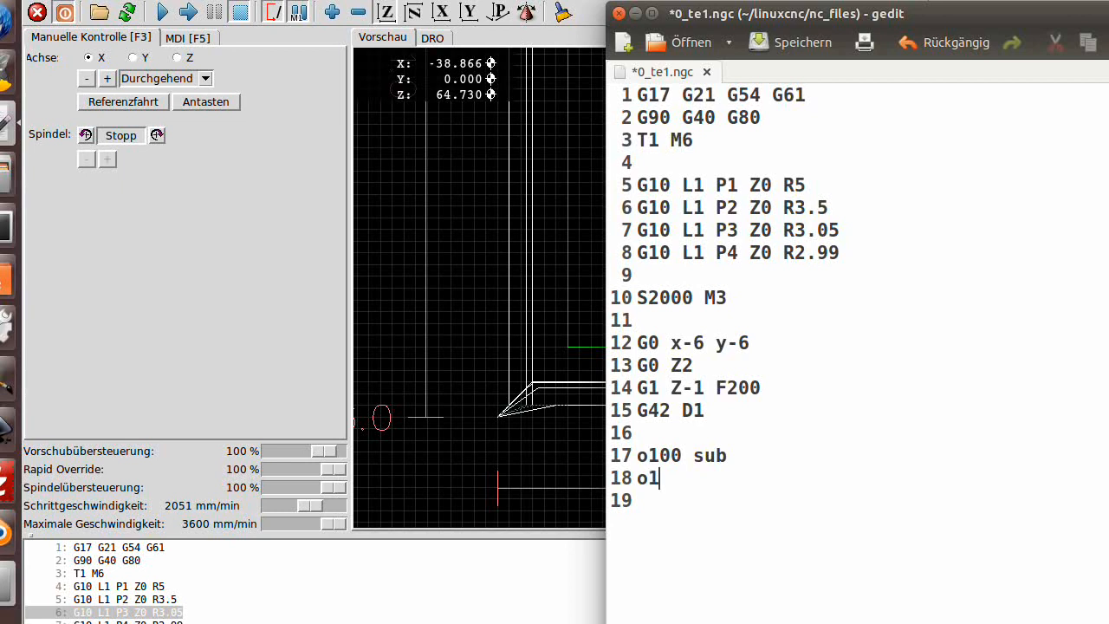
{"action": "type", "text": "00"}
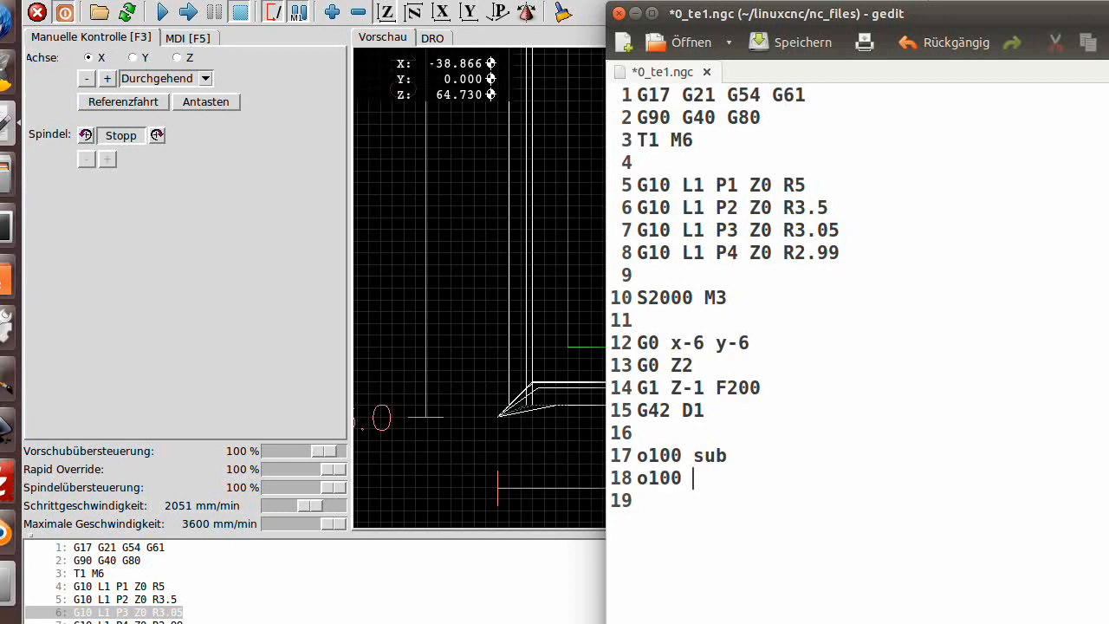
{"action": "type", "text": "ends"}
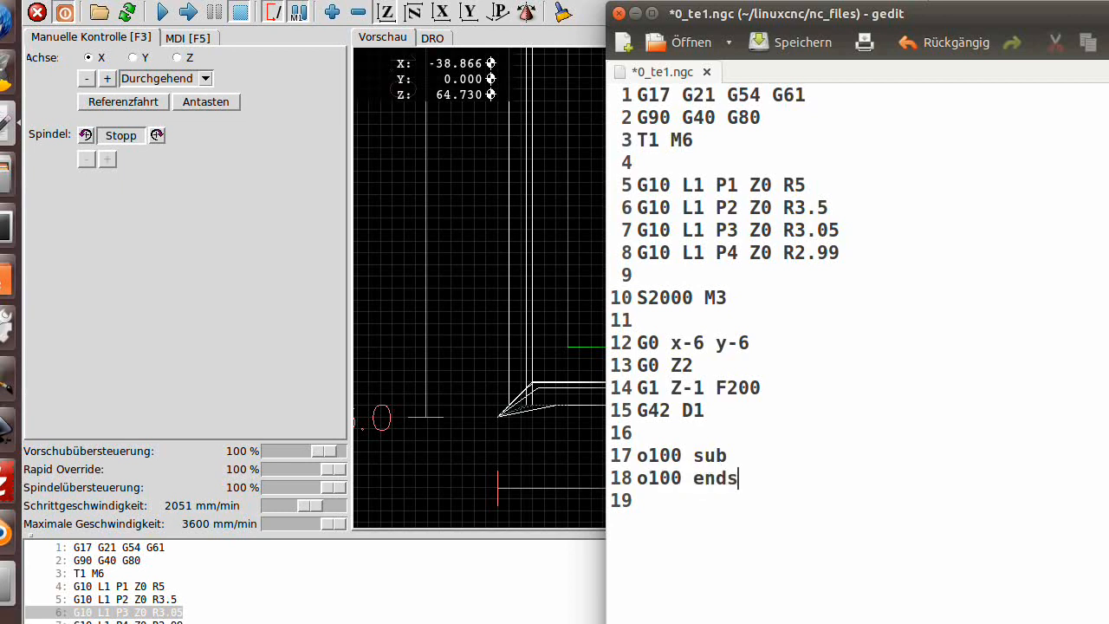
{"action": "type", "text": "ub"}
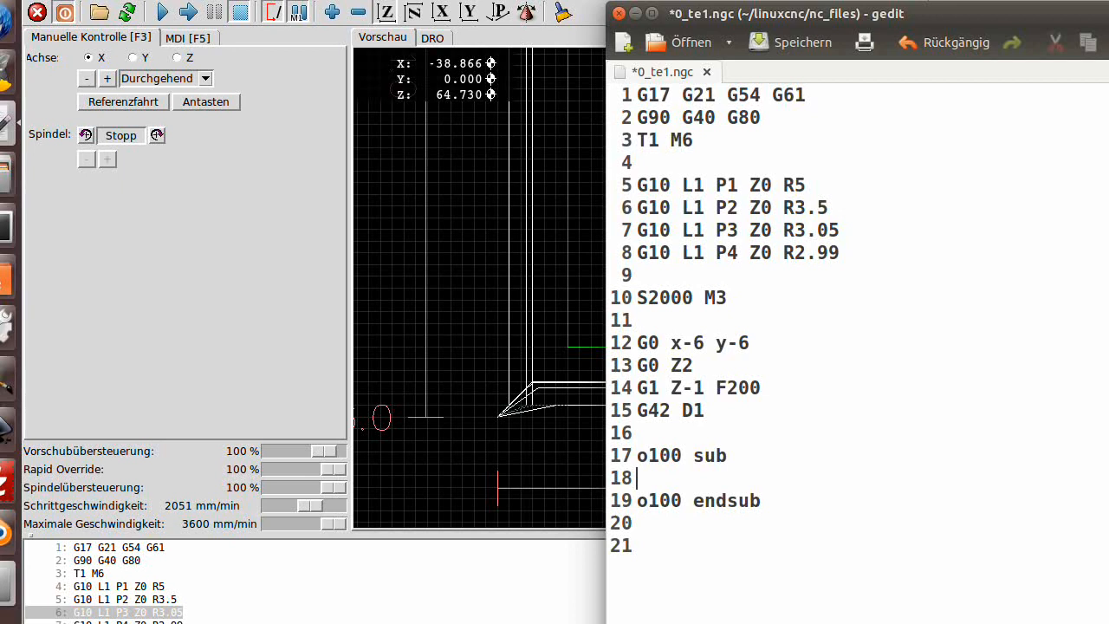
Fill the subroutine with G1 Y0 F400, X50, Y50, X0, y-5, G0 Z5 and G40
{"action": "type", "text": "G1"}
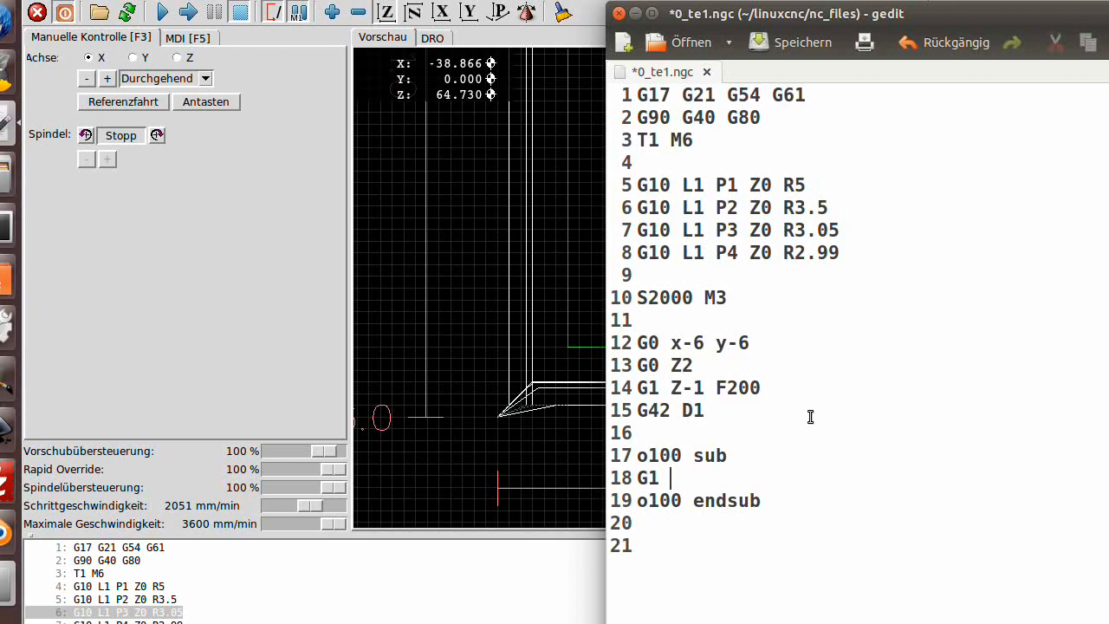
{"action": "type", "text": "Y0"}
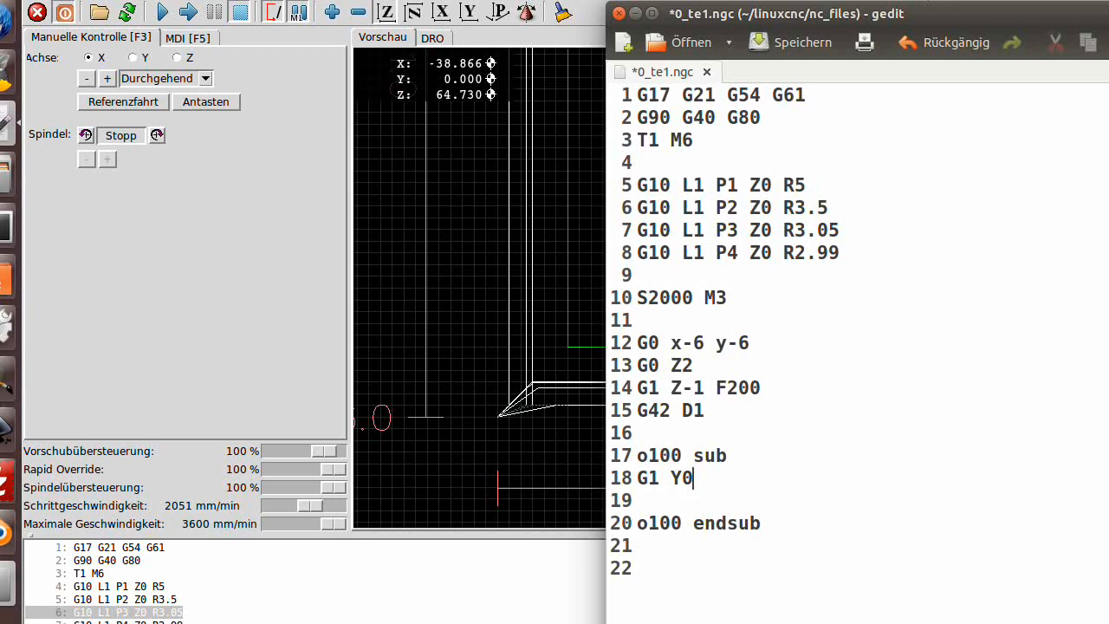
{"action": "type", "text": "F400"}
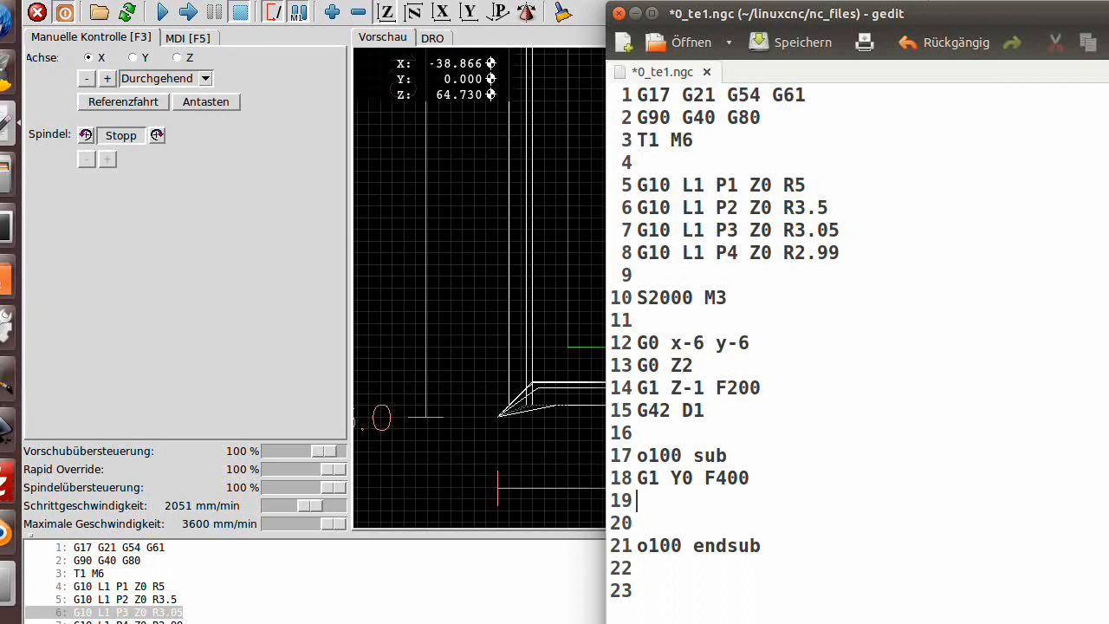
{"action": "type", "text": "X"}
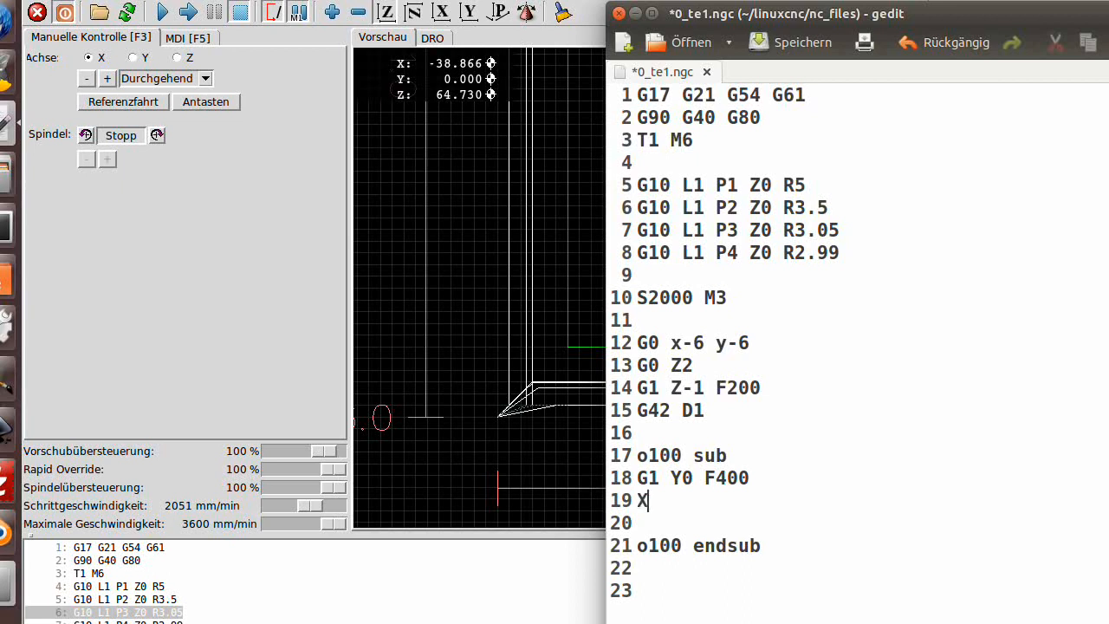
{"action": "type", "text": "50"}
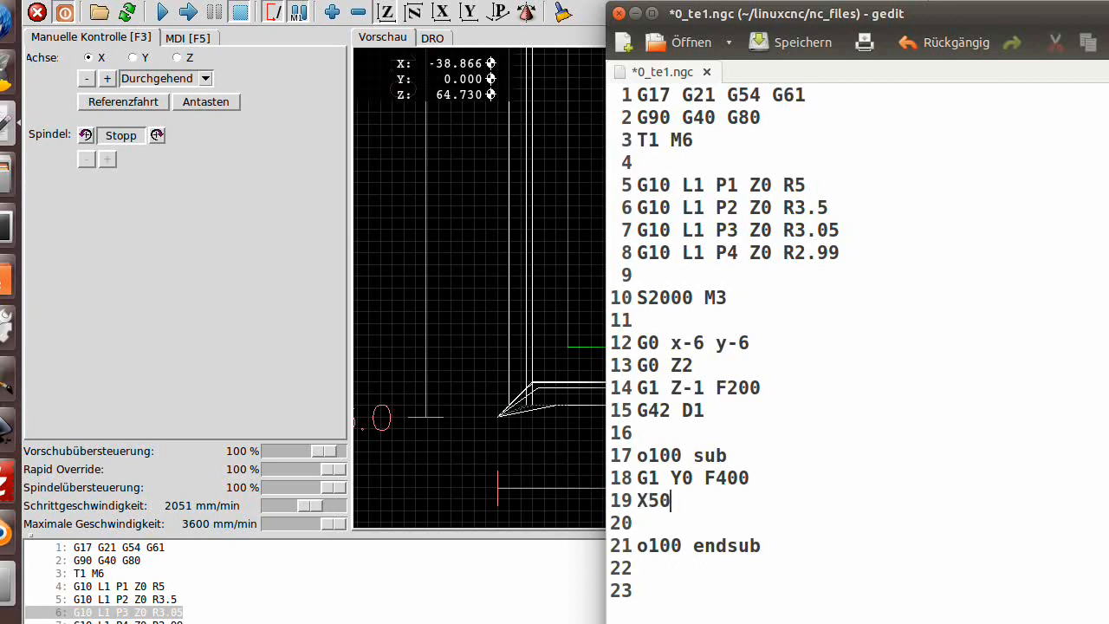
{"action": "type", "text": "Y5"}
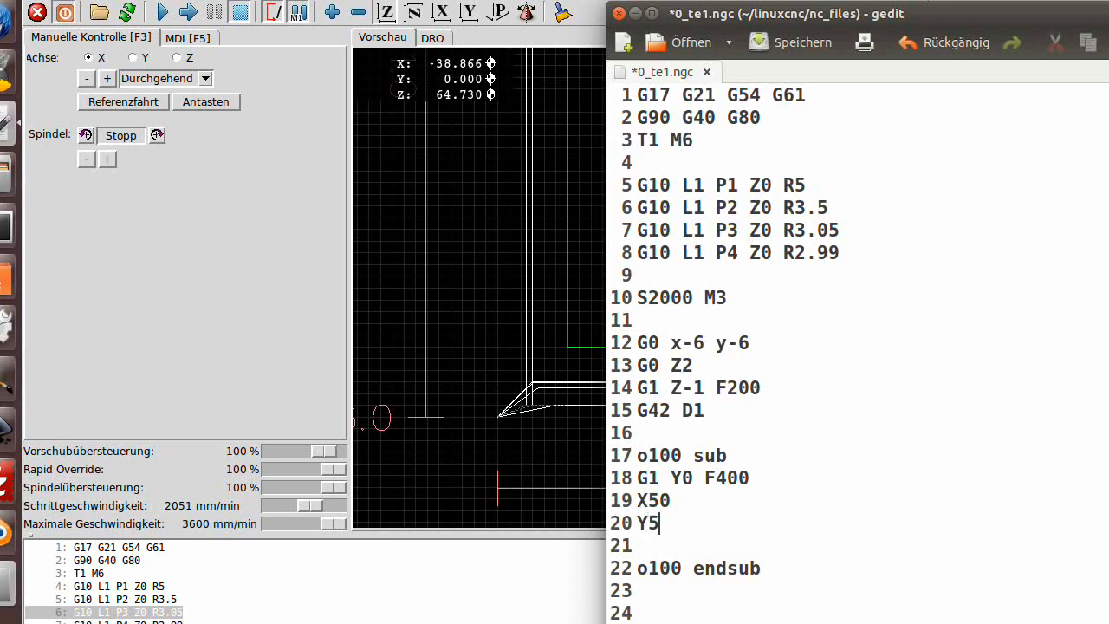
{"action": "type", "text": "0"}
{"action": "left_click", "coordinate": [859, 545]}
{"action": "type", "text": "X0"}
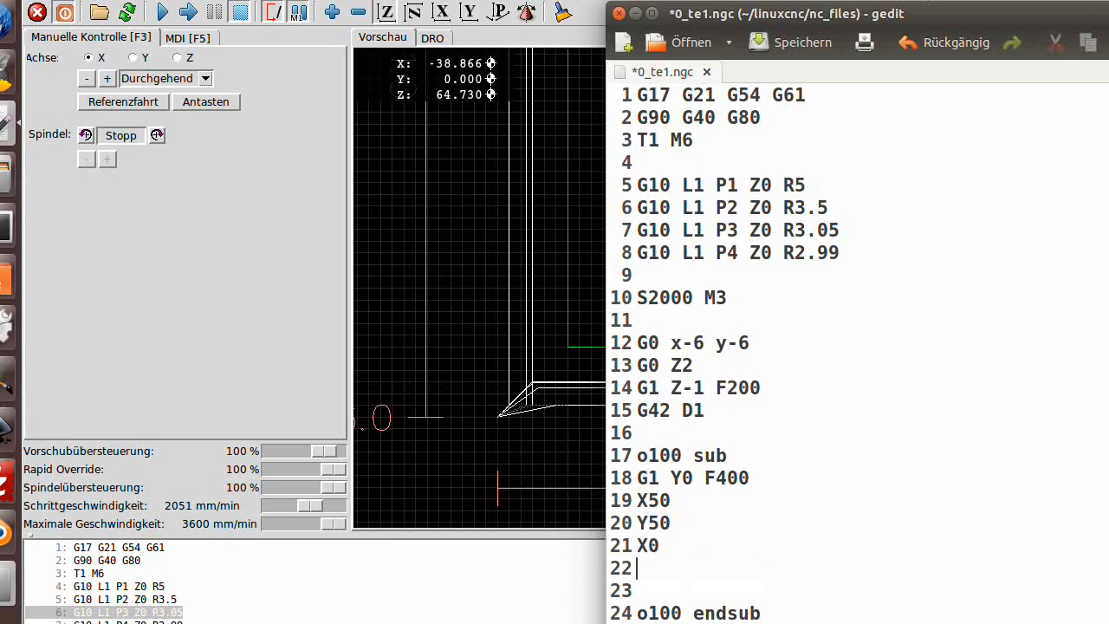
{"action": "type", "text": "y-5"}
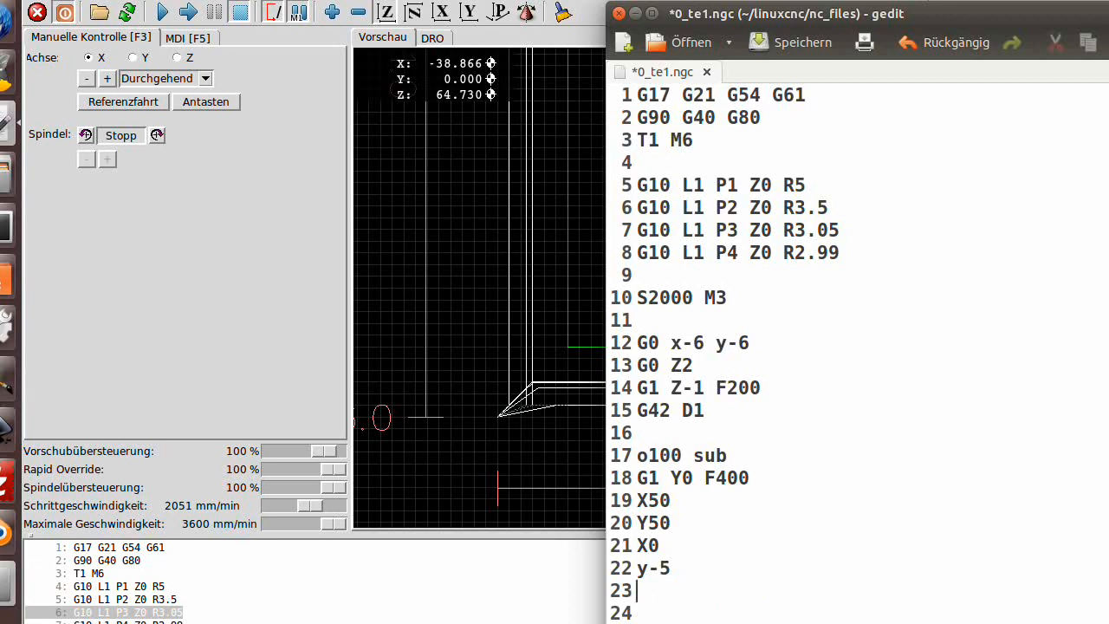
{"action": "type", "text": "G0"}
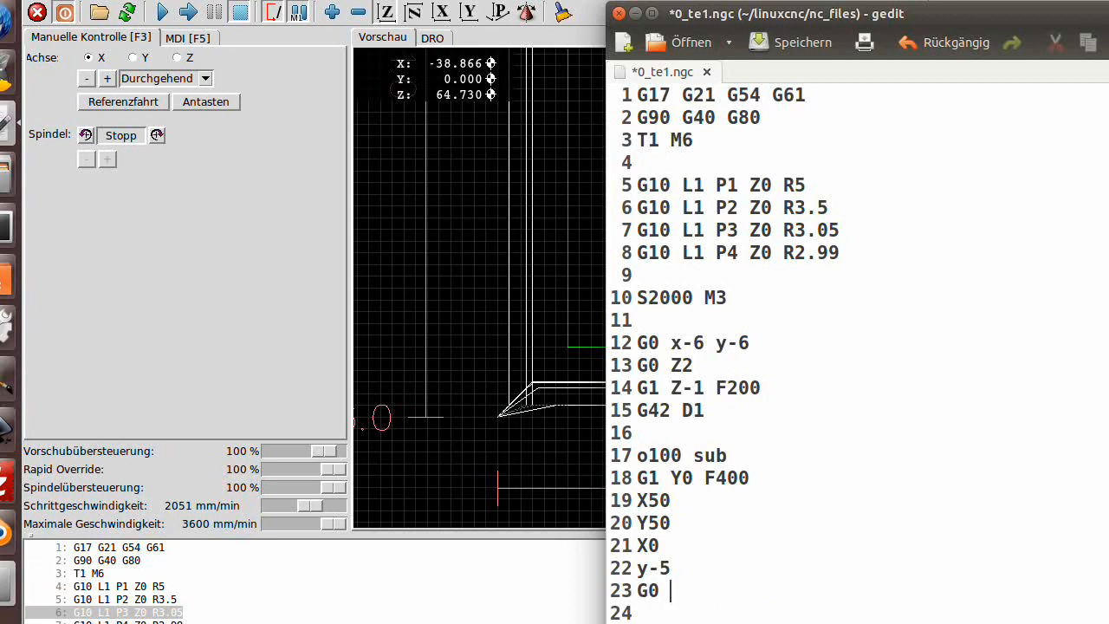
{"action": "type", "text": "Z5"}
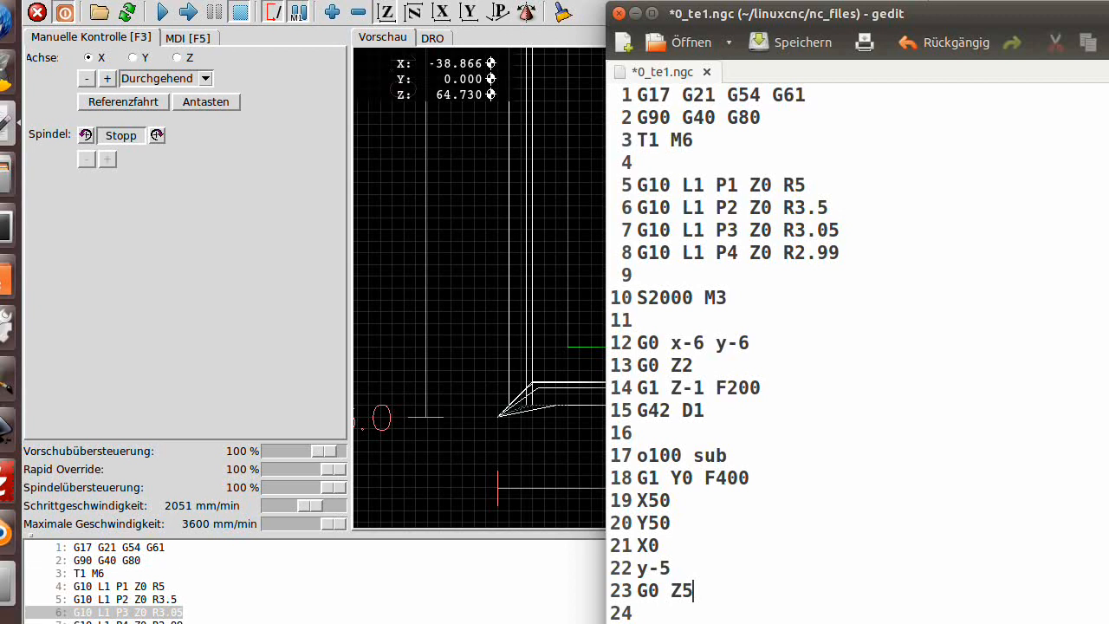
{"action": "type", "text": "G40"}
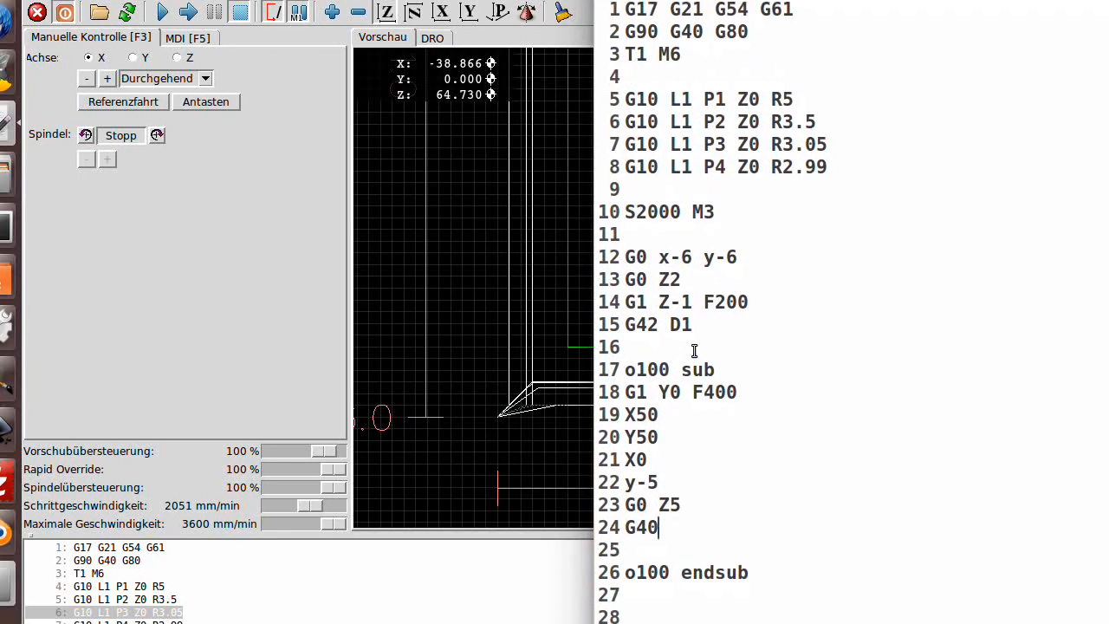
{"action": "mouse_move", "coordinate": [751, 510]}
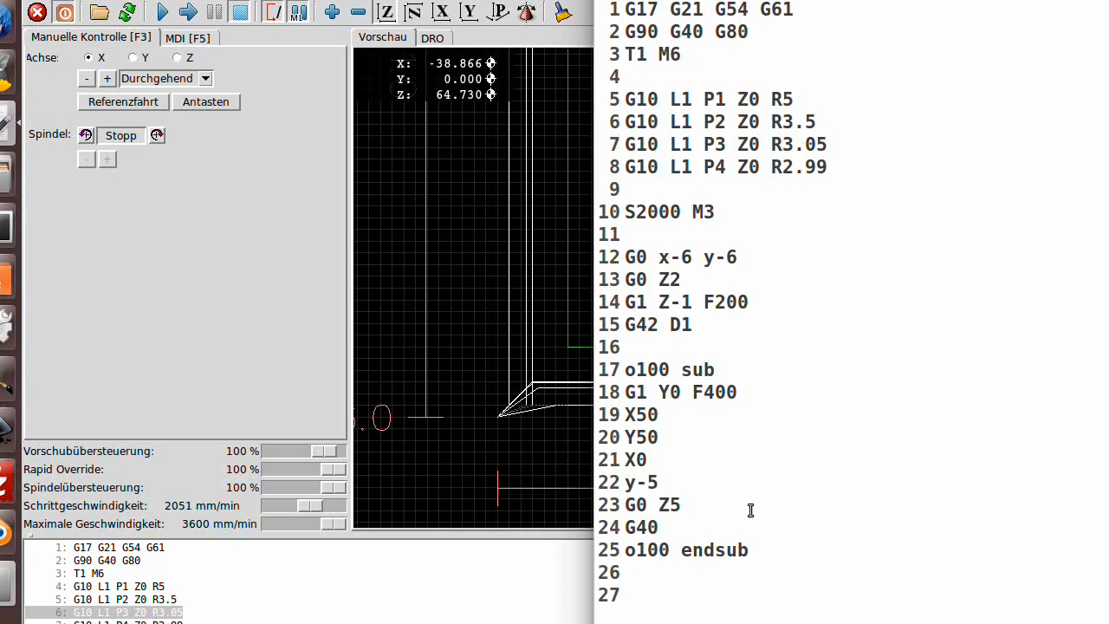
Below endsub, add 'o100 call' followed by a G0 z20 retract
{"action": "left_click", "coordinate": [623, 572]}
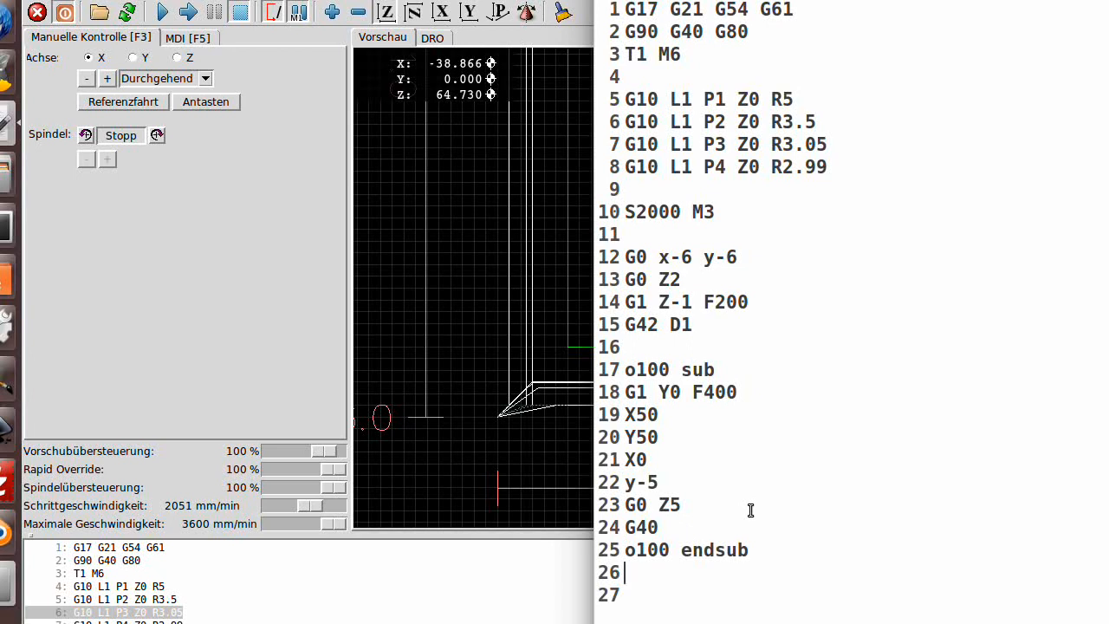
{"action": "type", "text": "o"}
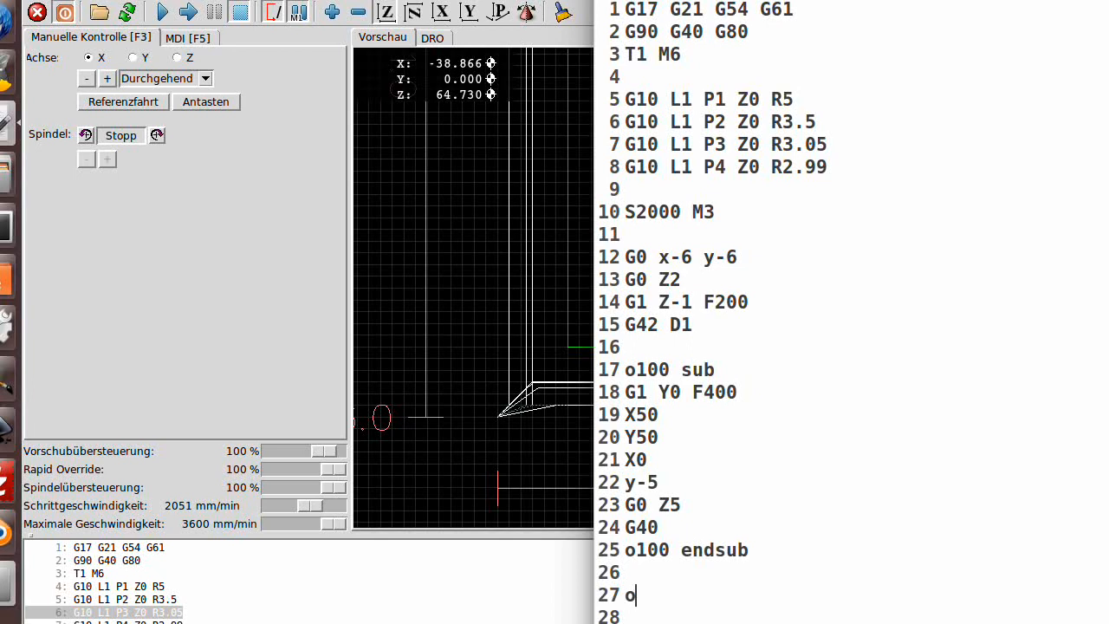
{"action": "type", "text": "100 call"}
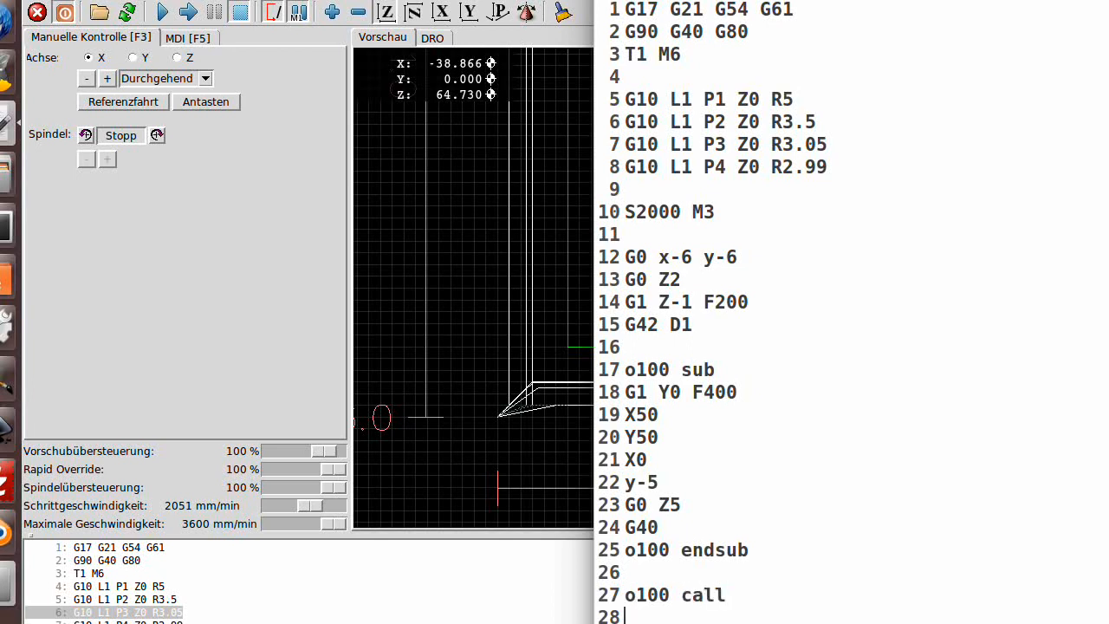
{"action": "type", "text": "G"}
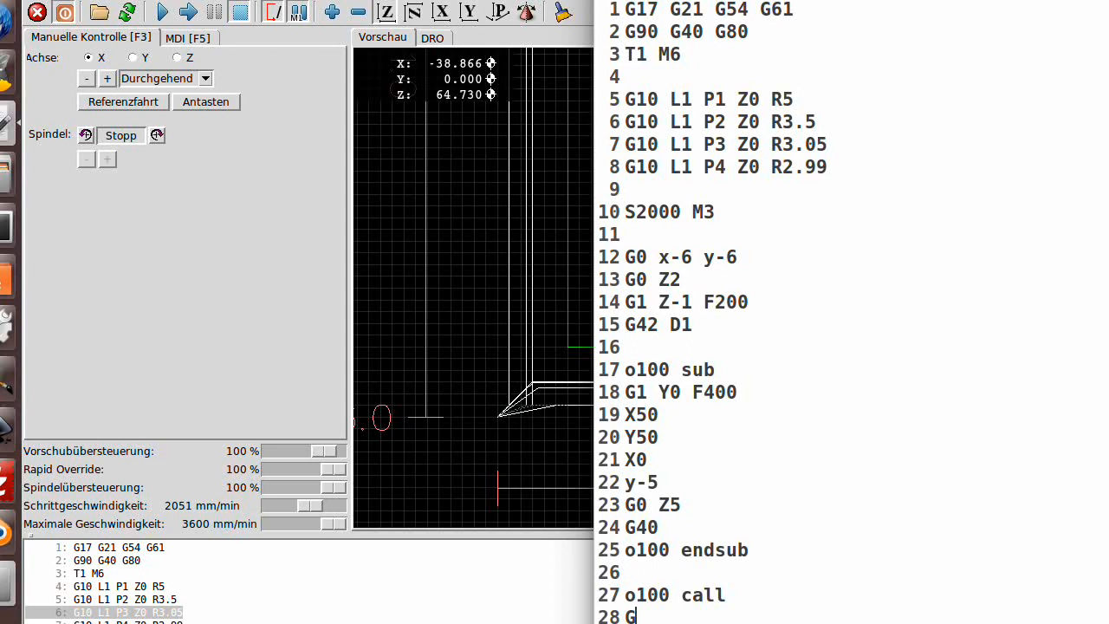
{"action": "type", "text": "0"}
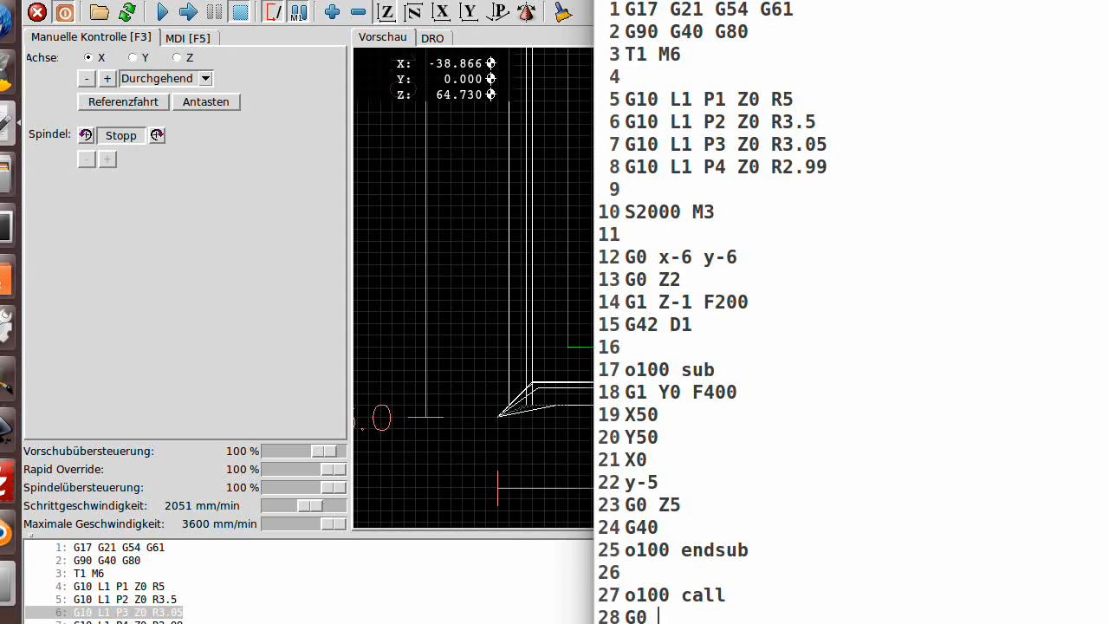
{"action": "type", "text": "z20"}
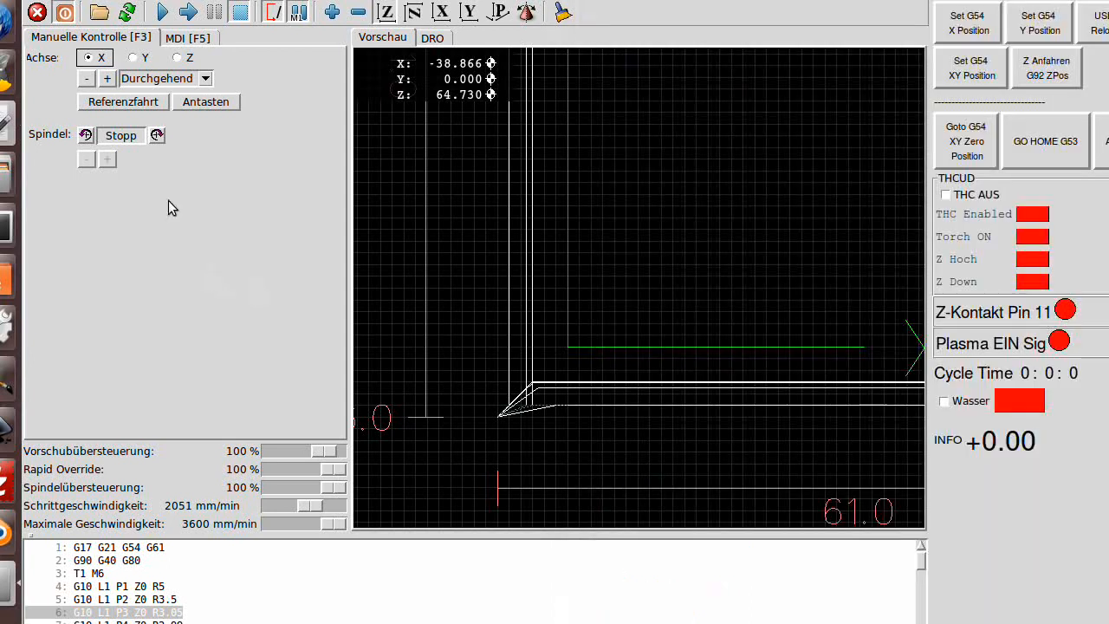
Reload the program in AXIS with Datei > Neu laden
{"action": "left_click", "coordinate": [35, 7]}
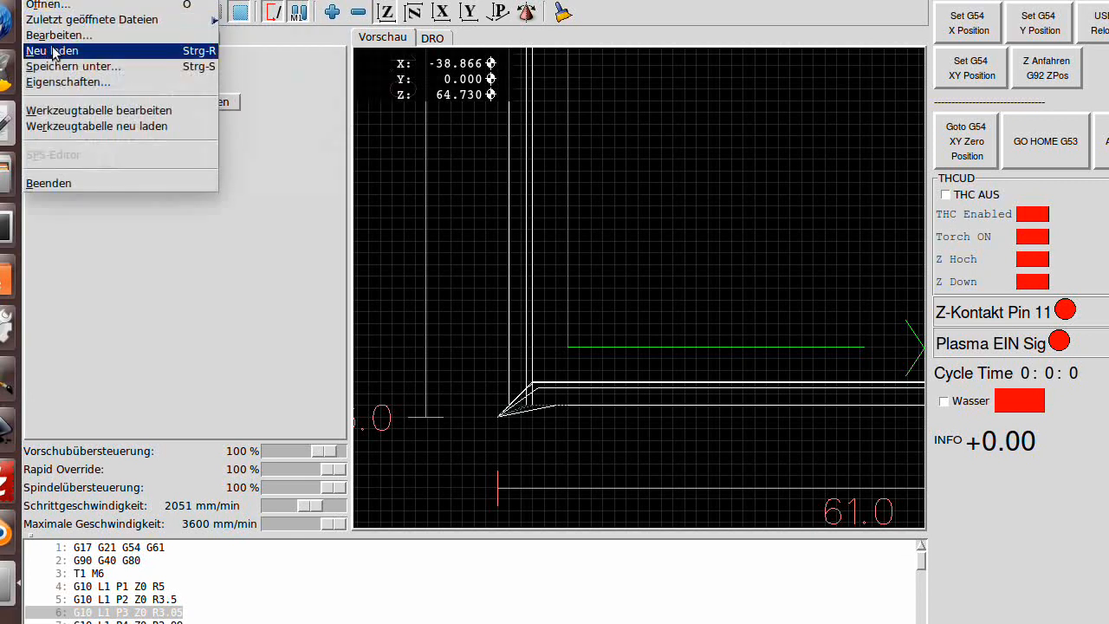
{"action": "left_click", "coordinate": [51, 51]}
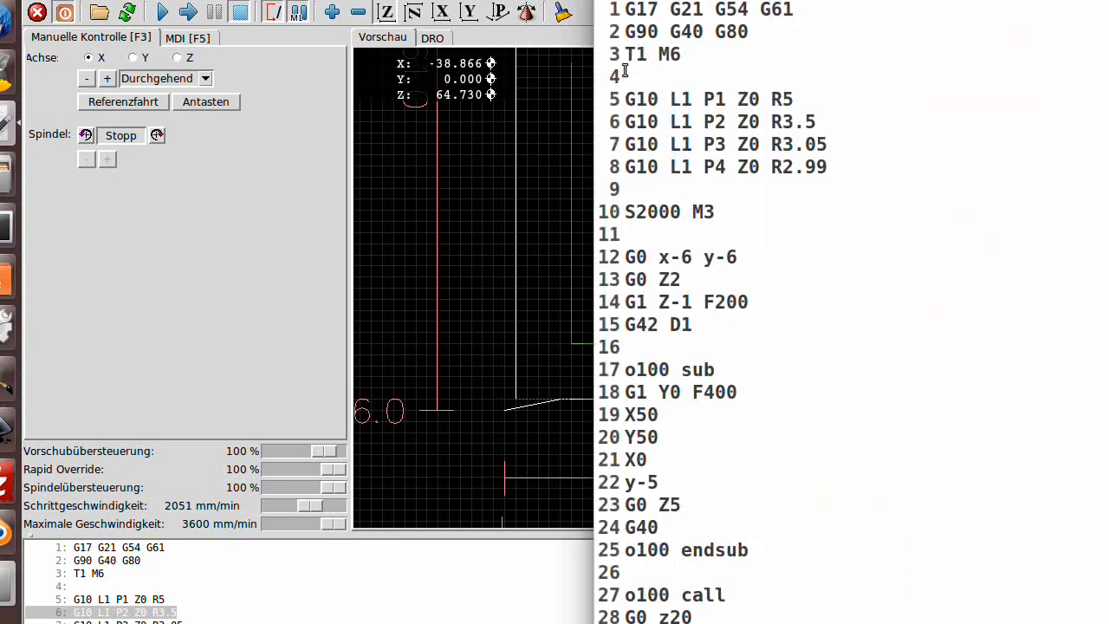
Move T1 M6 from line 3 to line 9, before S2000 M3, and return to AXIS
{"action": "double_click", "coordinate": [650, 54]}
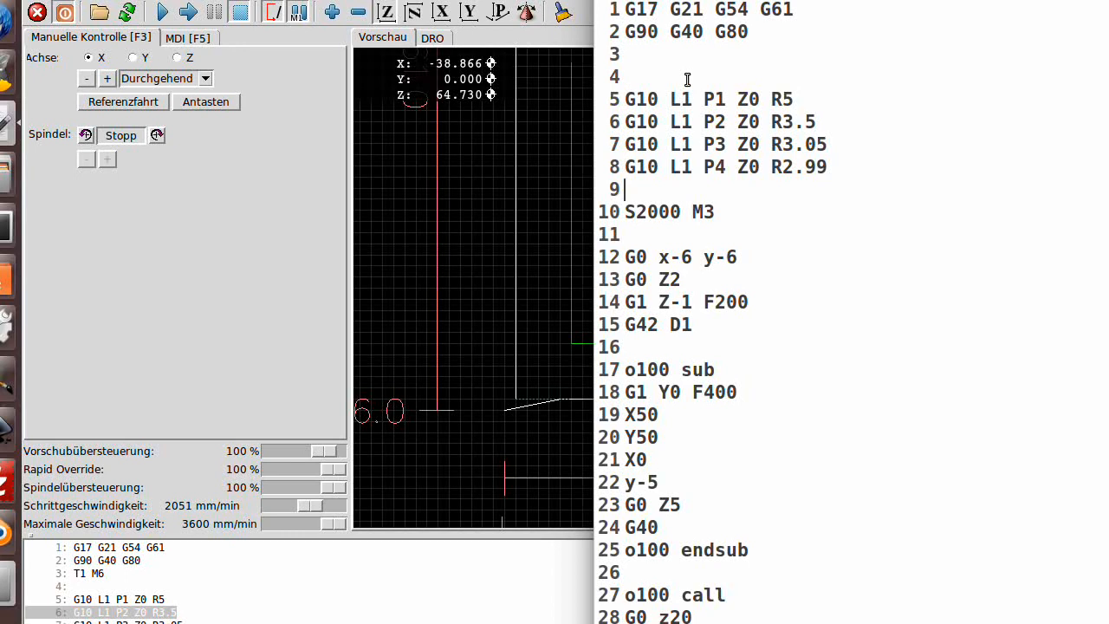
{"action": "type", "text": "T1 M6"}
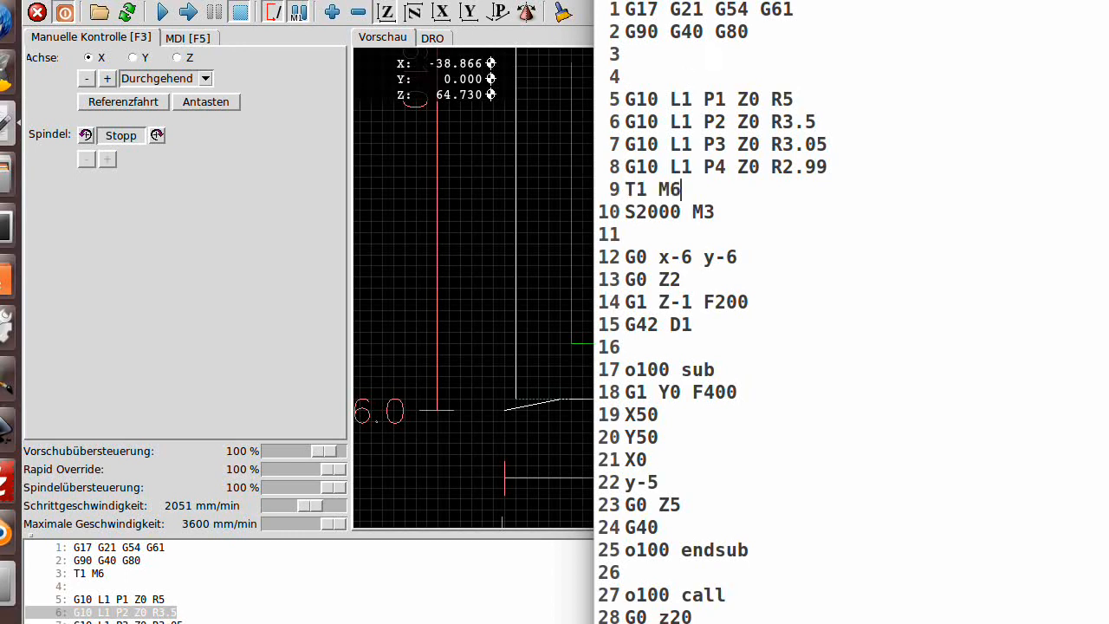
{"action": "left_click", "coordinate": [39, 5]}
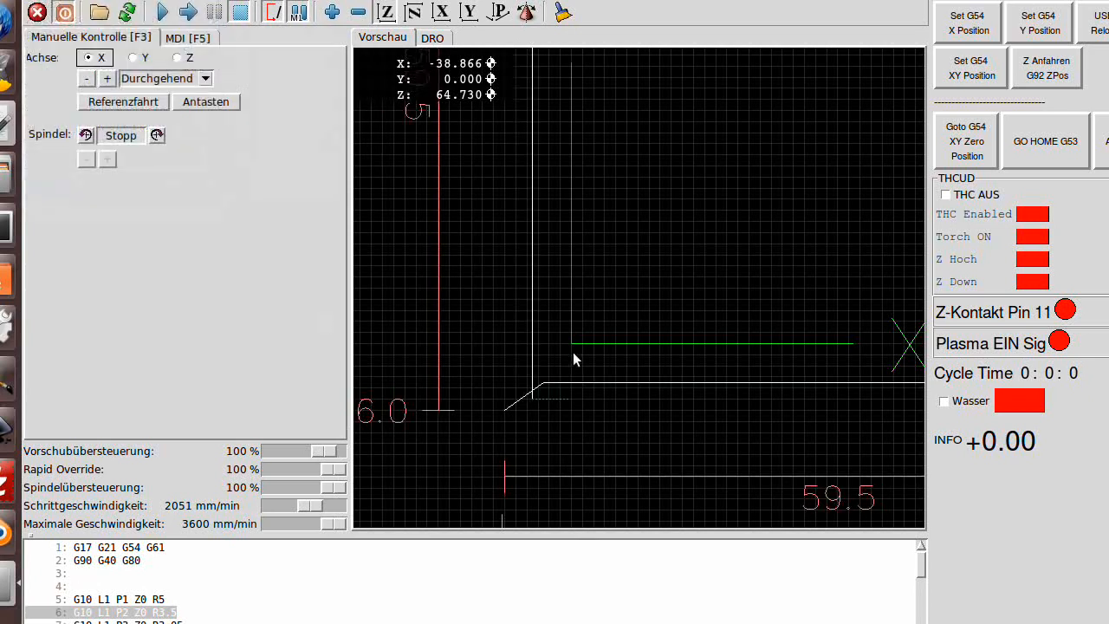
{"action": "mouse_move", "coordinate": [585, 364]}
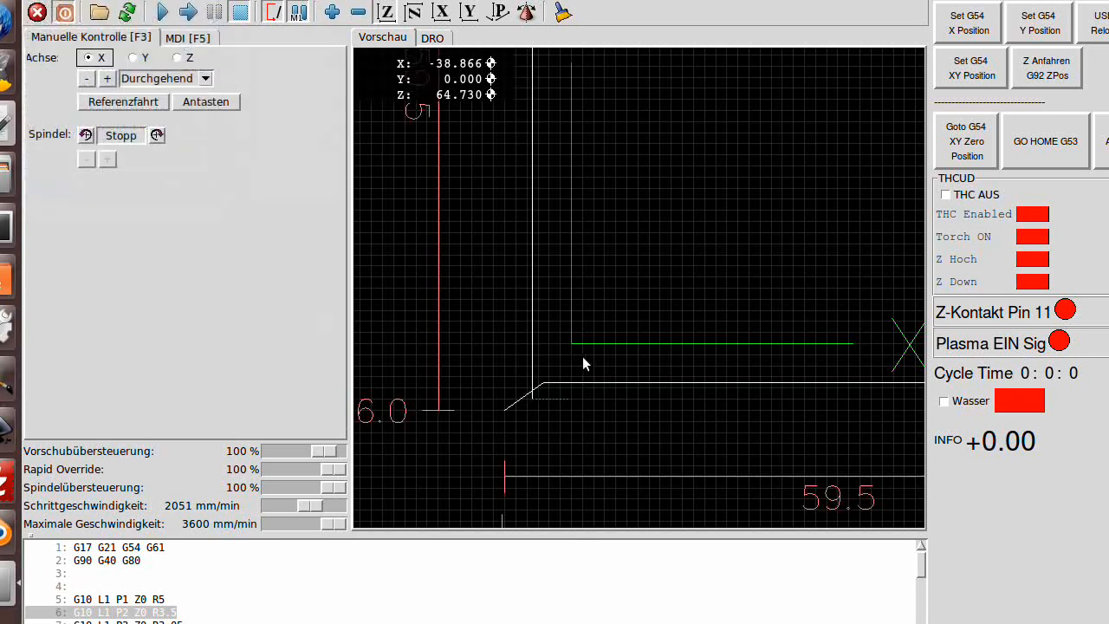
{"action": "mouse_move", "coordinate": [611, 362]}
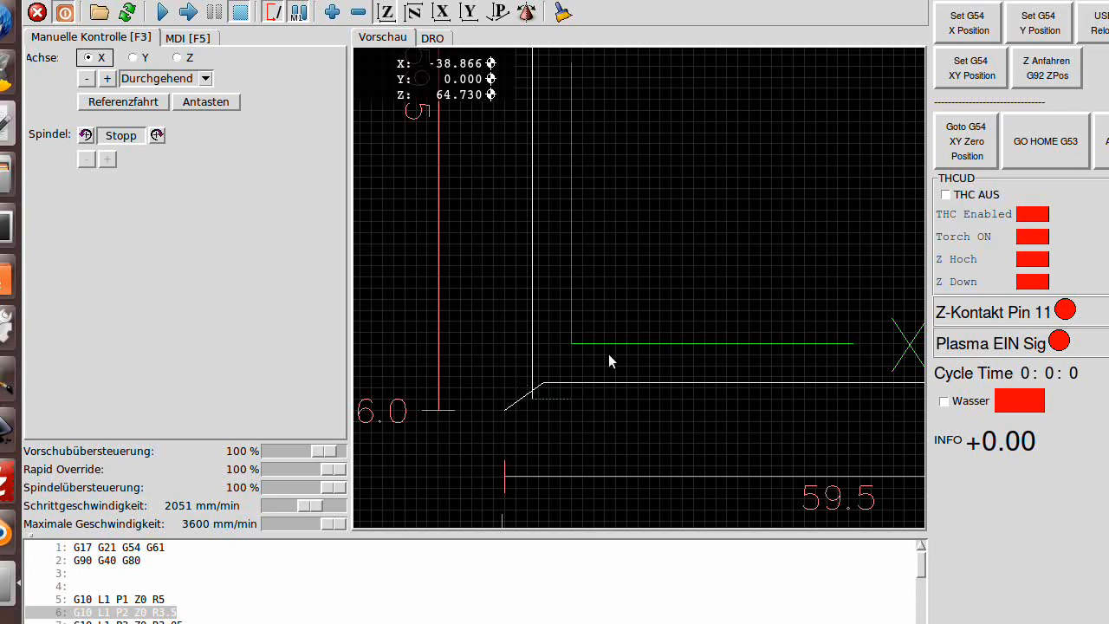
{"action": "mouse_move", "coordinate": [613, 382]}
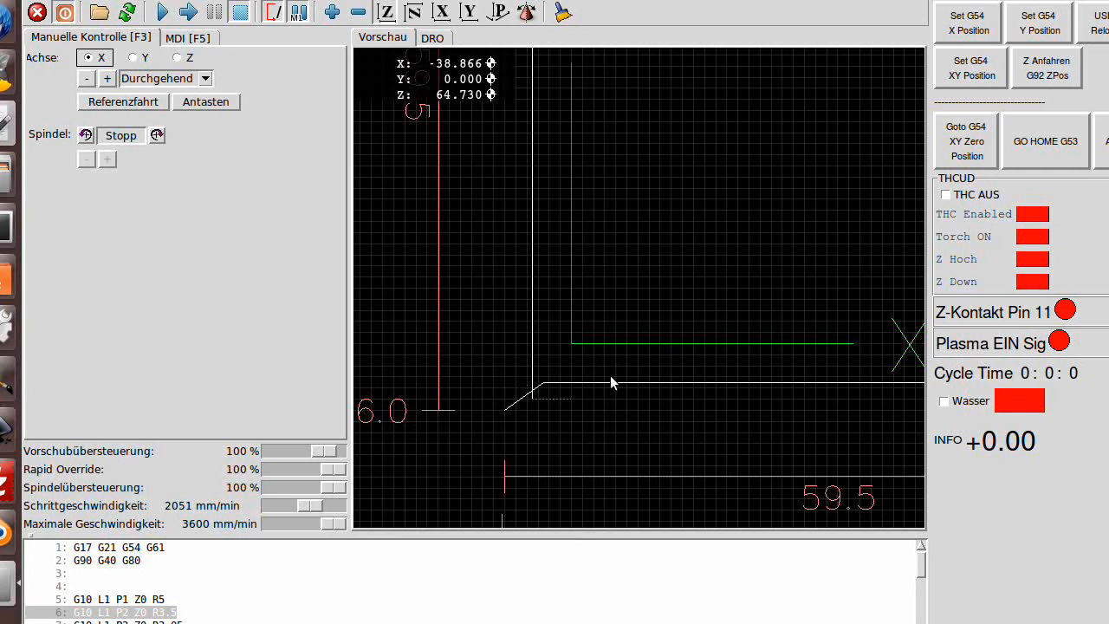
{"action": "mouse_move", "coordinate": [614, 386]}
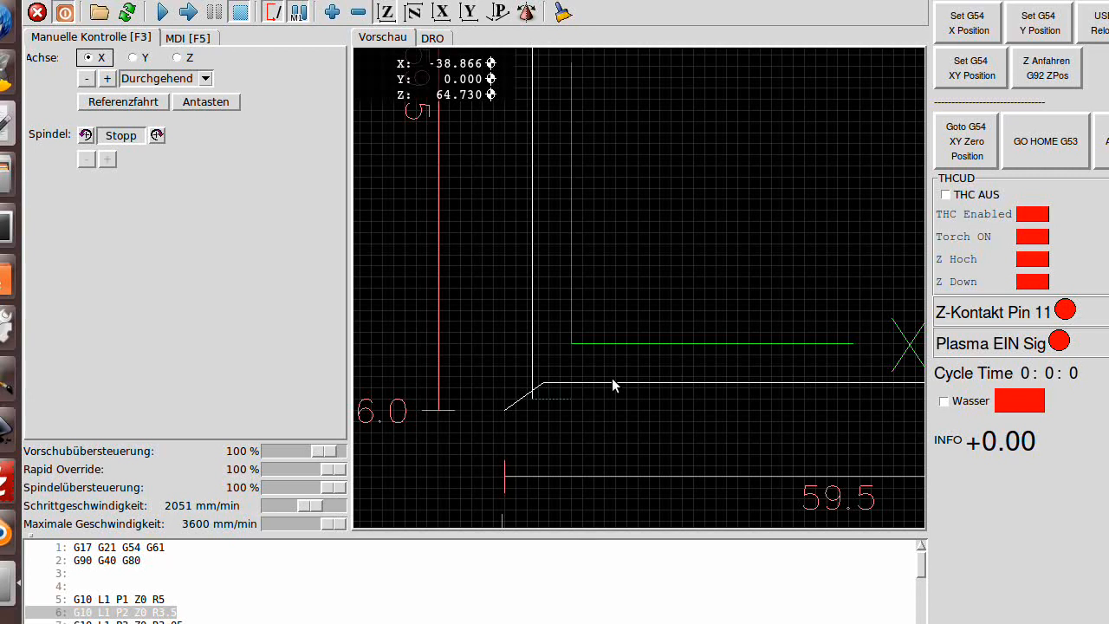
{"action": "mouse_move", "coordinate": [611, 384]}
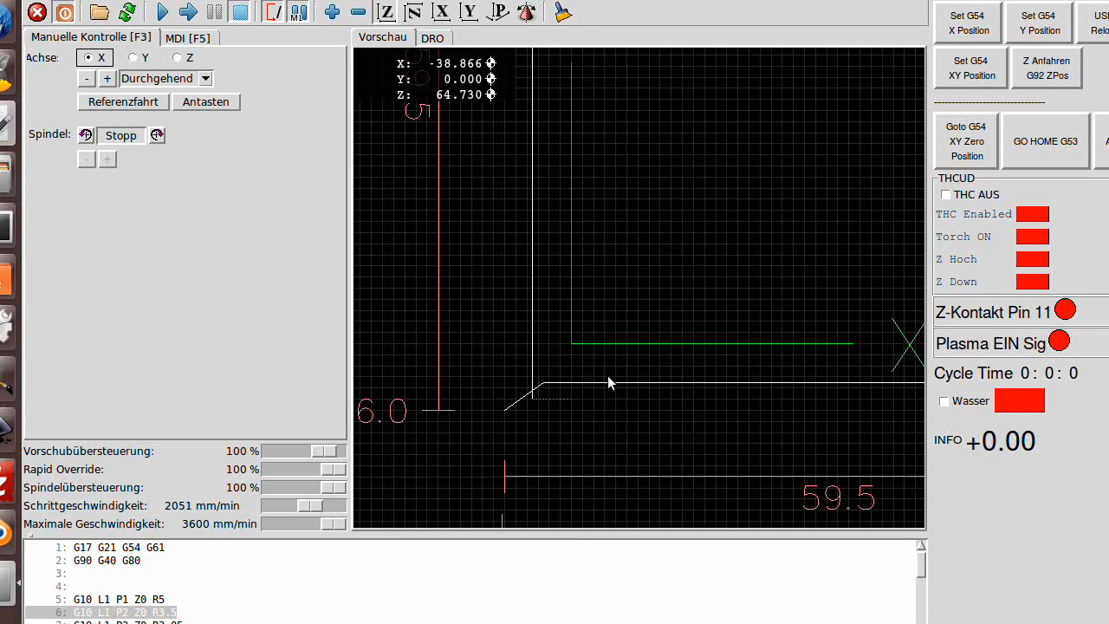
{"action": "mouse_move", "coordinate": [217, 275]}
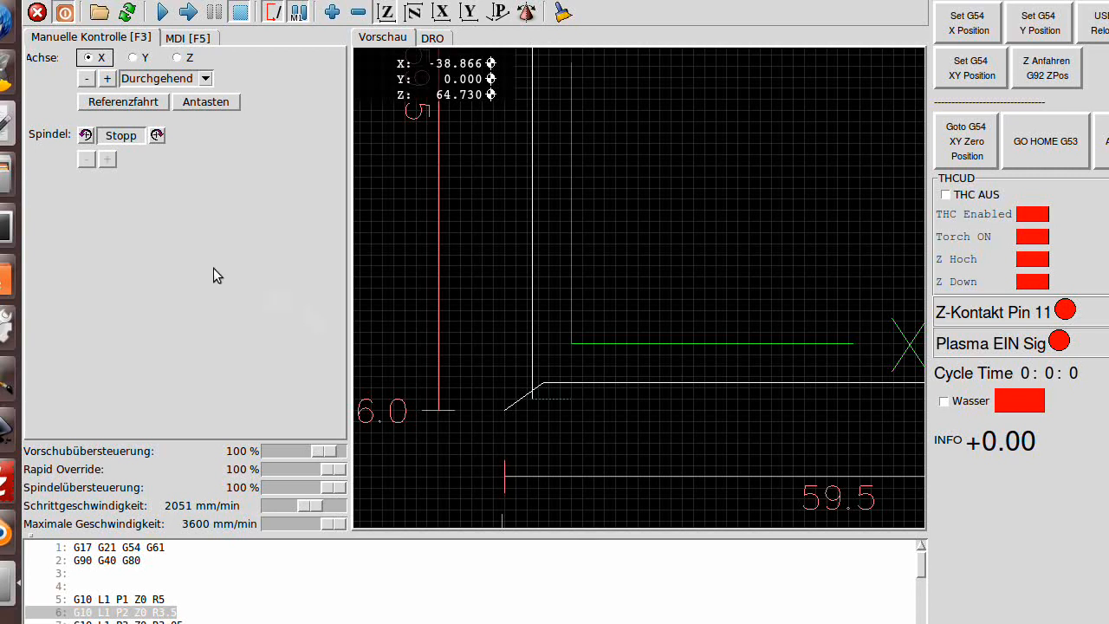
{"action": "mouse_move", "coordinate": [69, 95]}
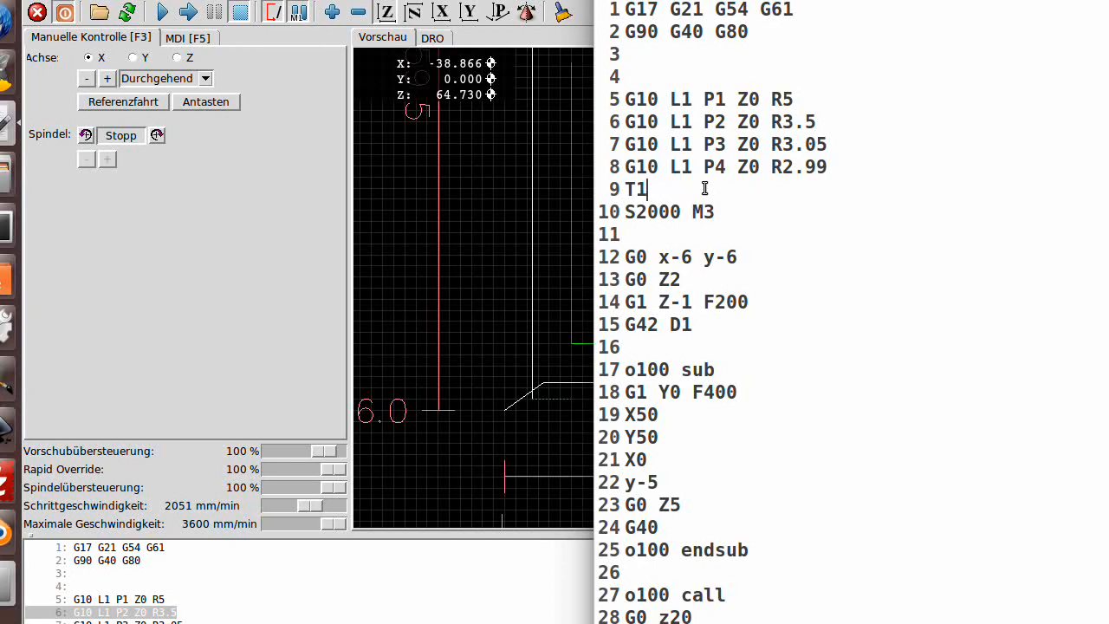
Erase the T1 tool change on line 9 and switch back to AXIS
{"action": "key", "text": "BackSpace"}
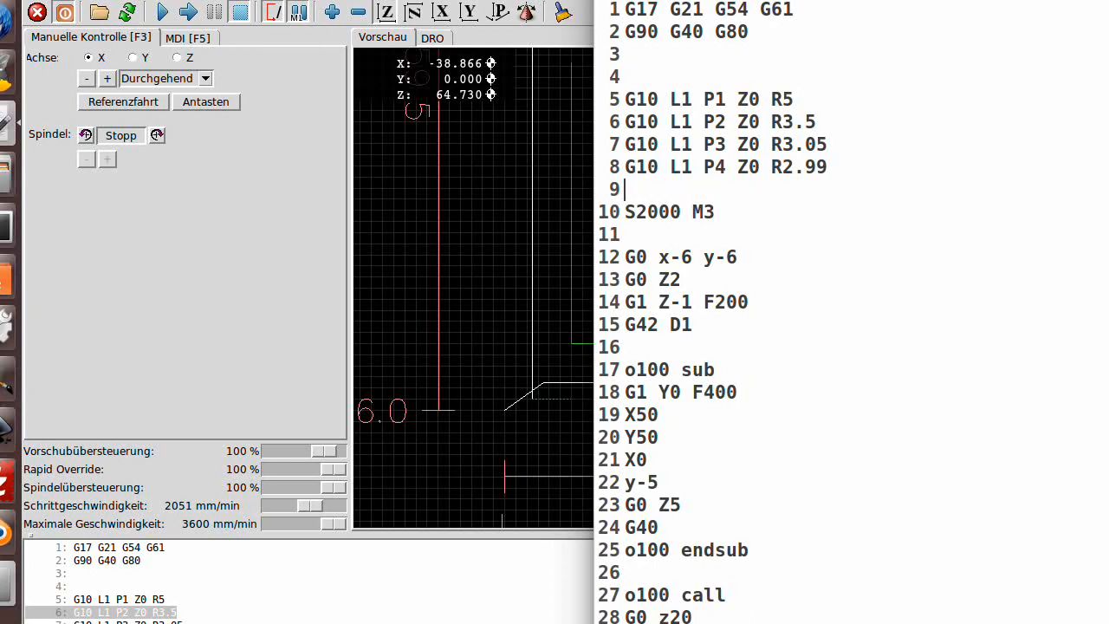
{"action": "left_click", "coordinate": [17, 11]}
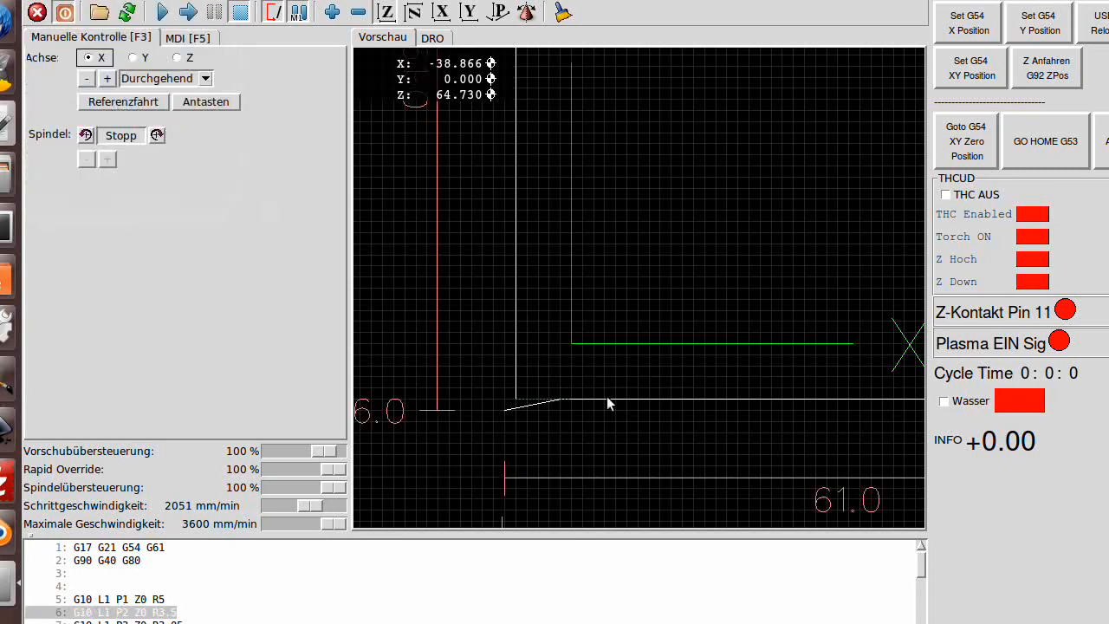
{"action": "mouse_move", "coordinate": [602, 397]}
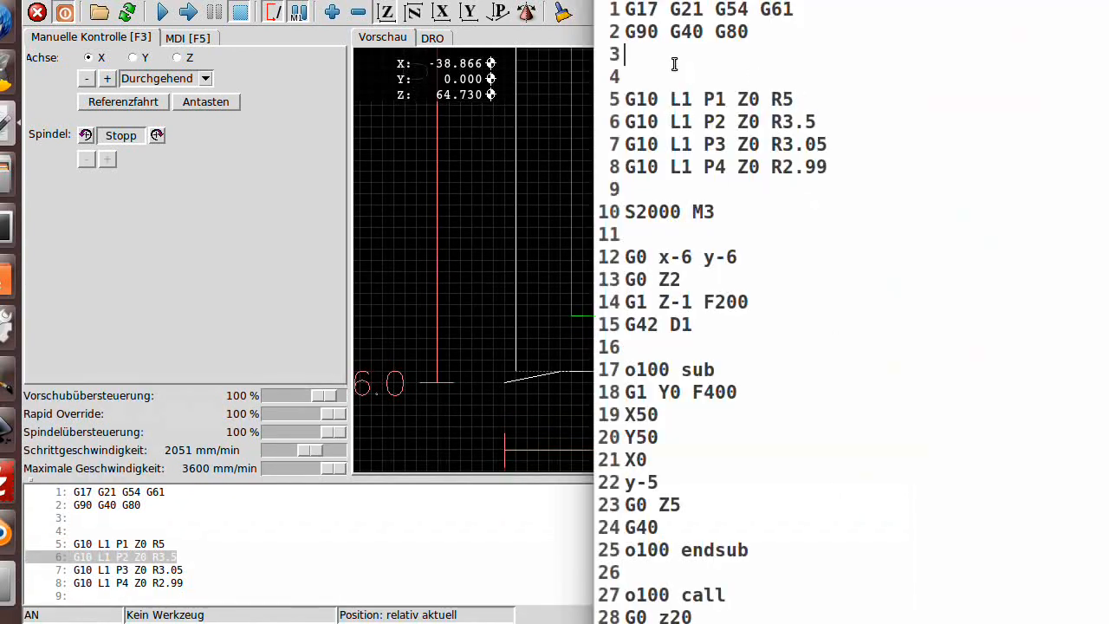
Restore T1 M6 on line 3, then select the Y axis and start the program in AXIS
{"action": "type", "text": "T1 M"}
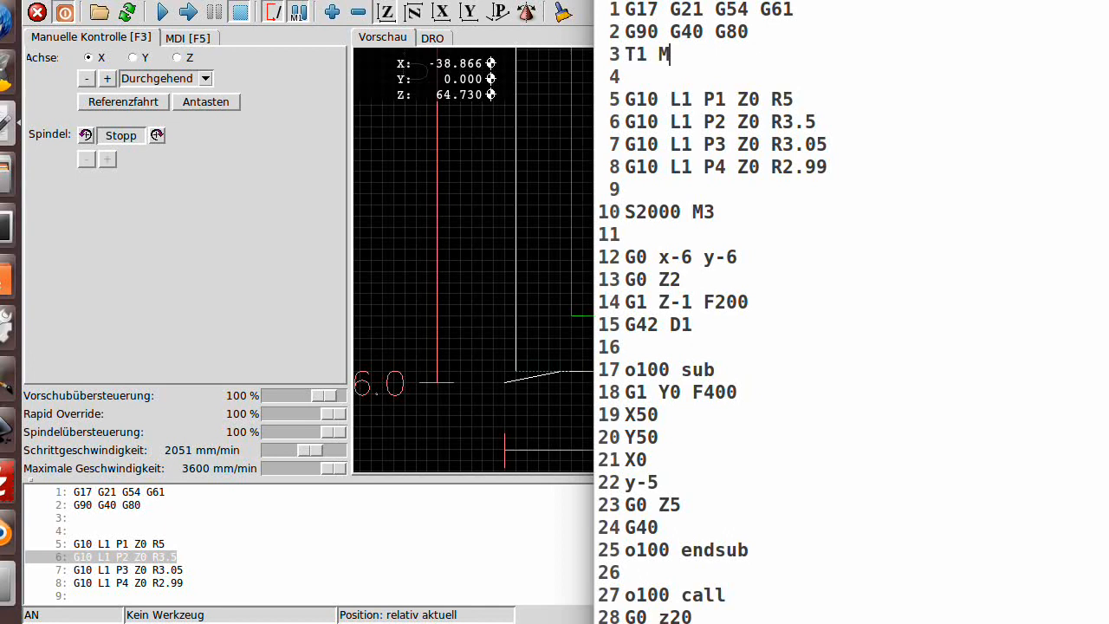
{"action": "type", "text": "6"}
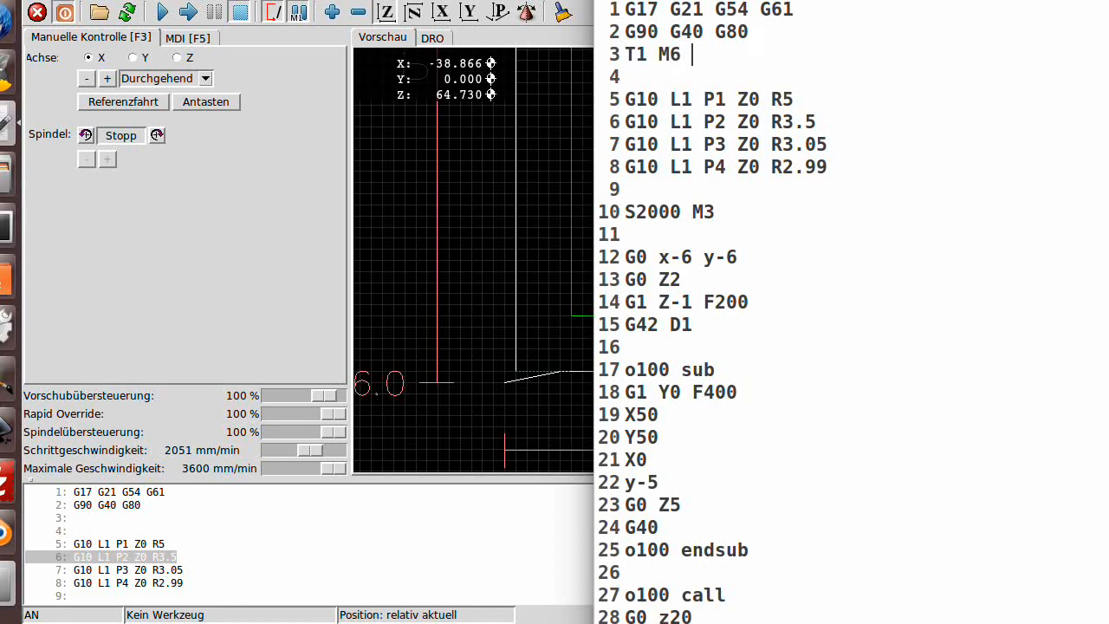
{"action": "left_click", "coordinate": [48, 12]}
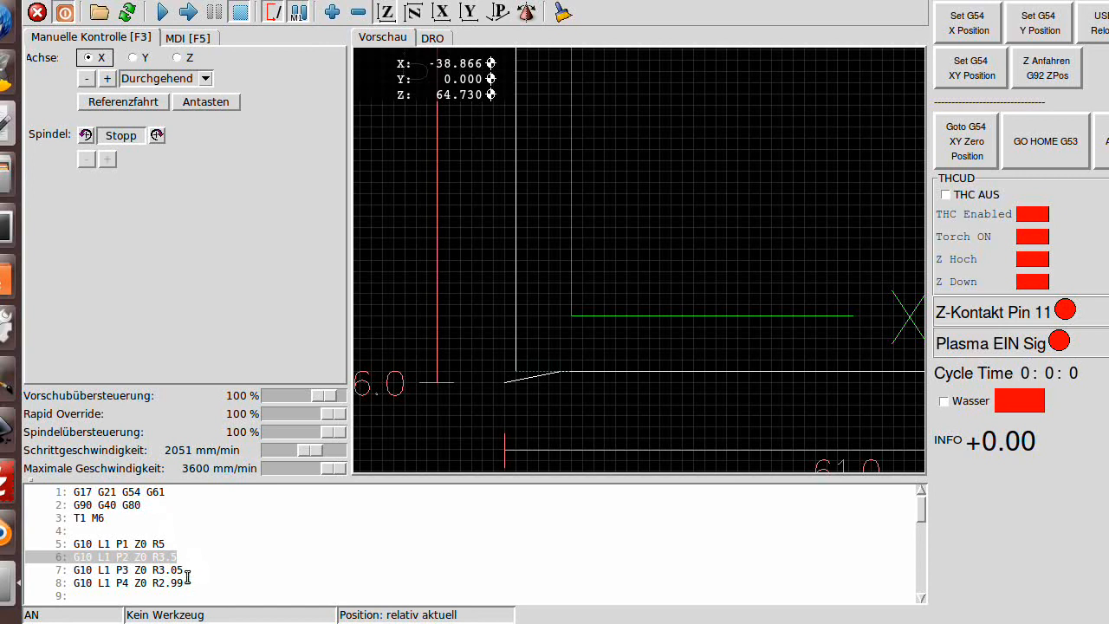
{"action": "left_click", "coordinate": [134, 57]}
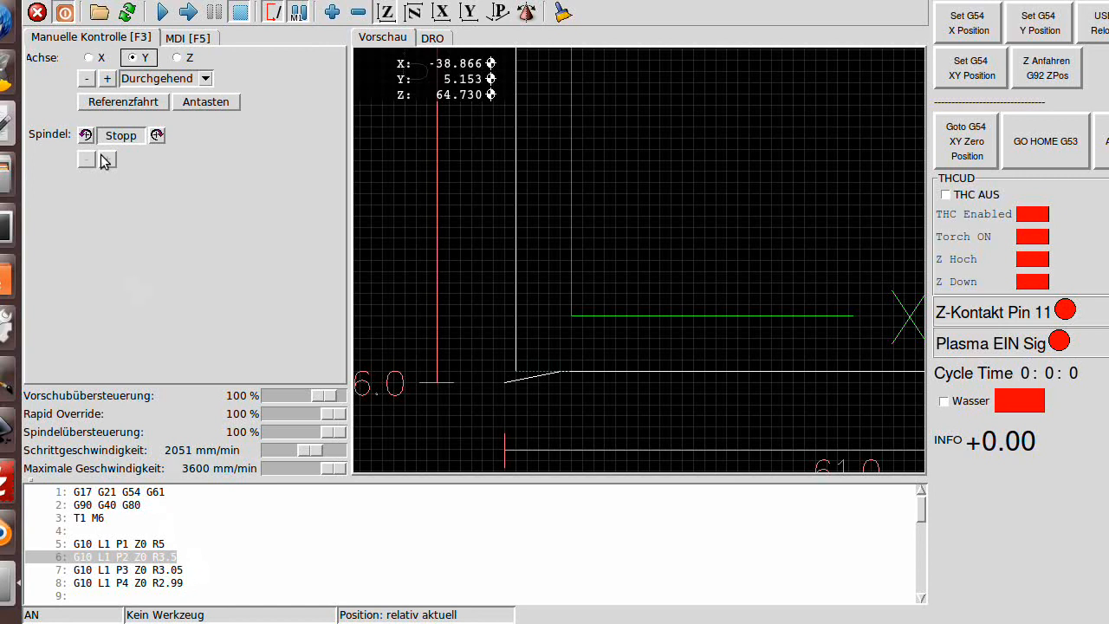
{"action": "mouse_move", "coordinate": [161, 239]}
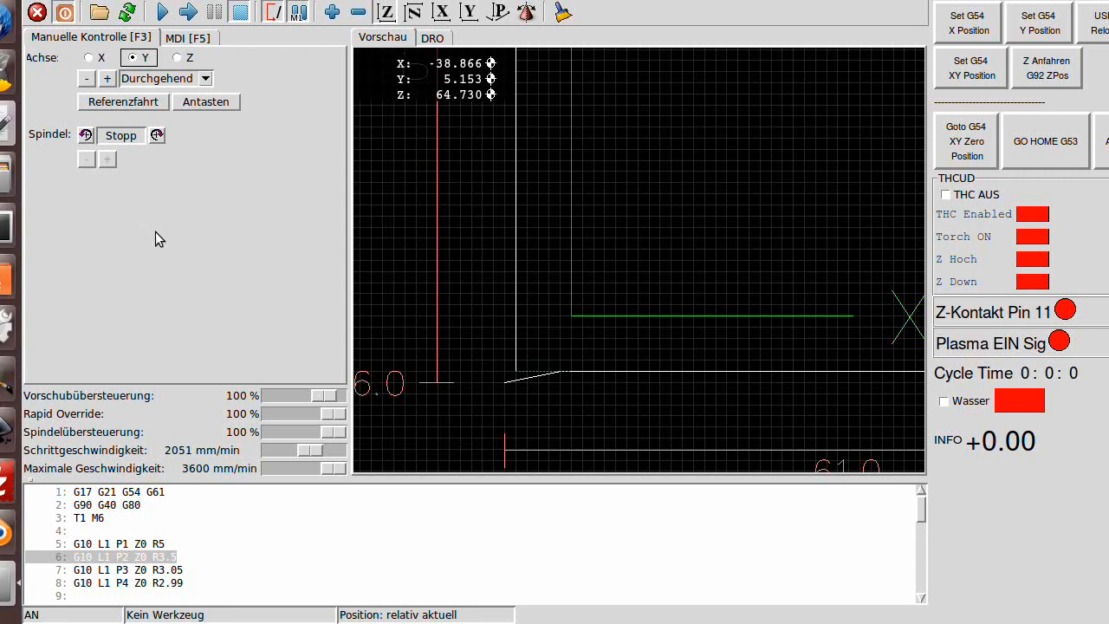
{"action": "mouse_move", "coordinate": [226, 356]}
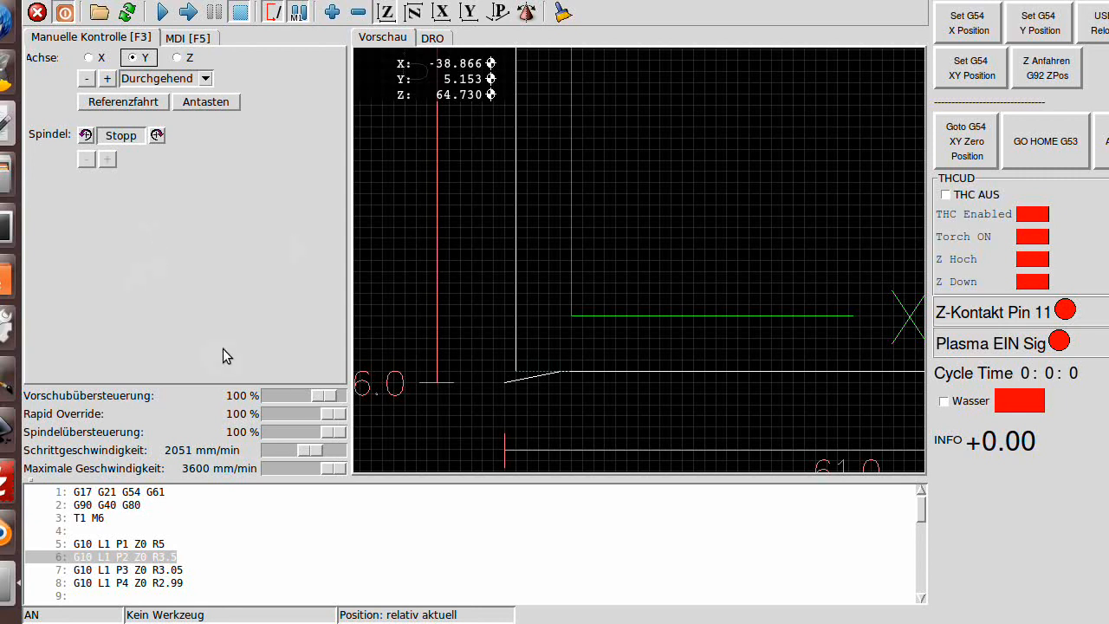
{"action": "mouse_move", "coordinate": [150, 301]}
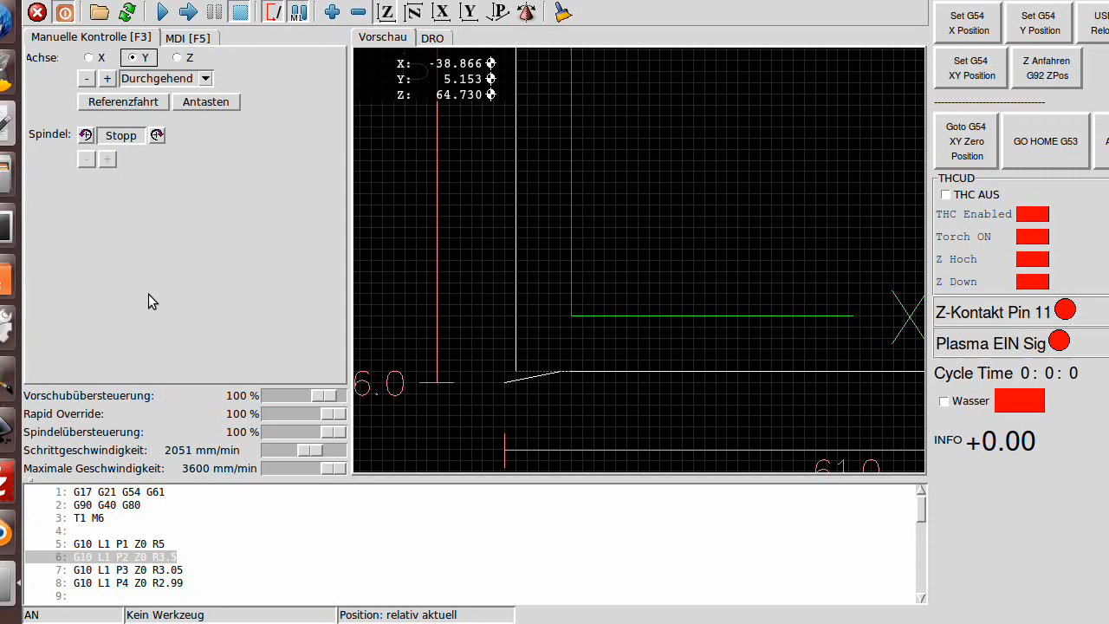
{"action": "left_click", "coordinate": [162, 13]}
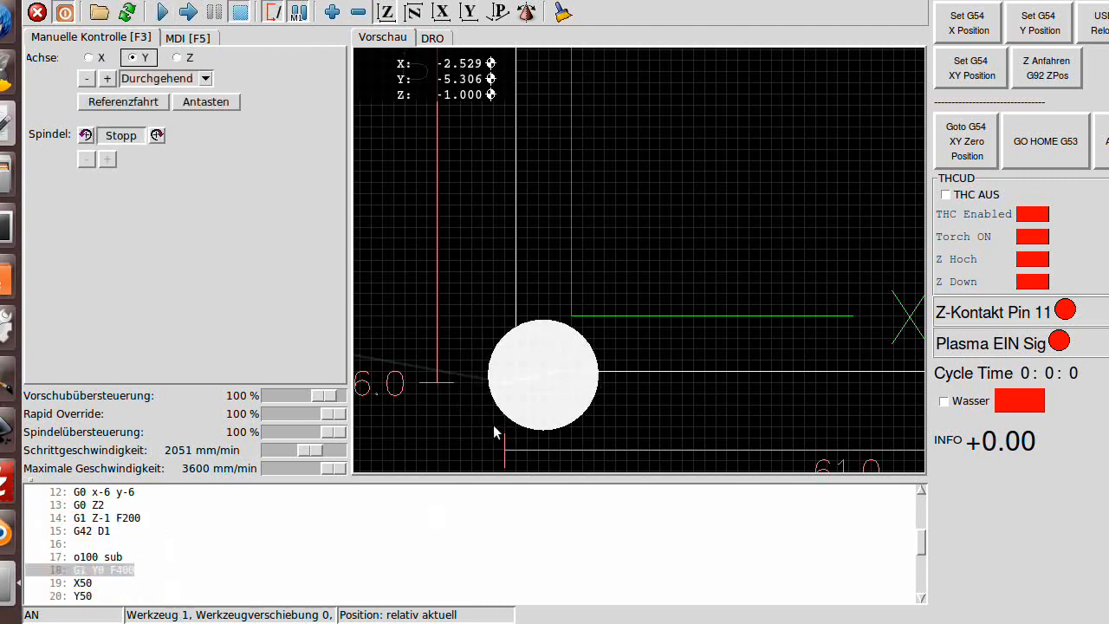
{"action": "mouse_move", "coordinate": [209, 223]}
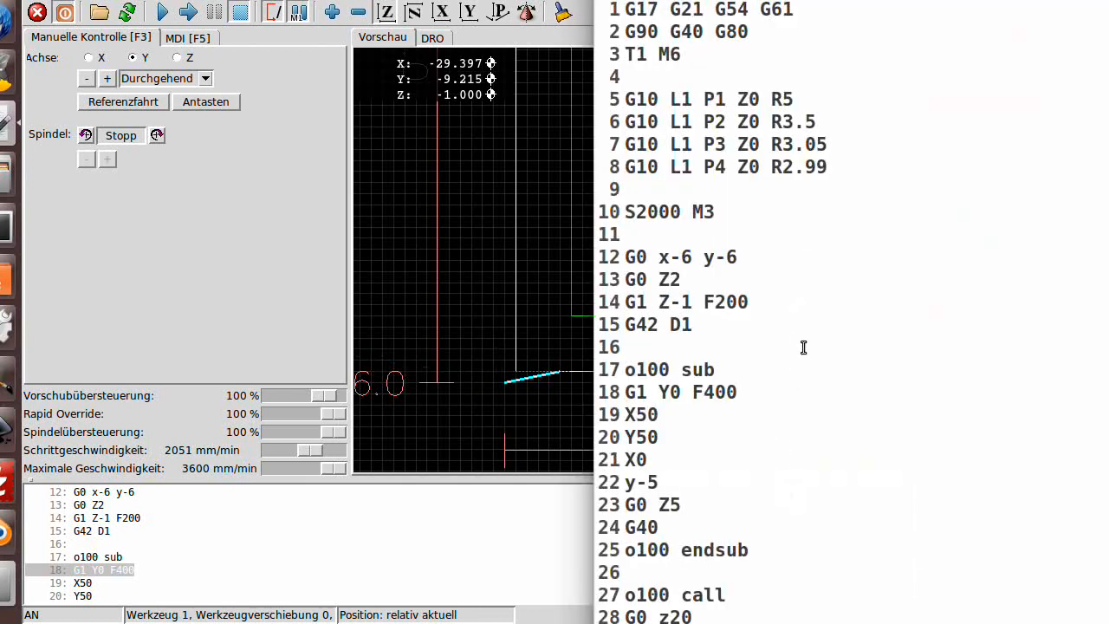
Copy the approach block from lines 12–15 after the o100 call, changing its offset to D2
{"action": "scroll", "scroll_direction": "down", "scroll_amount": 3}
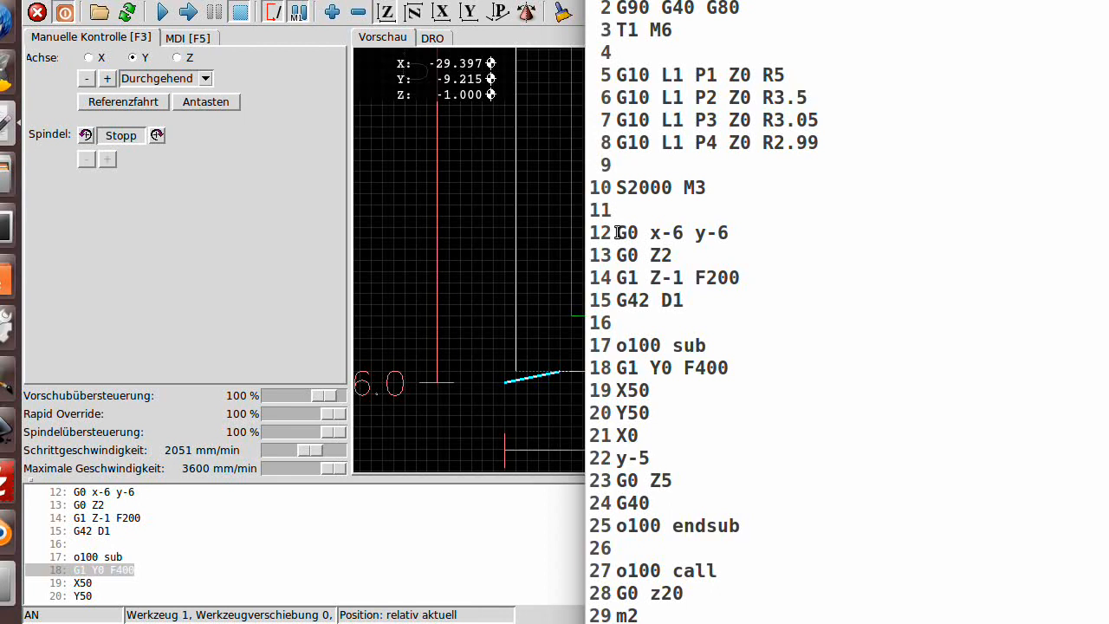
{"action": "left_click_drag", "start_coordinate": [624, 232], "coordinate": [684, 301]}
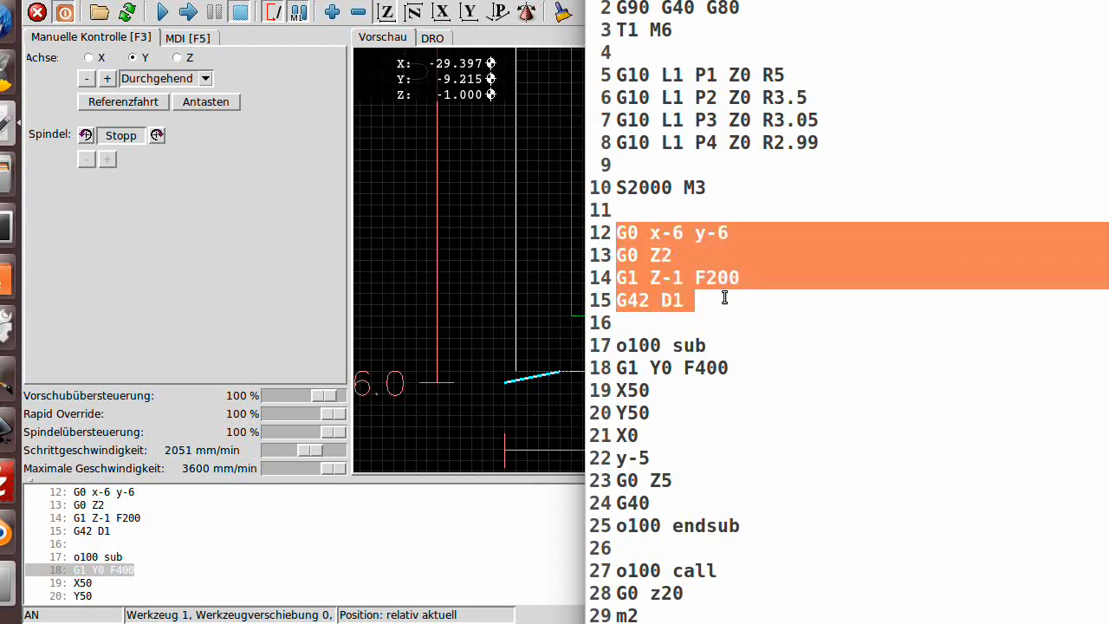
{"action": "mouse_move", "coordinate": [818, 318]}
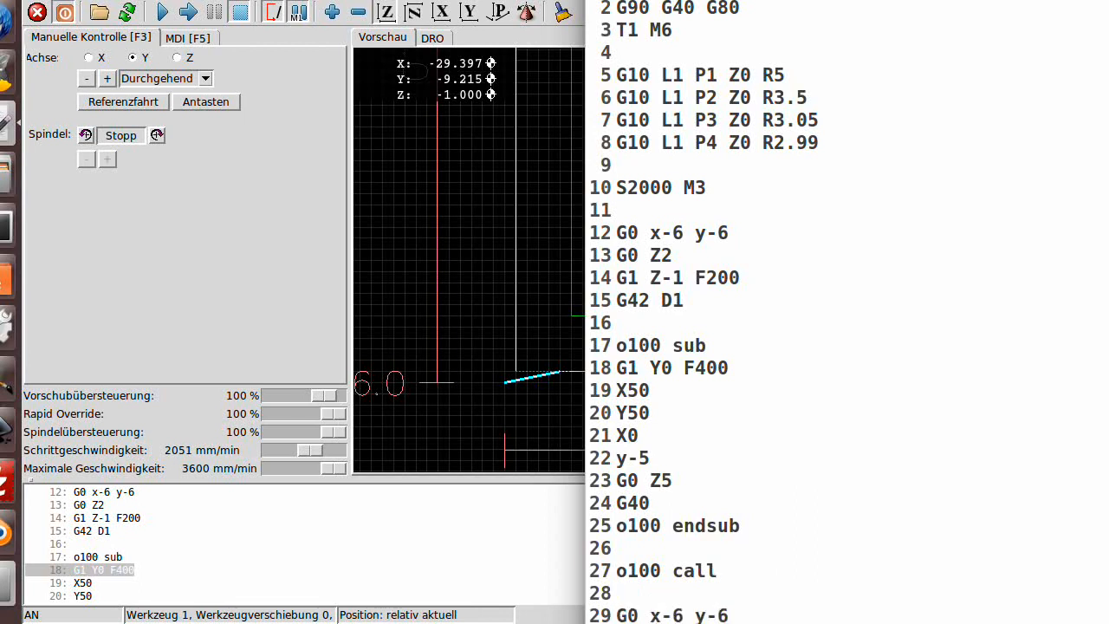
{"action": "mouse_move", "coordinate": [828, 243]}
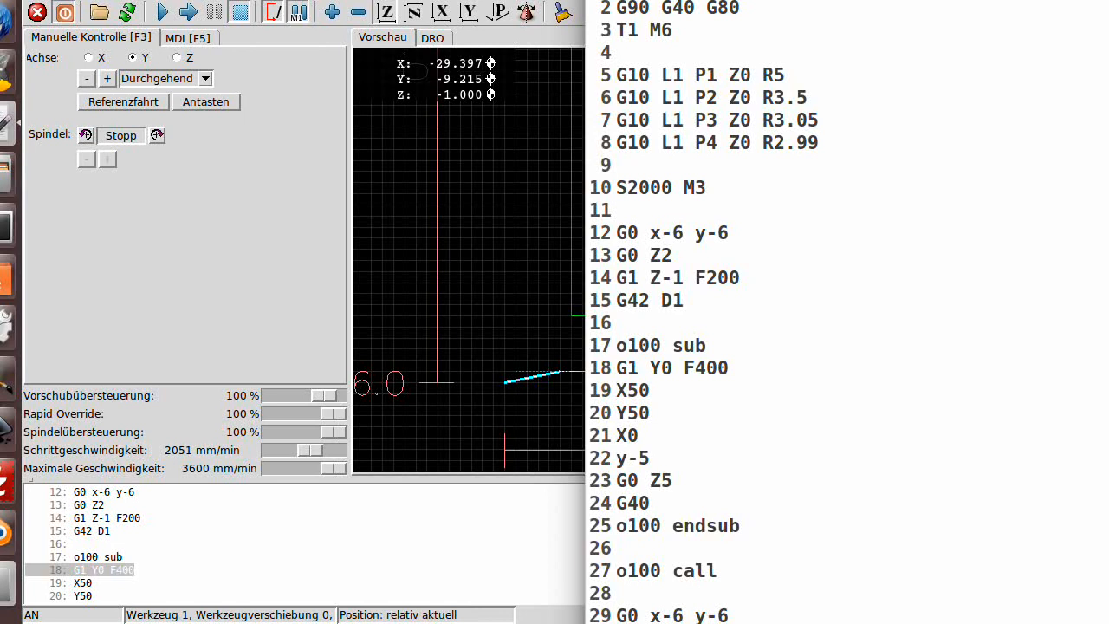
{"action": "scroll", "scroll_direction": "down", "scroll_amount": 3}
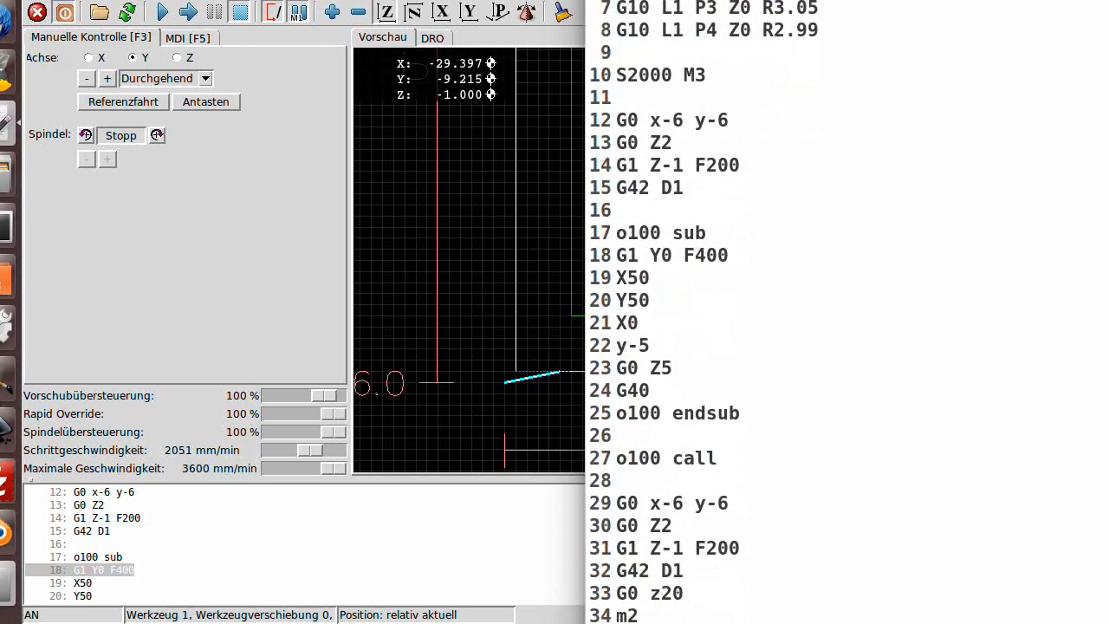
{"action": "scroll", "scroll_direction": "down", "scroll_amount": 3}
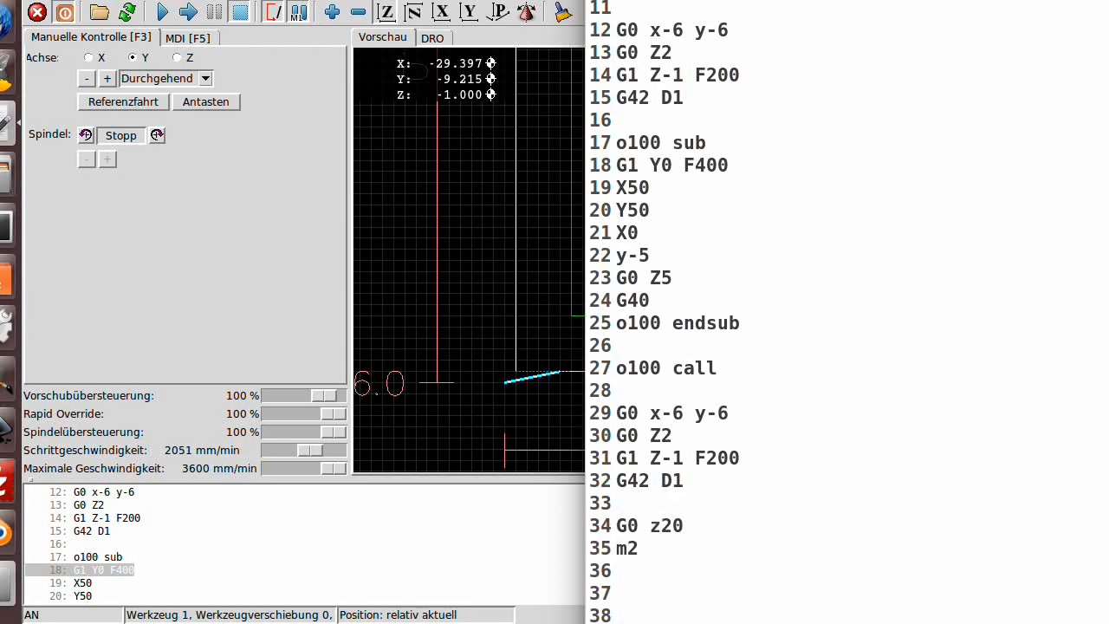
{"action": "left_click", "coordinate": [616, 503]}
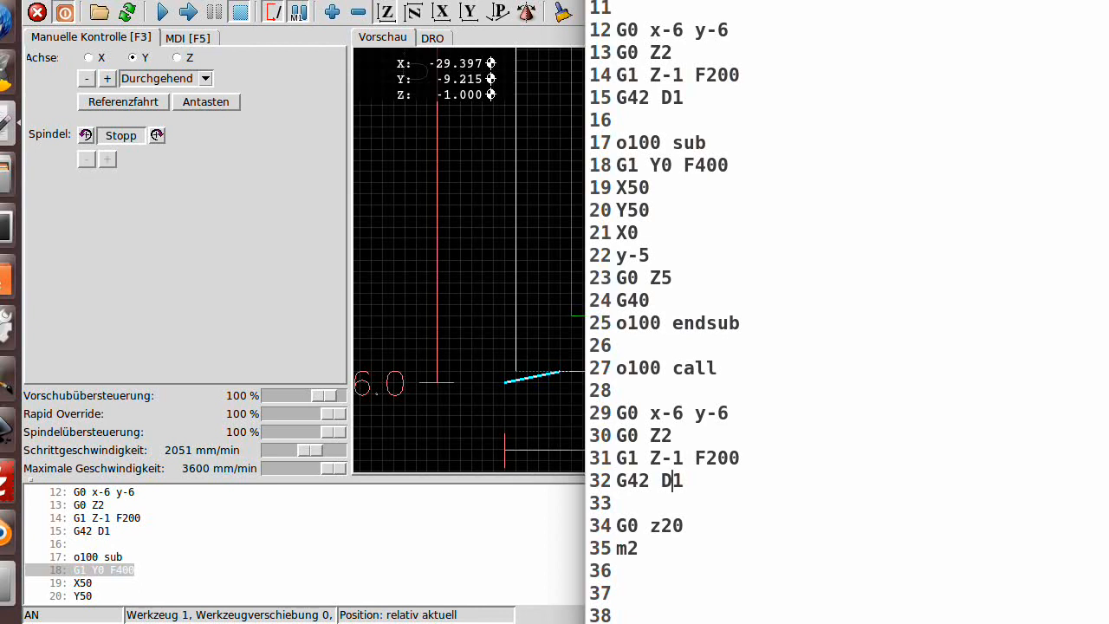
{"action": "type", "text": "2"}
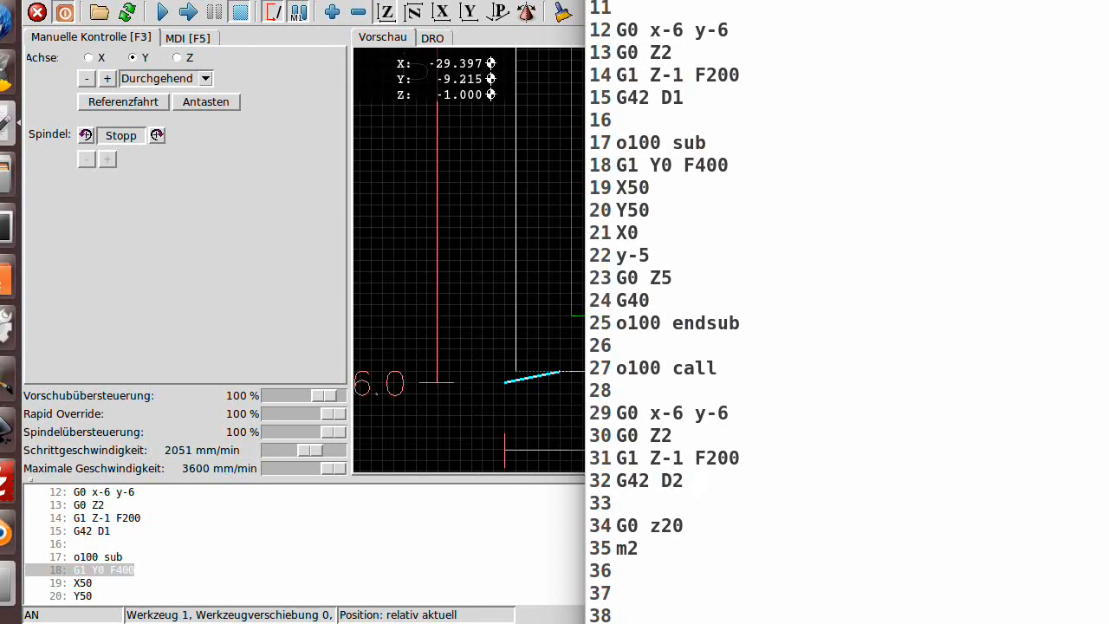
{"action": "left_click", "coordinate": [684, 481]}
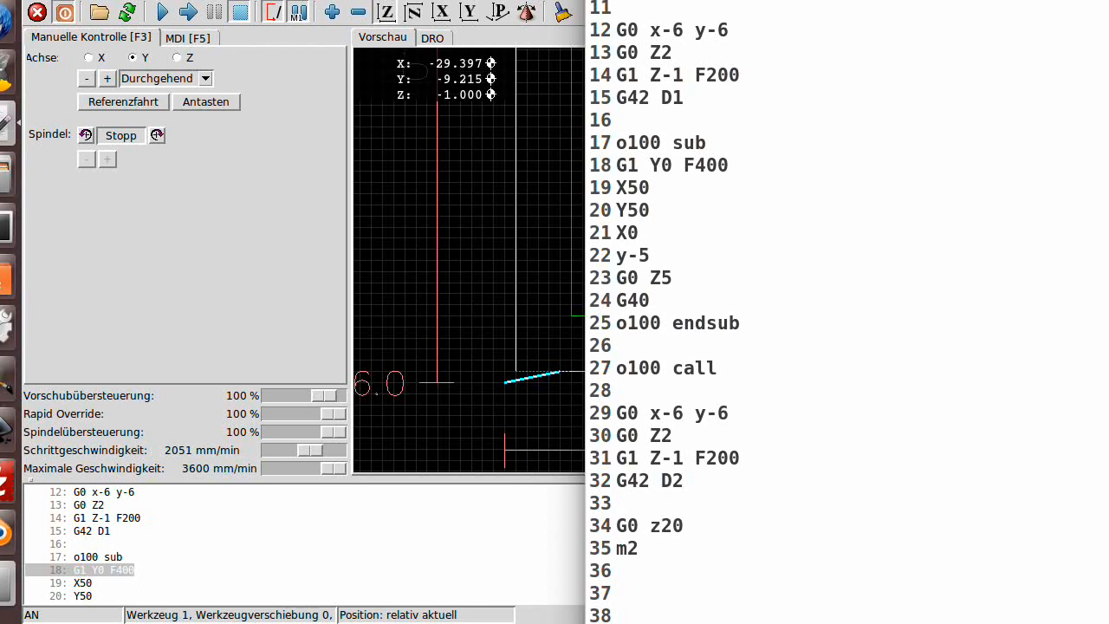
{"action": "type", "text": "o100 call"}
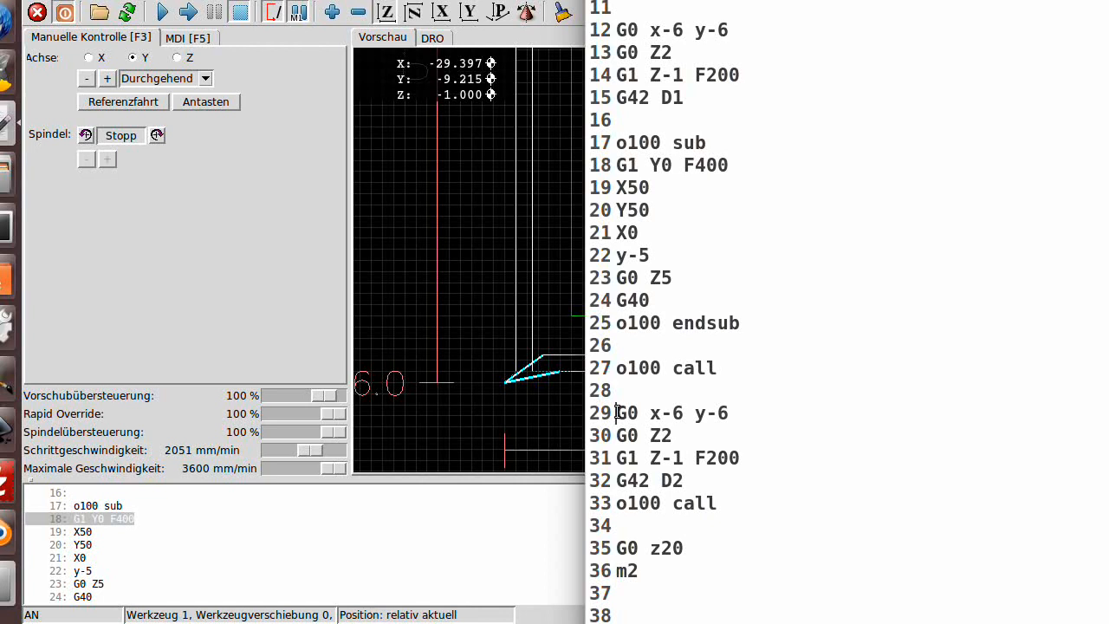
Copy the D2 approach block with its call and set the copies' offsets to D3 and D4
{"action": "left_click_drag", "start_coordinate": [616, 412], "coordinate": [718, 503]}
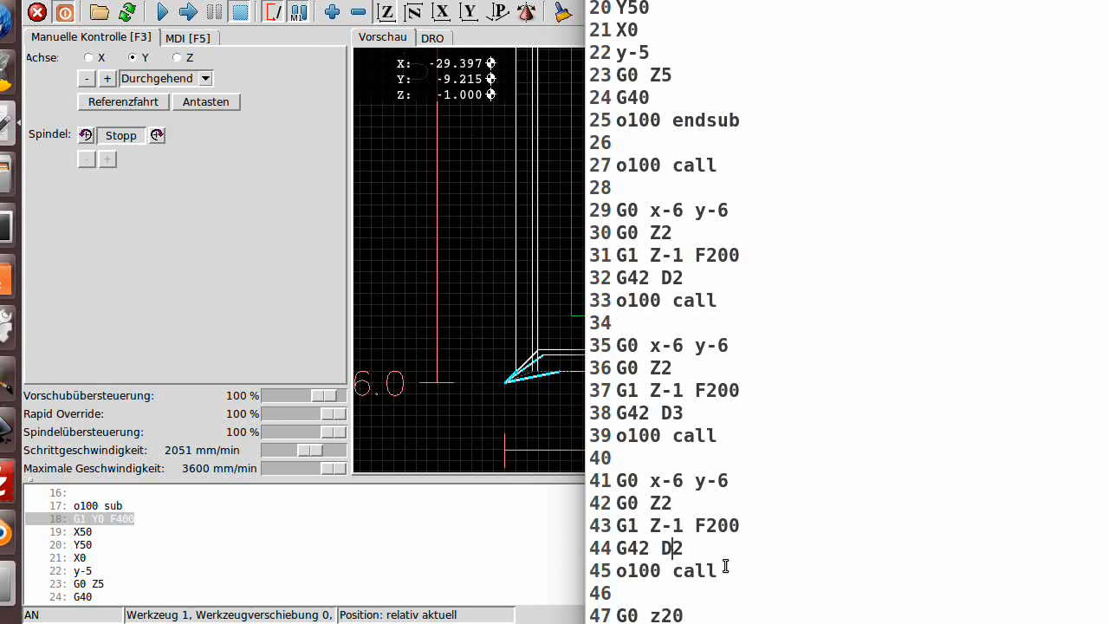
{"action": "type", "text": "4 Z0 R2.99"}
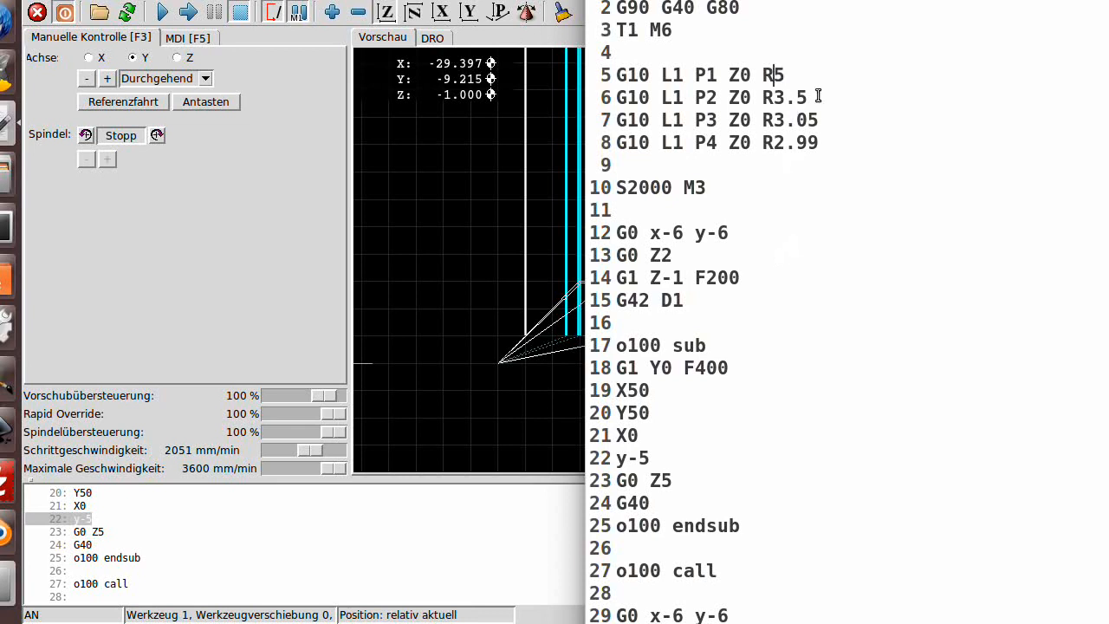
Change line 5 to G10 L1 P1 Z0 R4.5 and reload the program in AXIS
{"action": "type", "text": "4"}
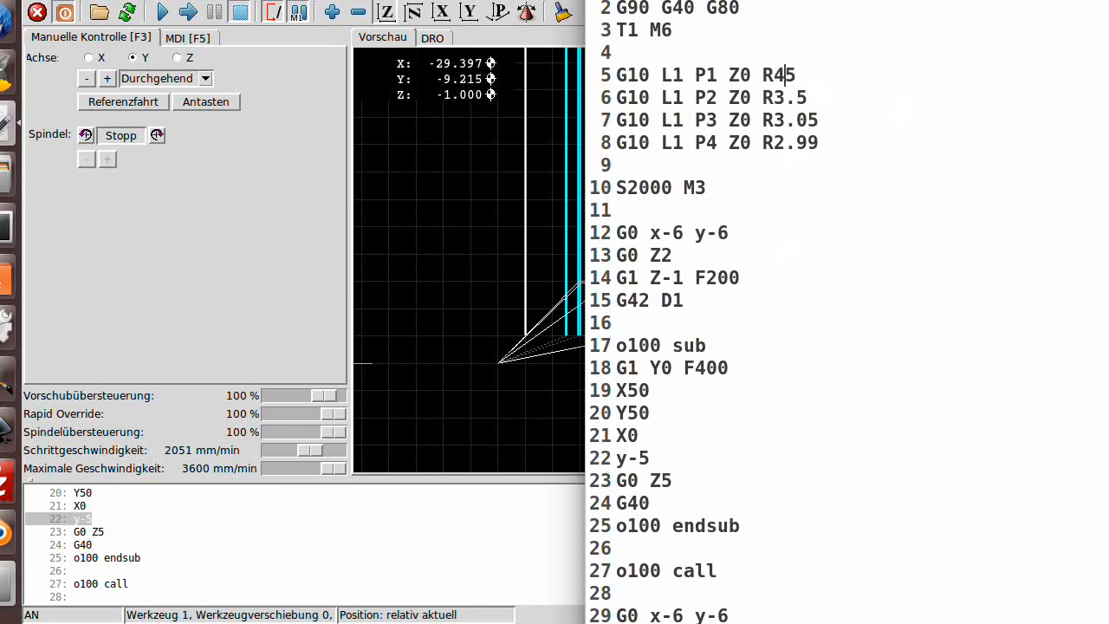
{"action": "type", "text": "."}
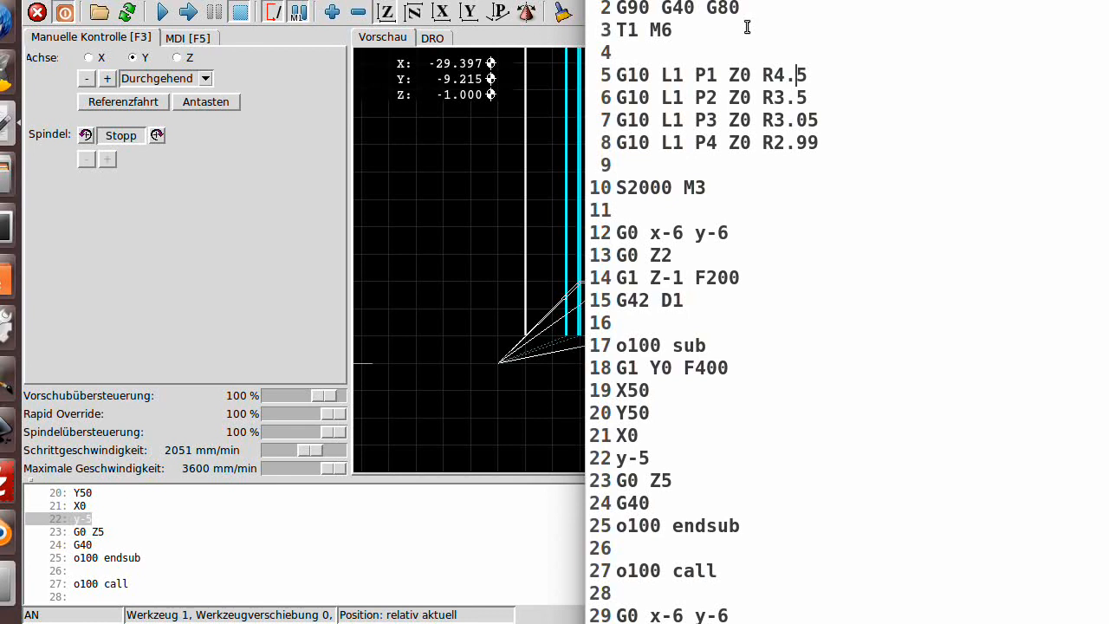
{"action": "left_click", "coordinate": [26, 7]}
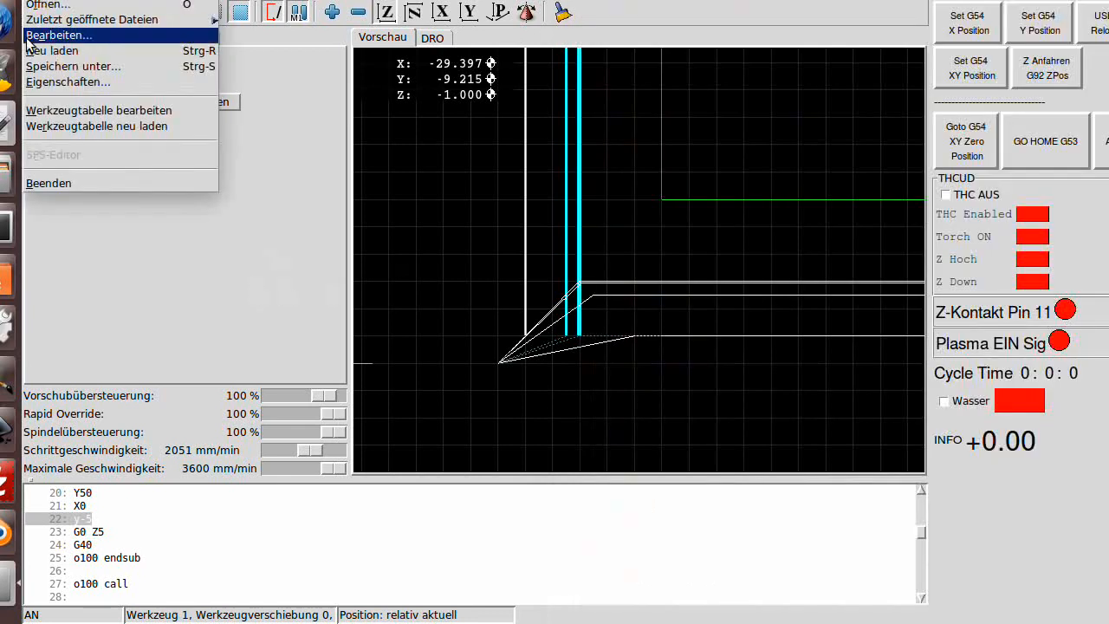
{"action": "left_click", "coordinate": [490, 267]}
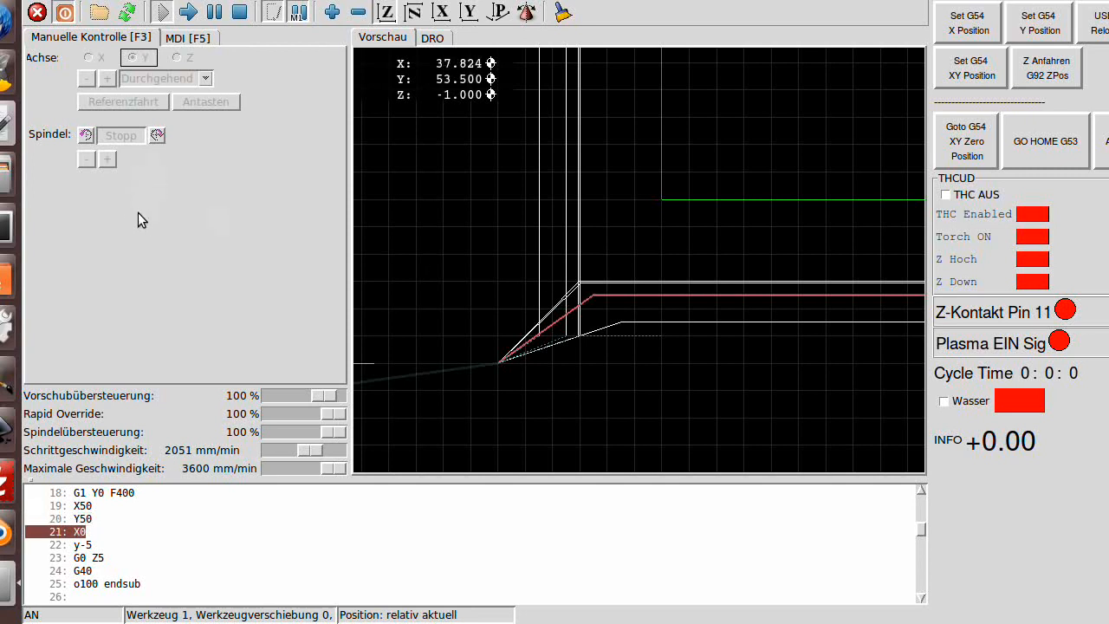
Abort the running program with Stop, leaving the tool partway around the square
{"action": "left_click", "coordinate": [162, 11]}
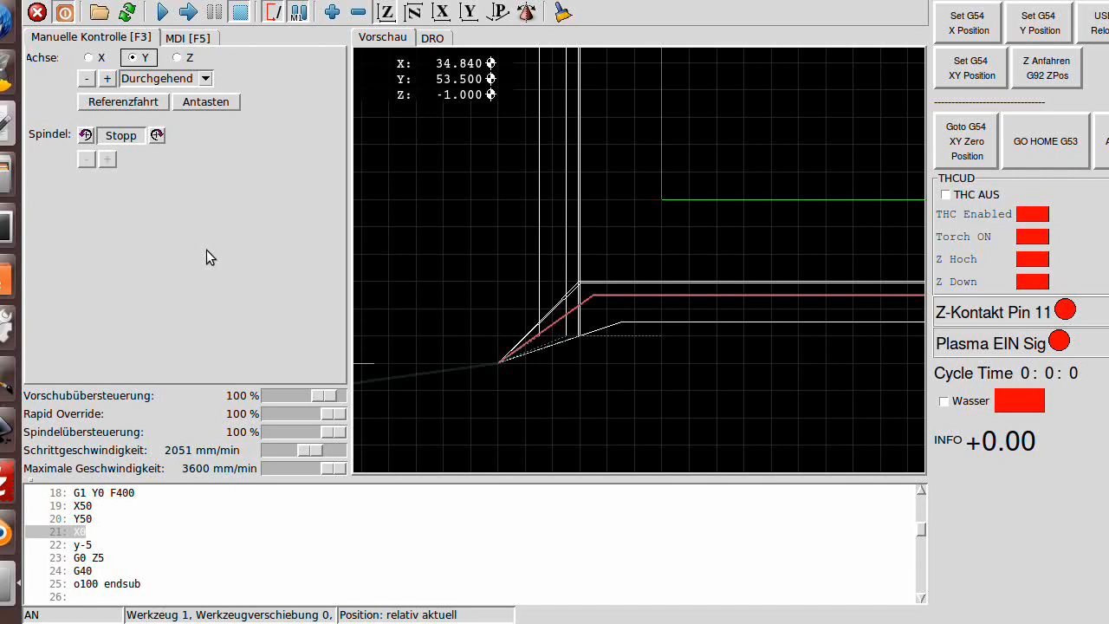
{"action": "mouse_move", "coordinate": [194, 268]}
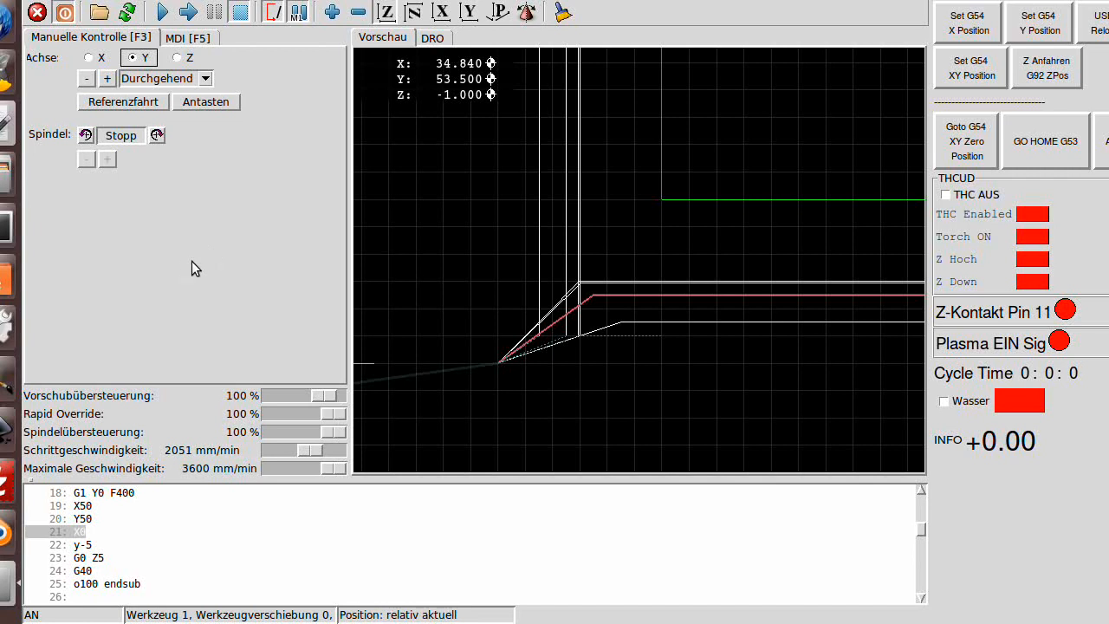
{"action": "mouse_move", "coordinate": [172, 277]}
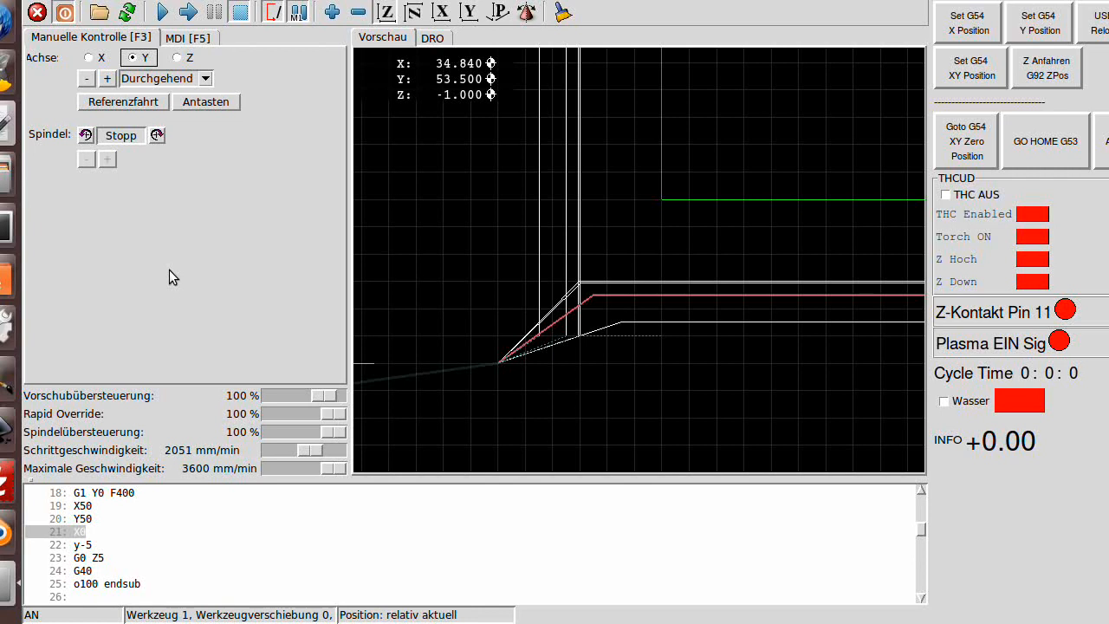
{"action": "mouse_move", "coordinate": [155, 287]}
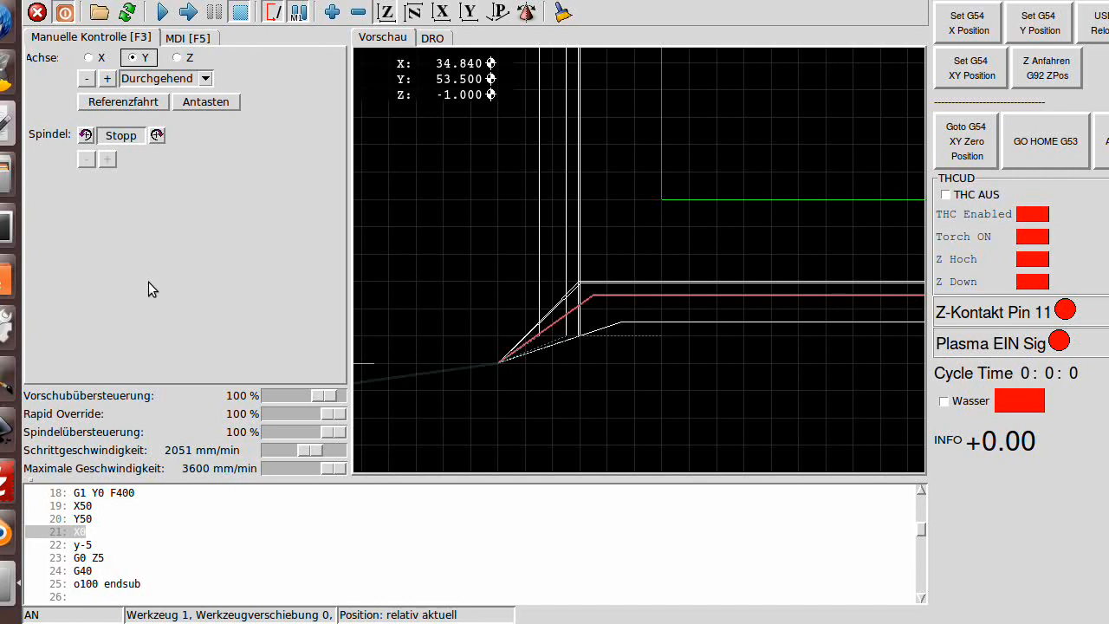
{"action": "mouse_move", "coordinate": [215, 277]}
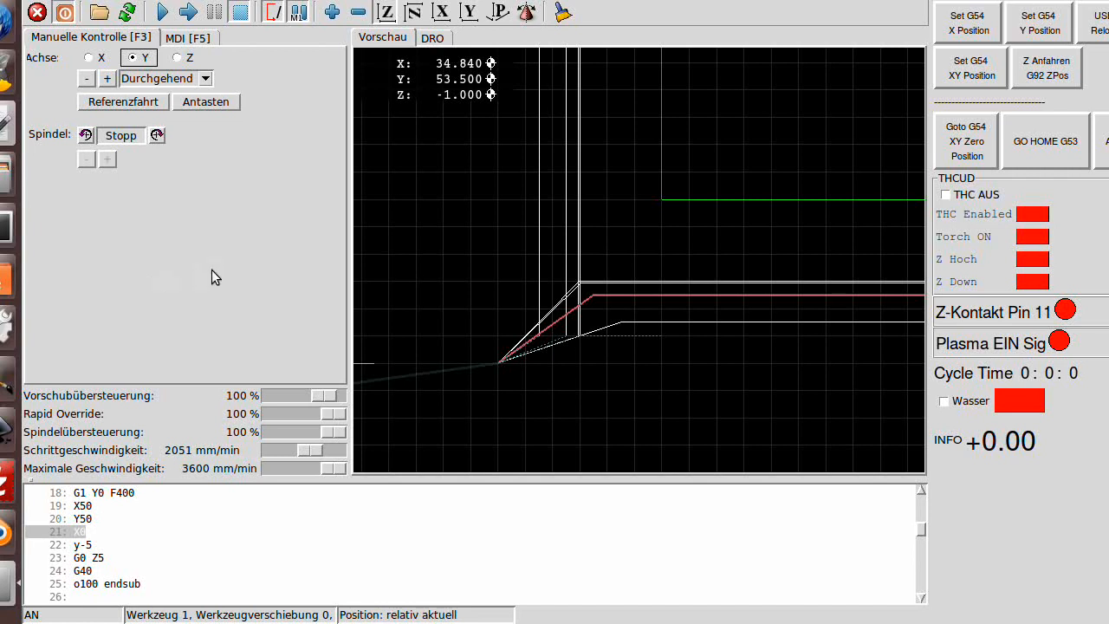
{"action": "mouse_move", "coordinate": [178, 292]}
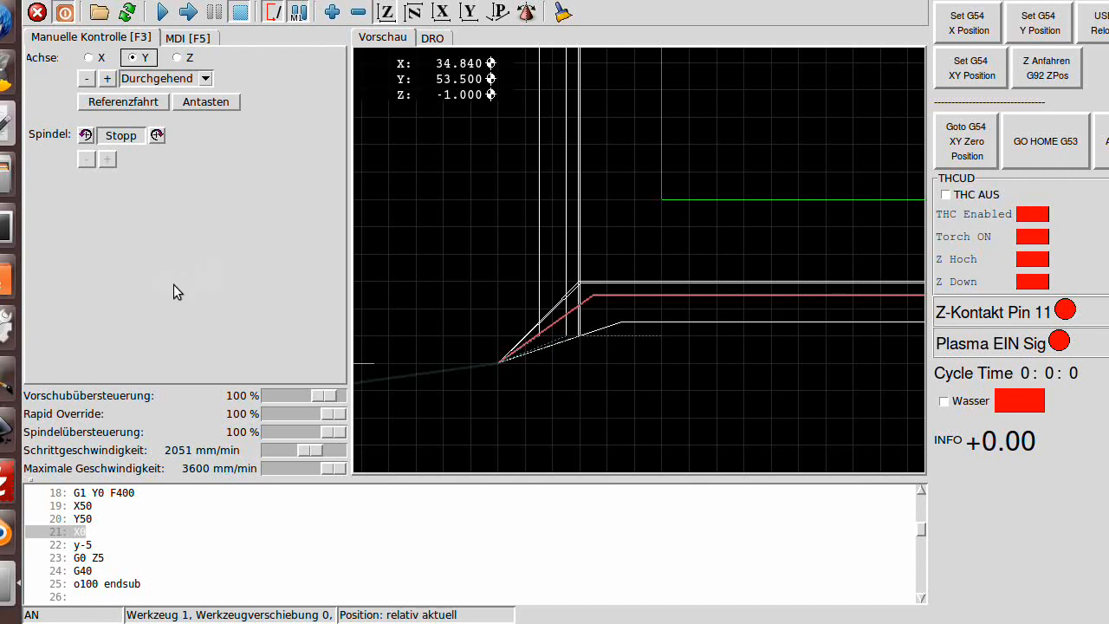
{"action": "mouse_move", "coordinate": [171, 295]}
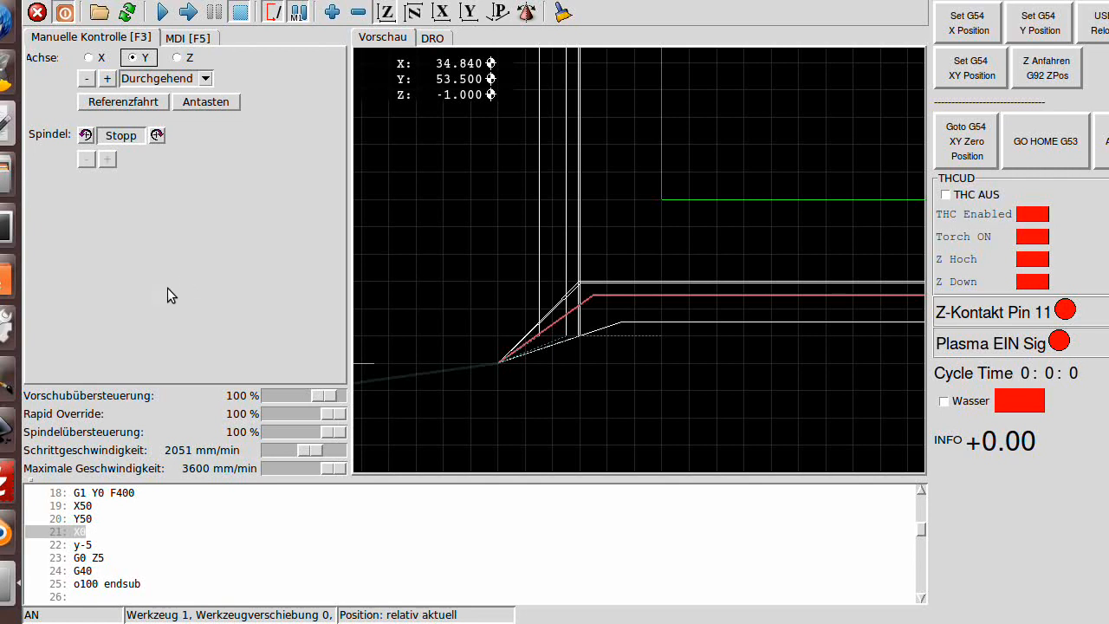
{"action": "mouse_move", "coordinate": [152, 278]}
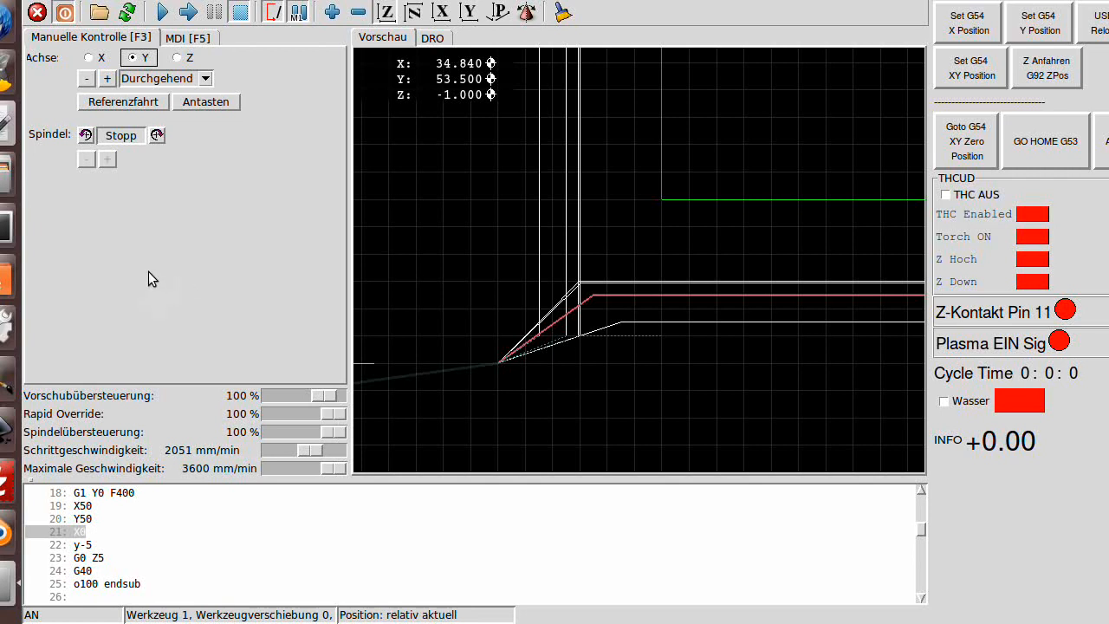
{"action": "mouse_move", "coordinate": [477, 265]}
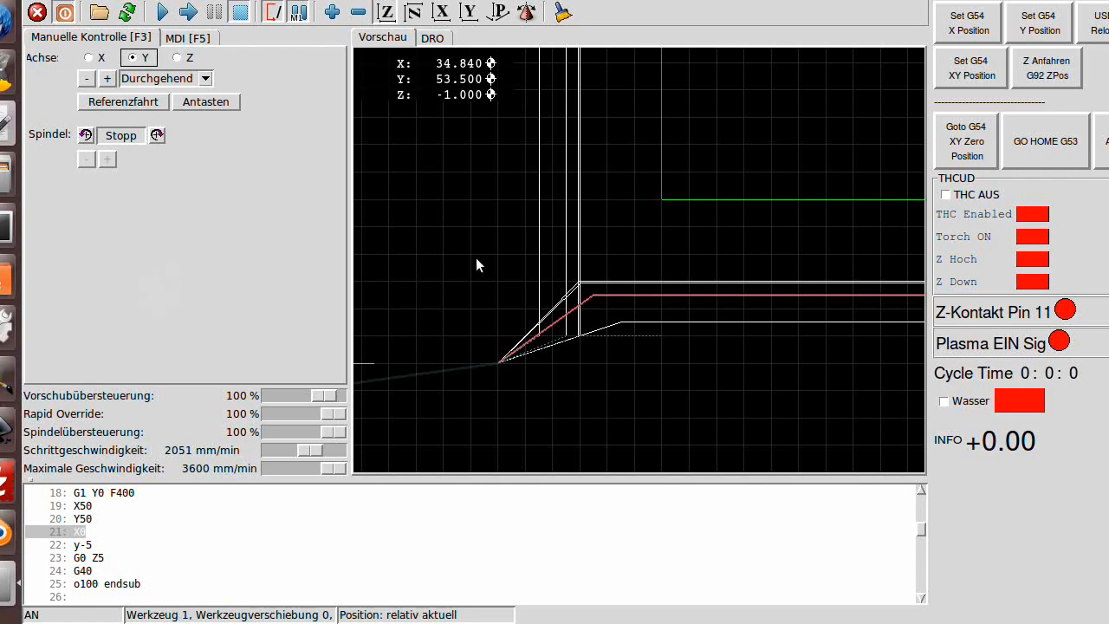
{"action": "mouse_move", "coordinate": [523, 261]}
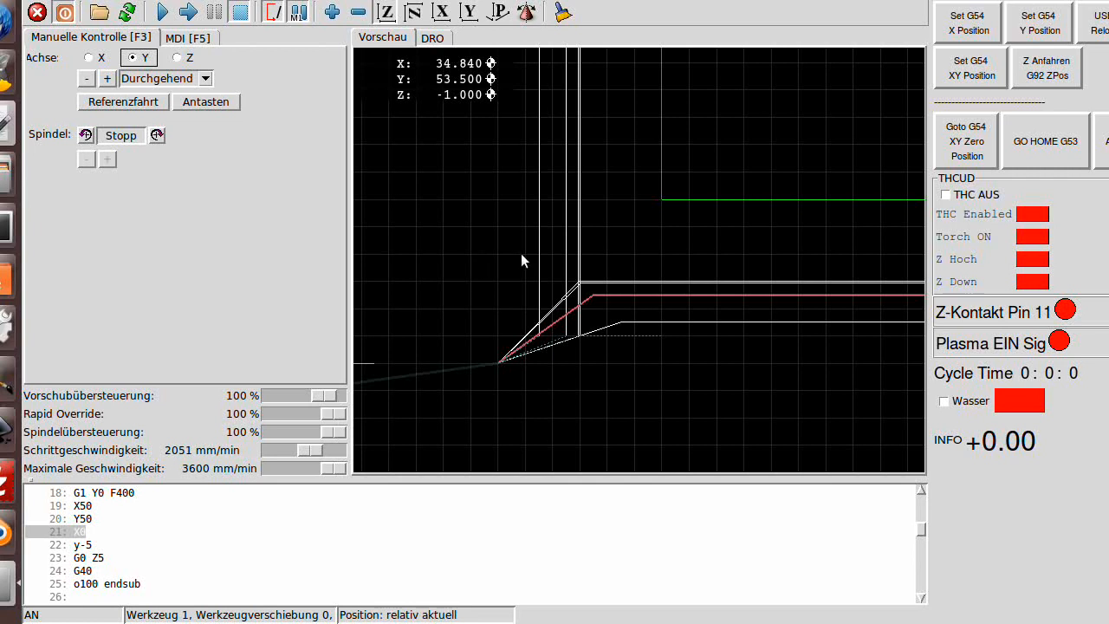
{"action": "left_click", "coordinate": [132, 57]}
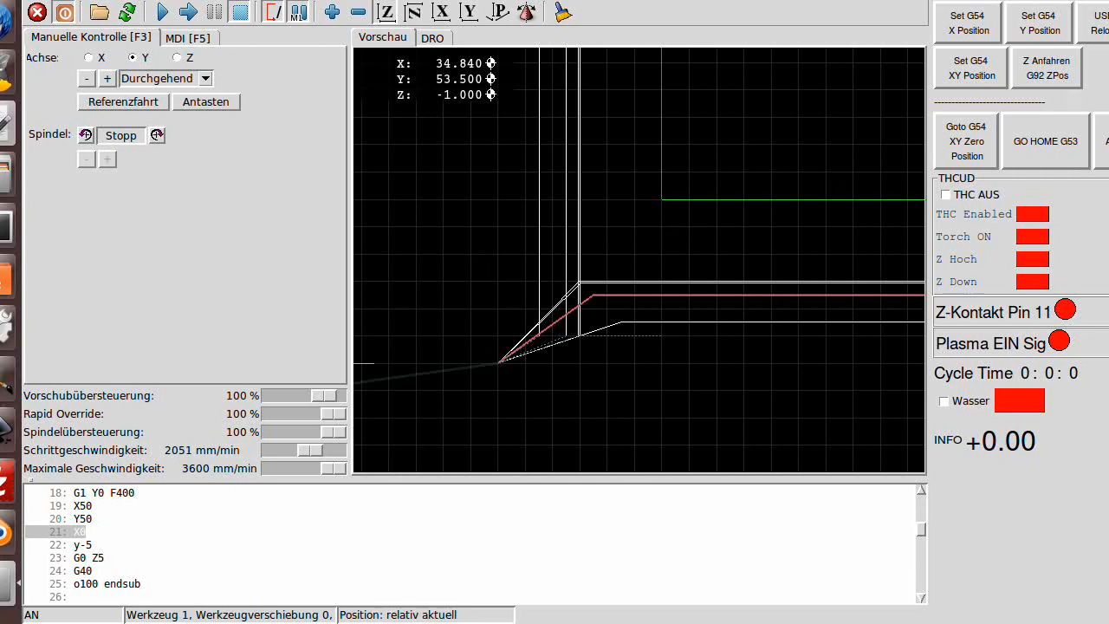